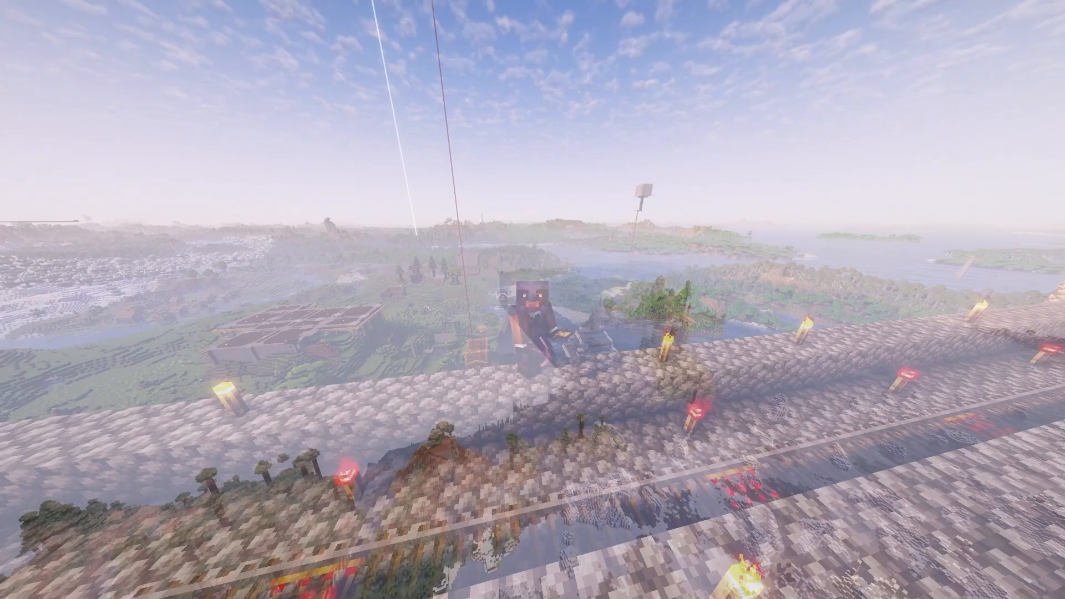
{"action": "mouse_move", "coordinate": [533, 299]}
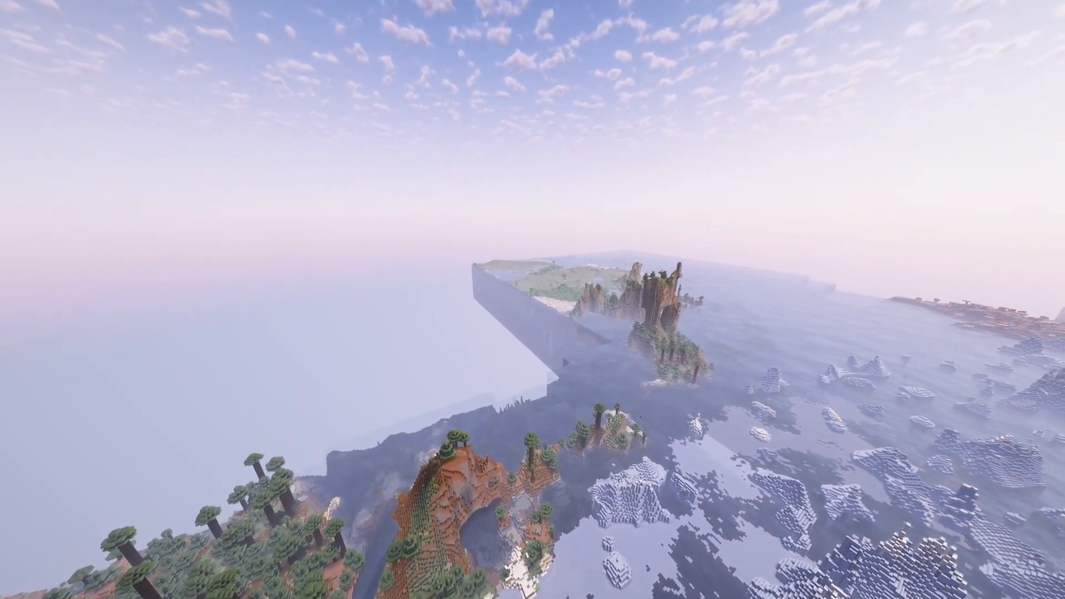
{"action": "mouse_move", "coordinate": [532, 299]}
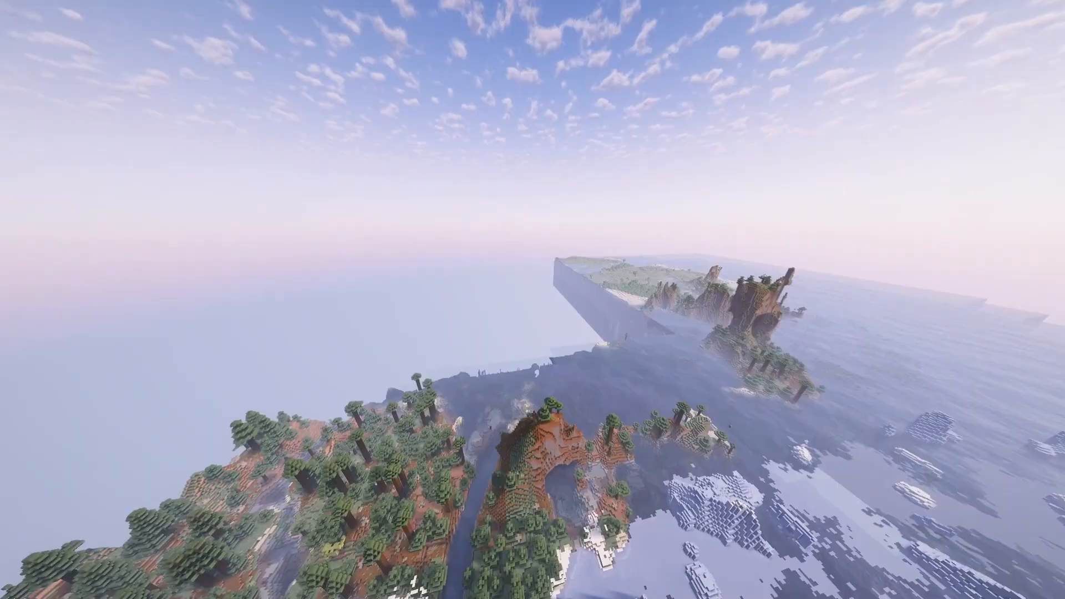
{"action": "mouse_move", "coordinate": [533, 299]}
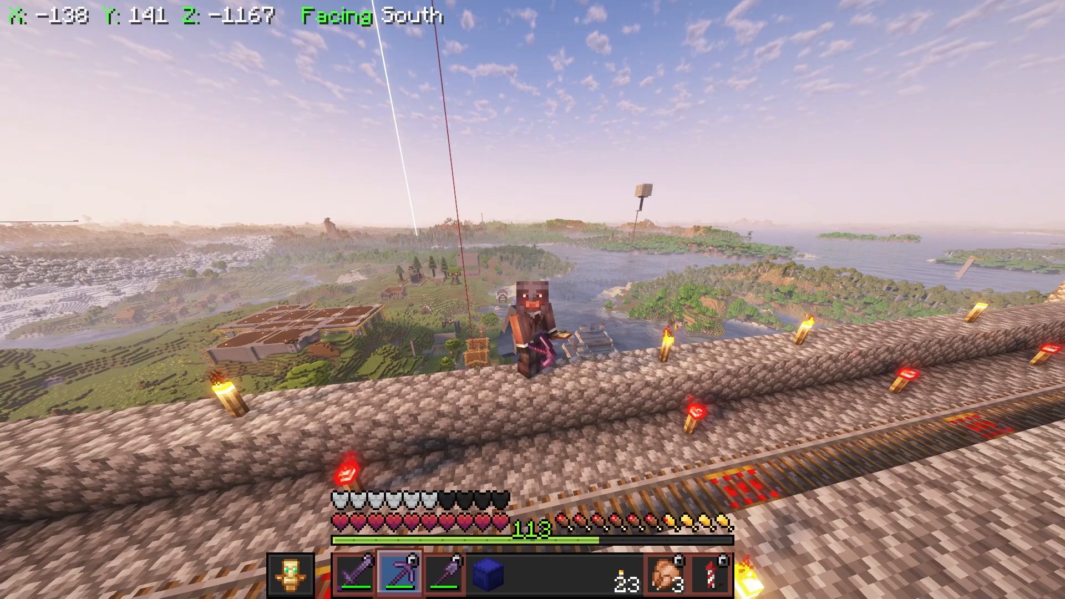
Join the Summer 2025 World realm and run /seed in chat to get its seed.
{"action": "key", "text": "F2"}
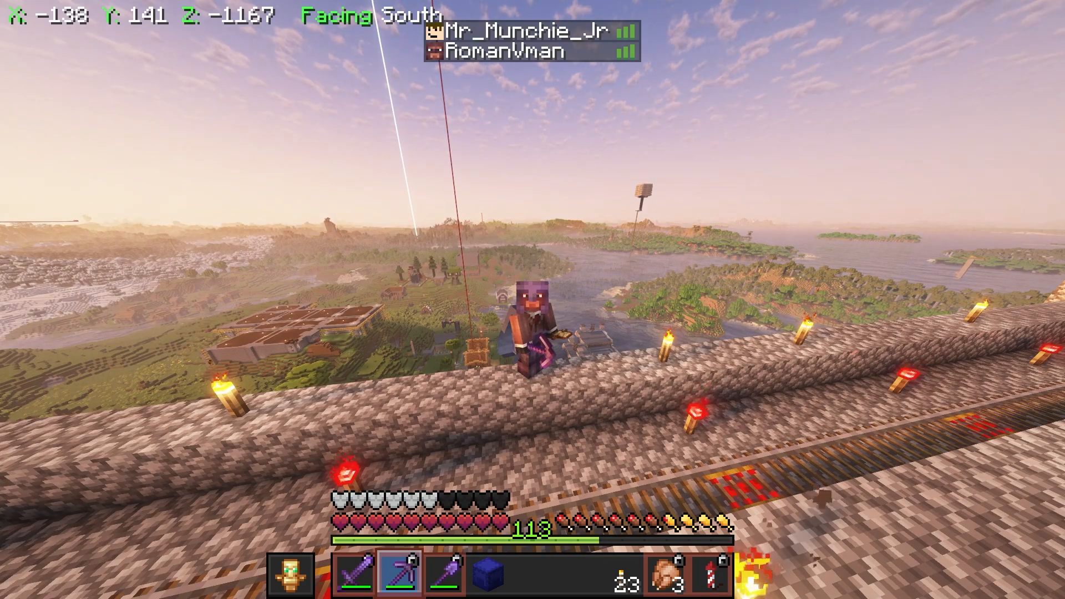
{"action": "mouse_move", "coordinate": [533, 300]}
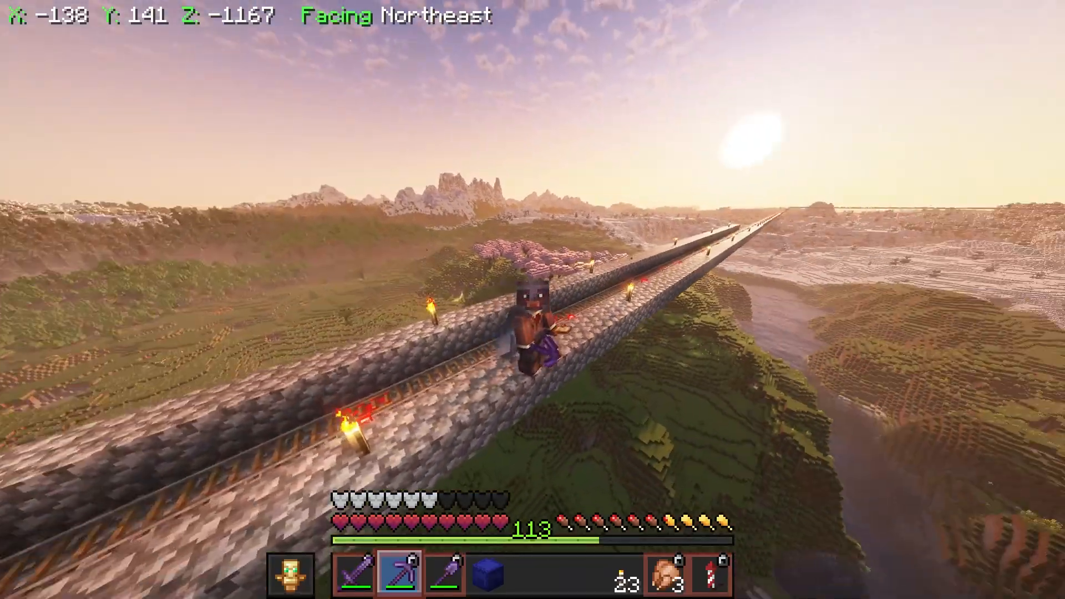
{"action": "mouse_move", "coordinate": [532, 299]}
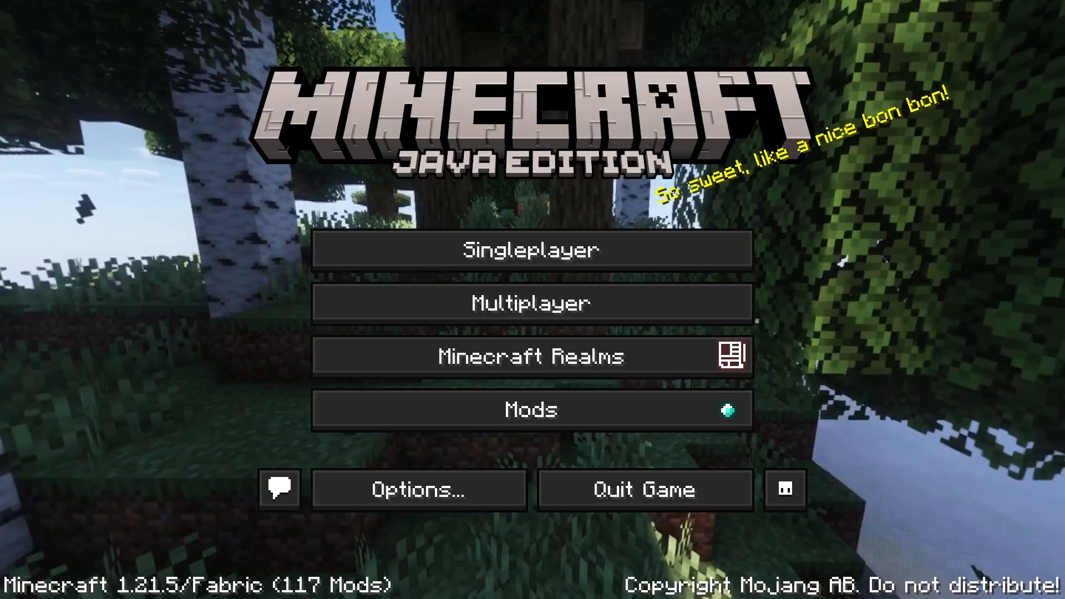
{"action": "left_click", "coordinate": [531, 357]}
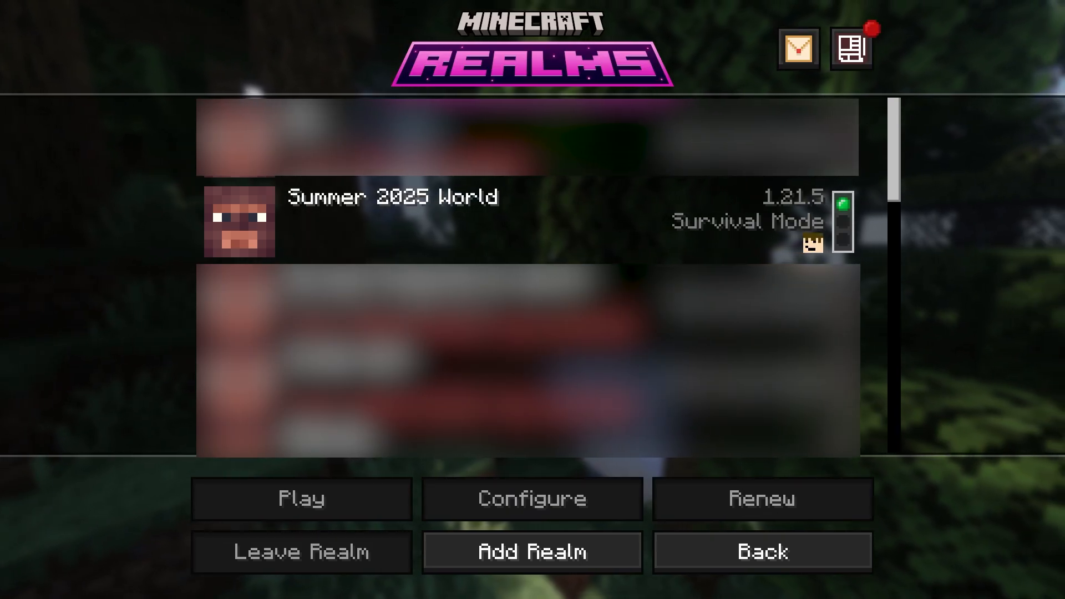
{"action": "left_click", "coordinate": [301, 498]}
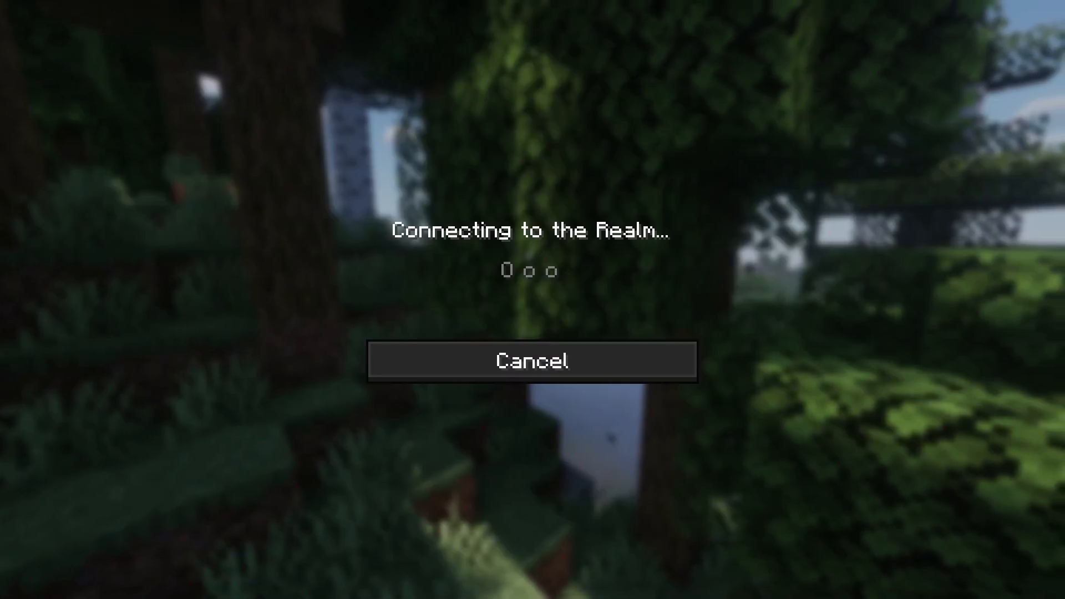
{"action": "left_click", "coordinate": [531, 360]}
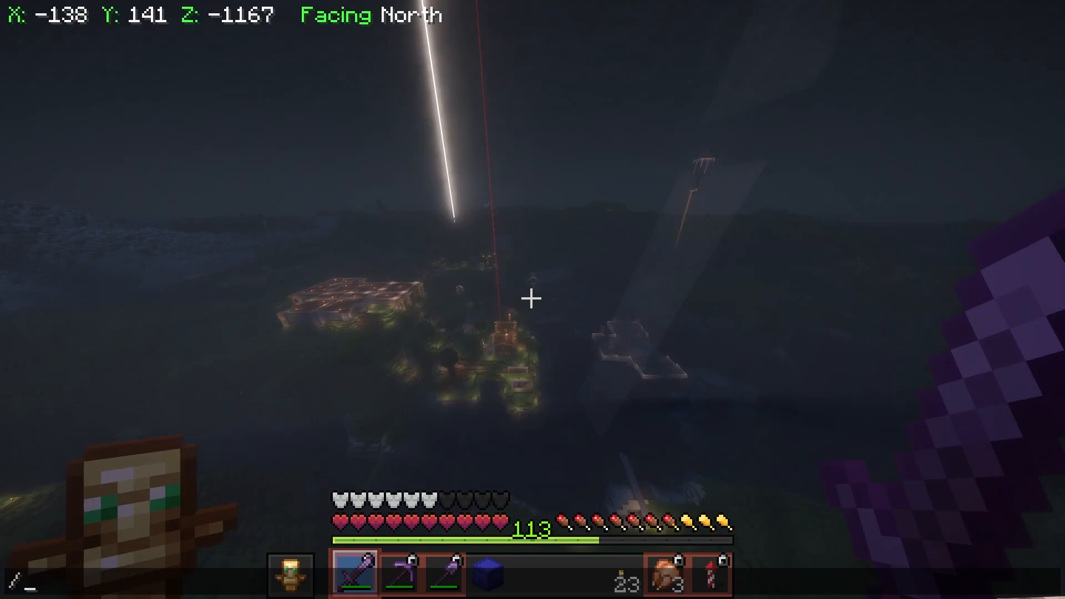
{"action": "type", "text": "/seed"}
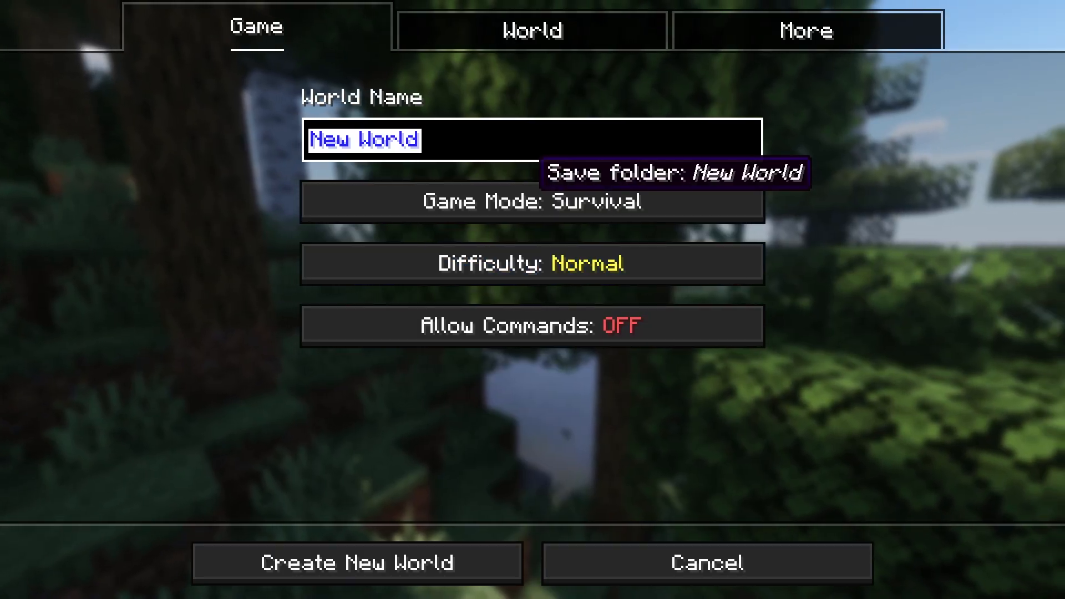
{"action": "type", "text": "chunky"}
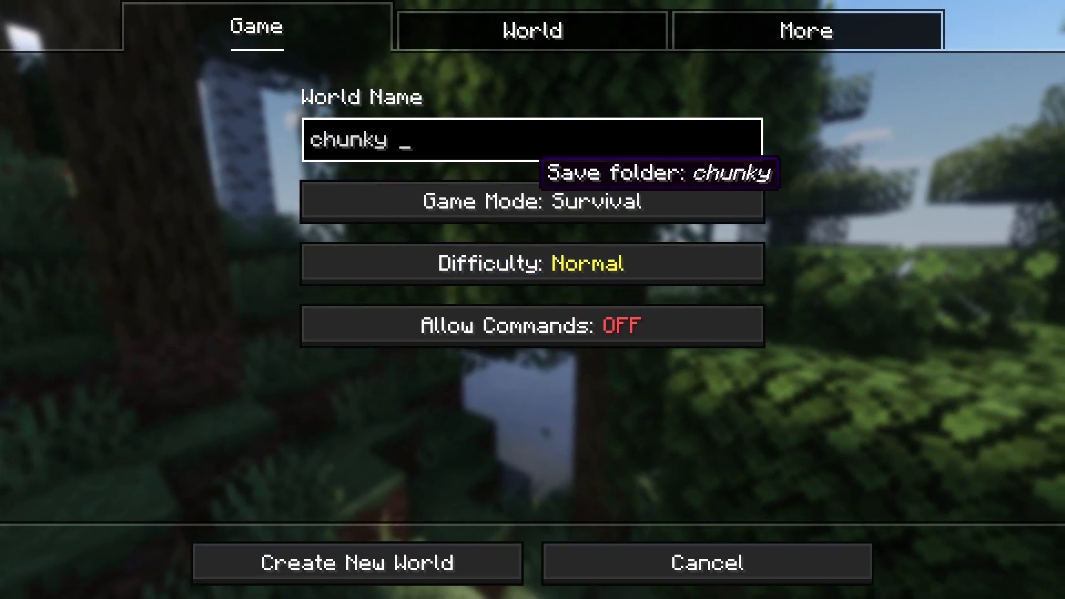
{"action": "type", "text": "generation"}
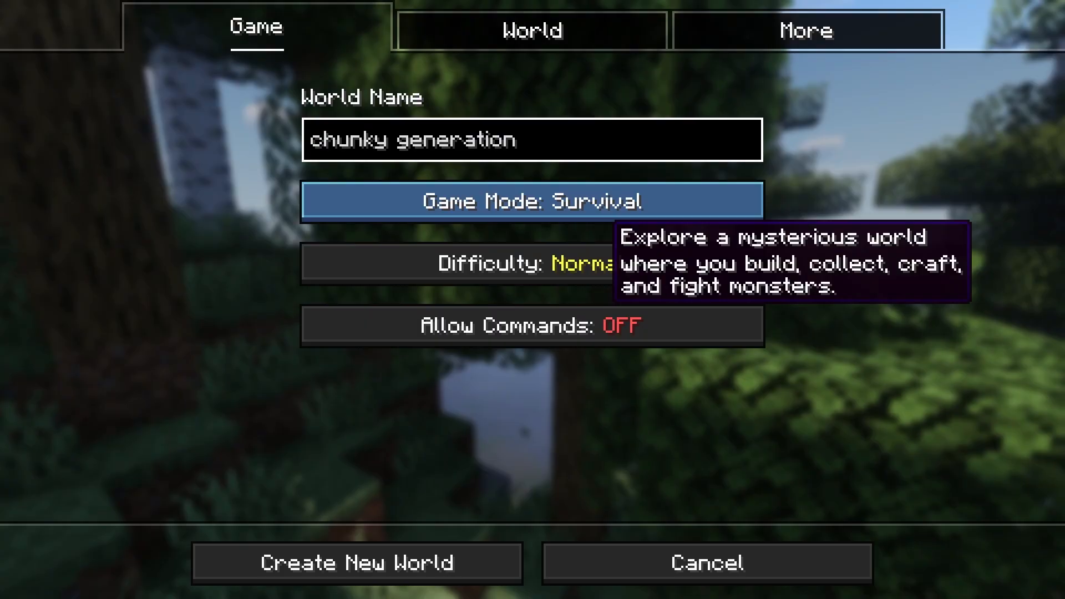
{"action": "left_click", "coordinate": [532, 199]}
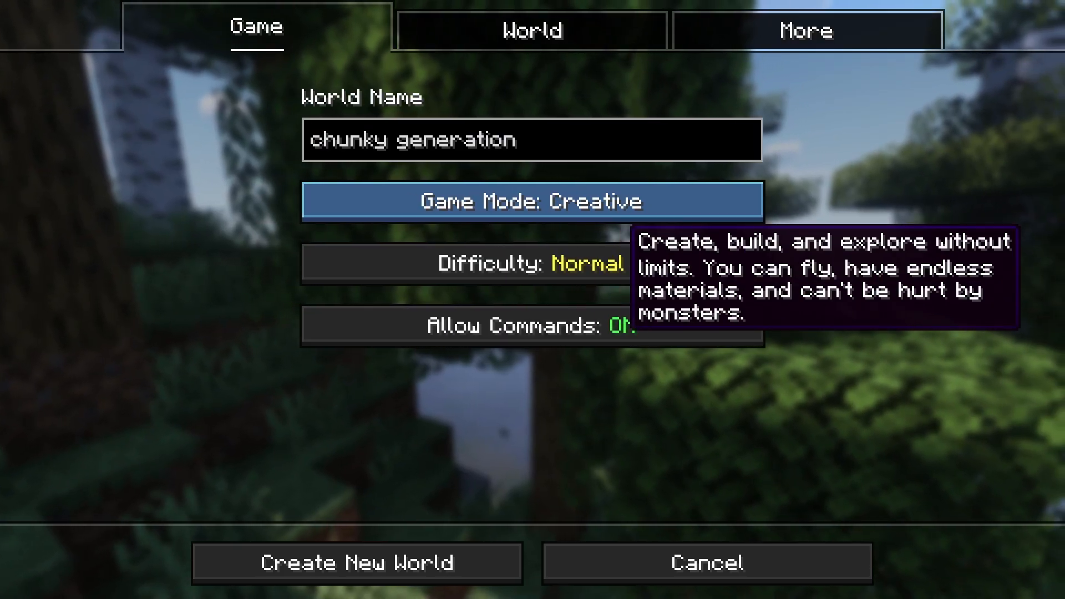
{"action": "left_click", "coordinate": [532, 29]}
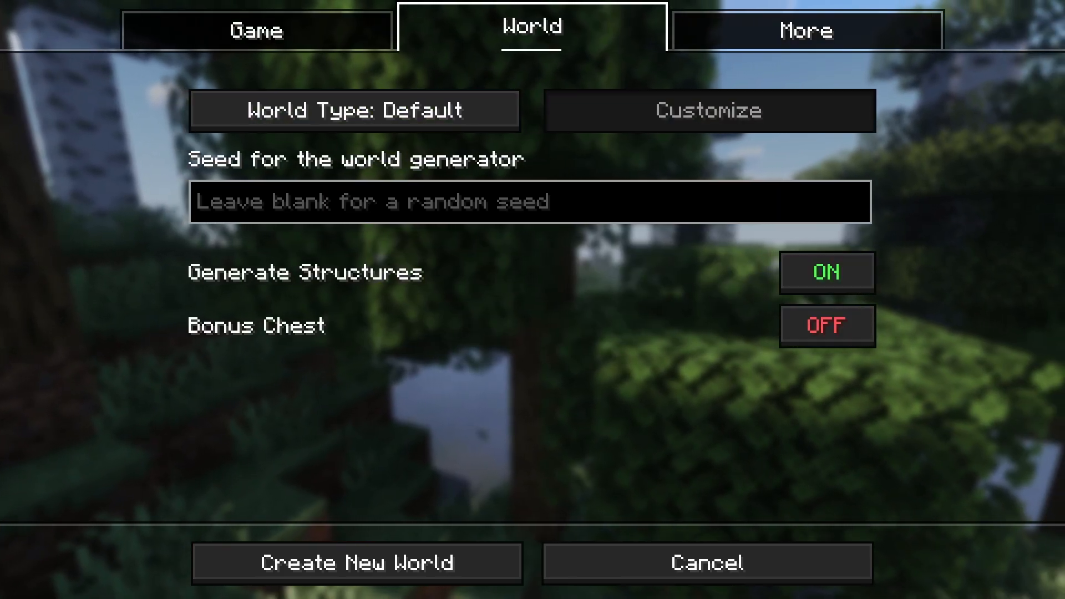
{"action": "type", "text": "-5738194459201356055"}
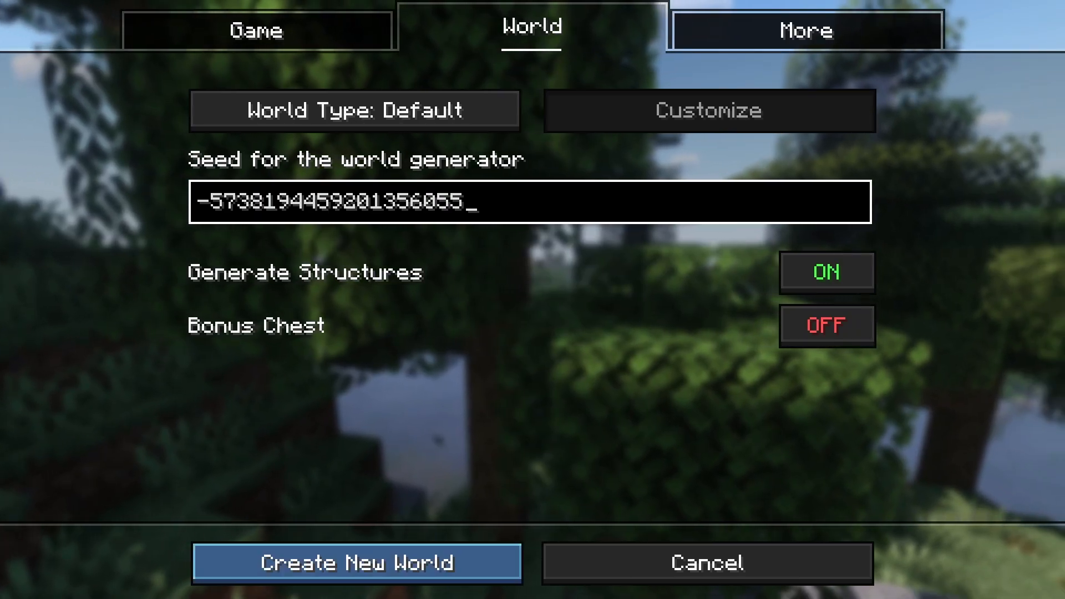
{"action": "left_click", "coordinate": [356, 561]}
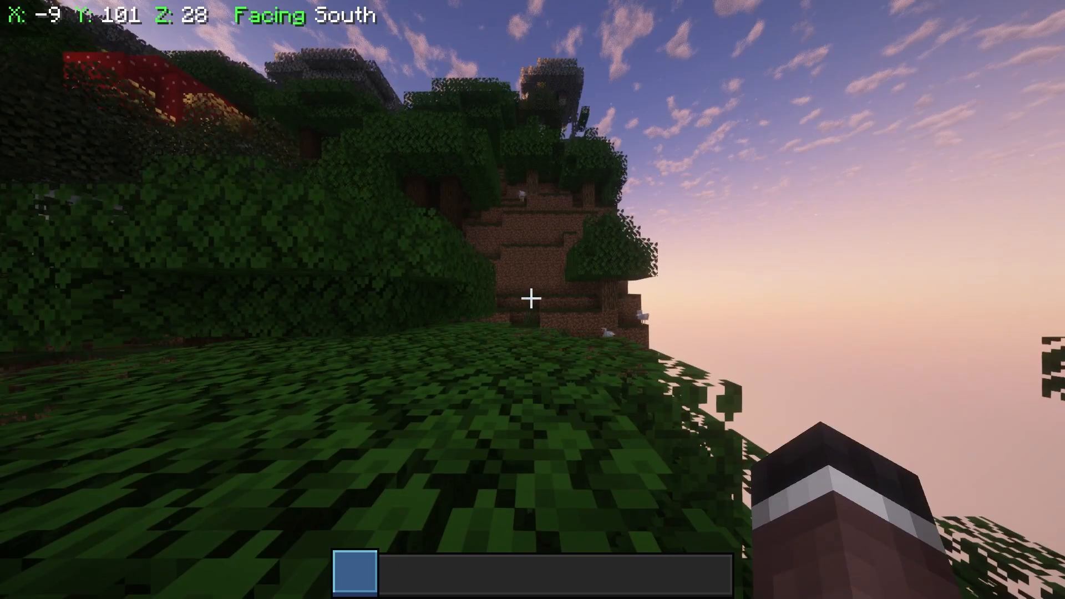
Fly upward above spawn to overlook the surrounding terrain.
{"action": "key", "text": "w"}
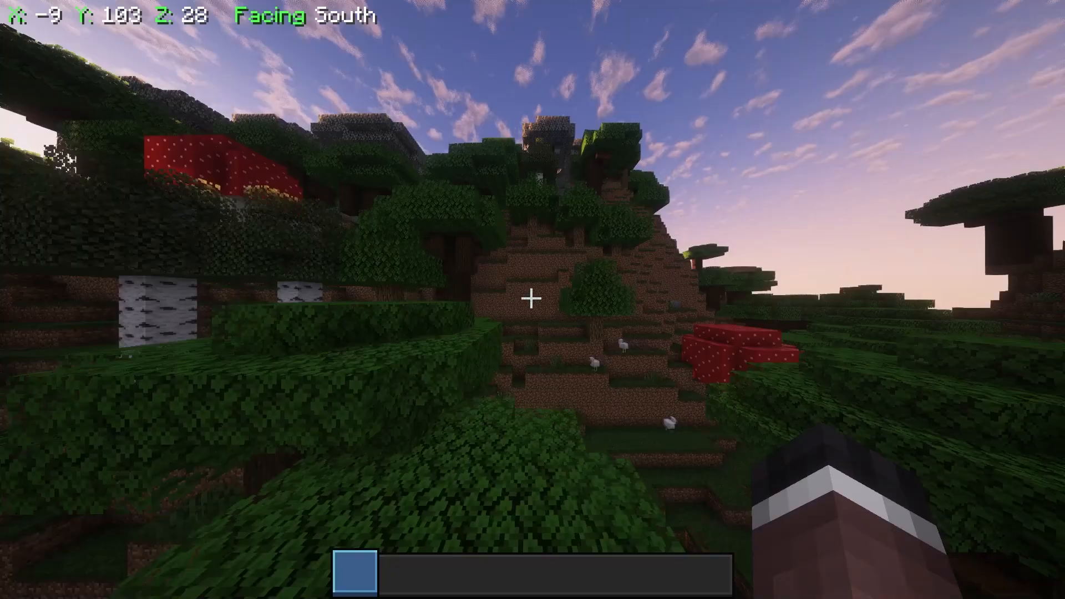
{"action": "mouse_move", "coordinate": [533, 299]}
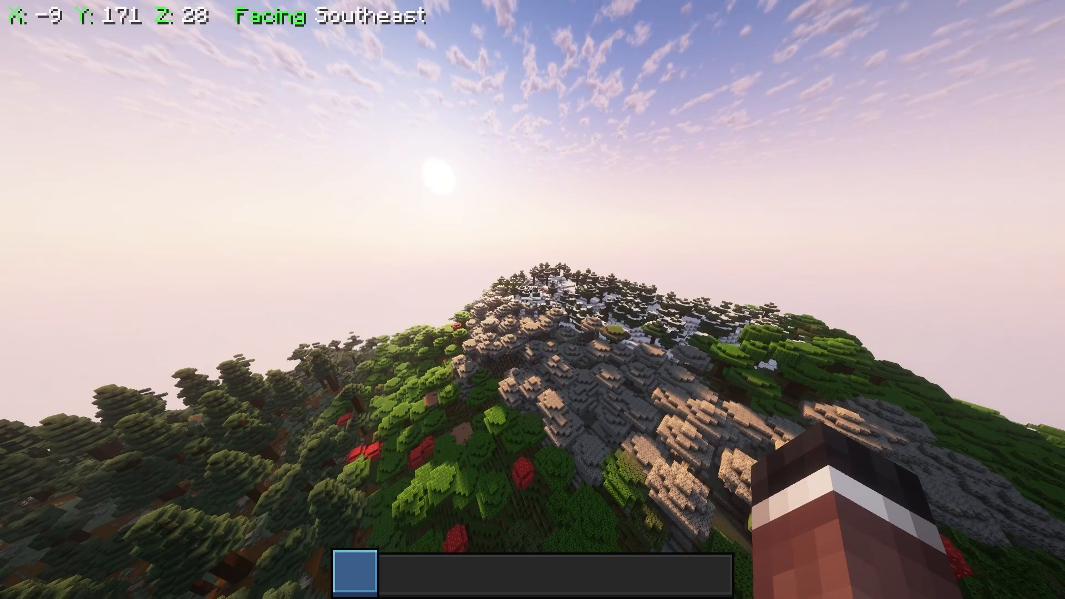
{"action": "mouse_move", "coordinate": [532, 300]}
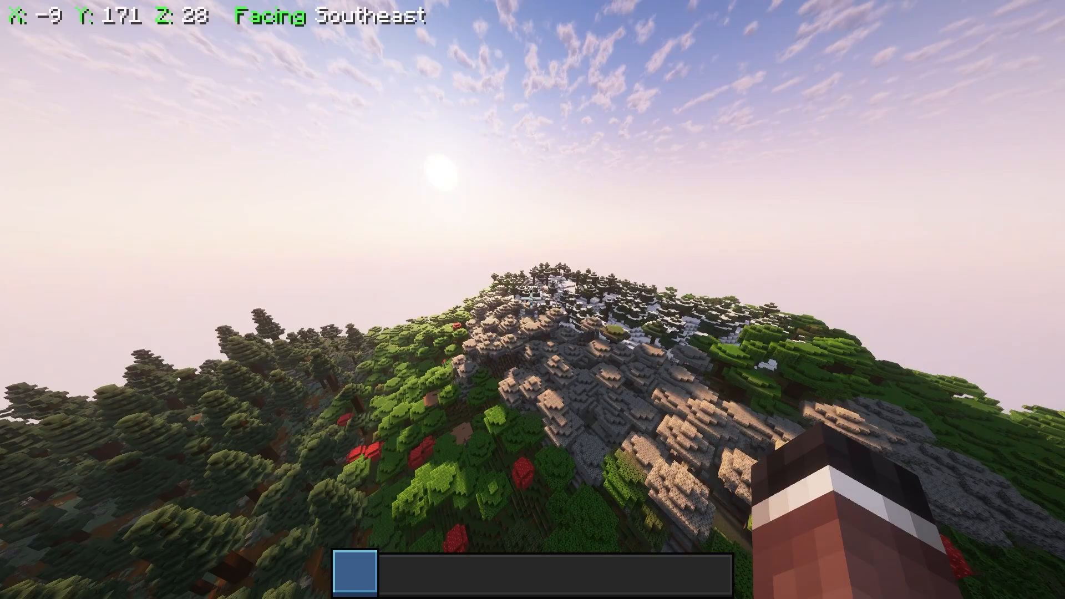
{"action": "mouse_move", "coordinate": [532, 300]}
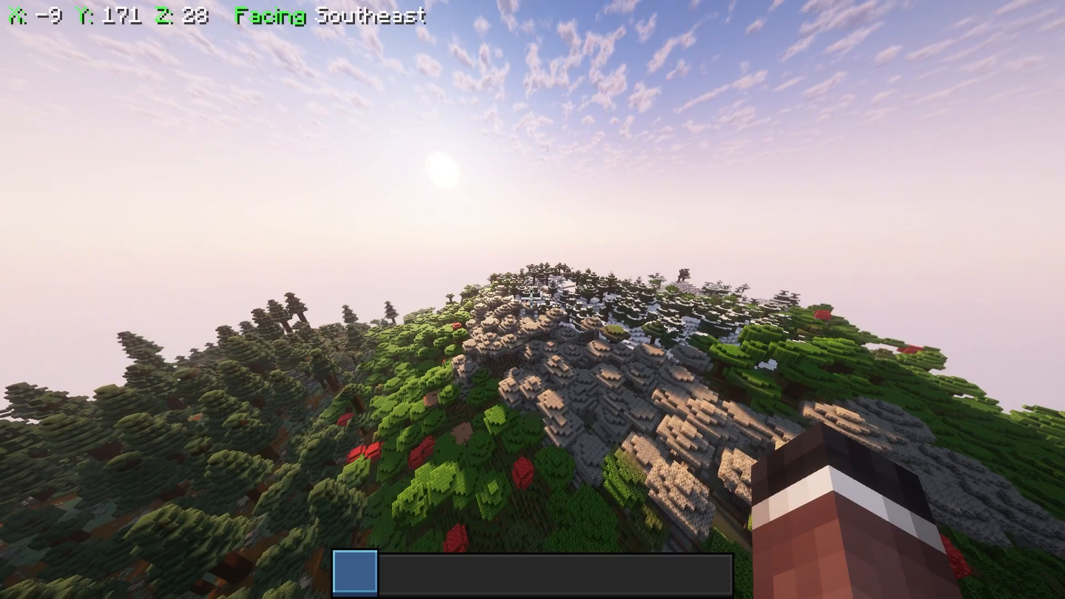
{"action": "mouse_move", "coordinate": [533, 300]}
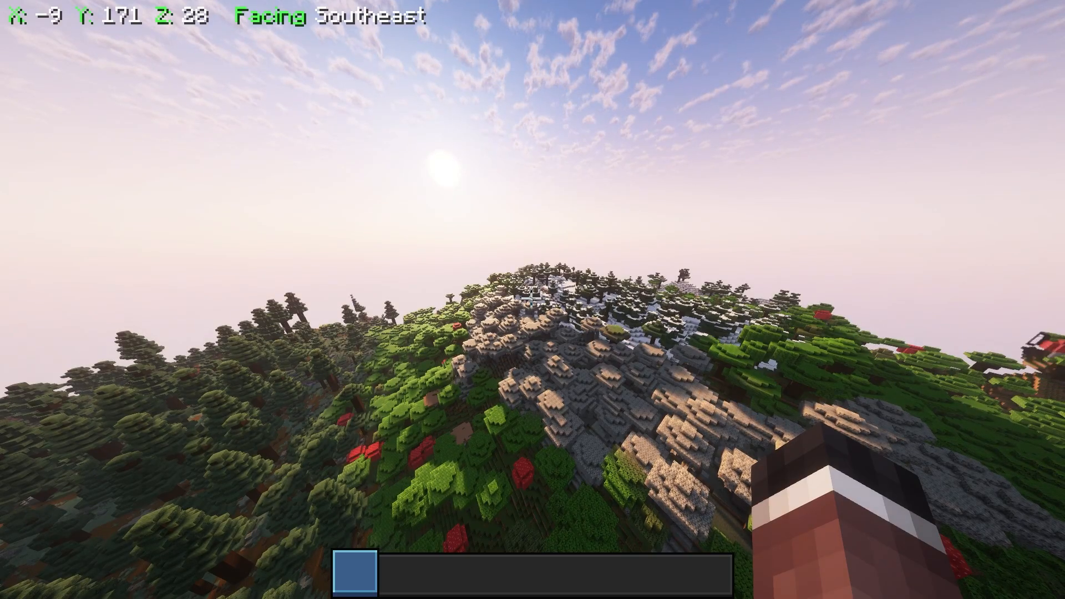
{"action": "mouse_move", "coordinate": [533, 300]}
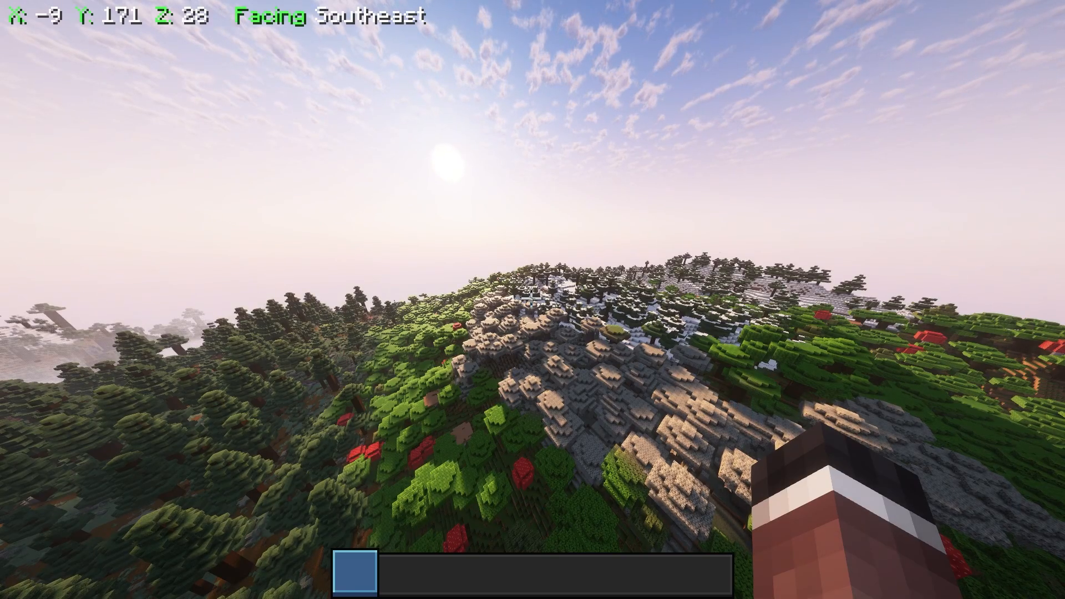
{"action": "mouse_move", "coordinate": [533, 300]}
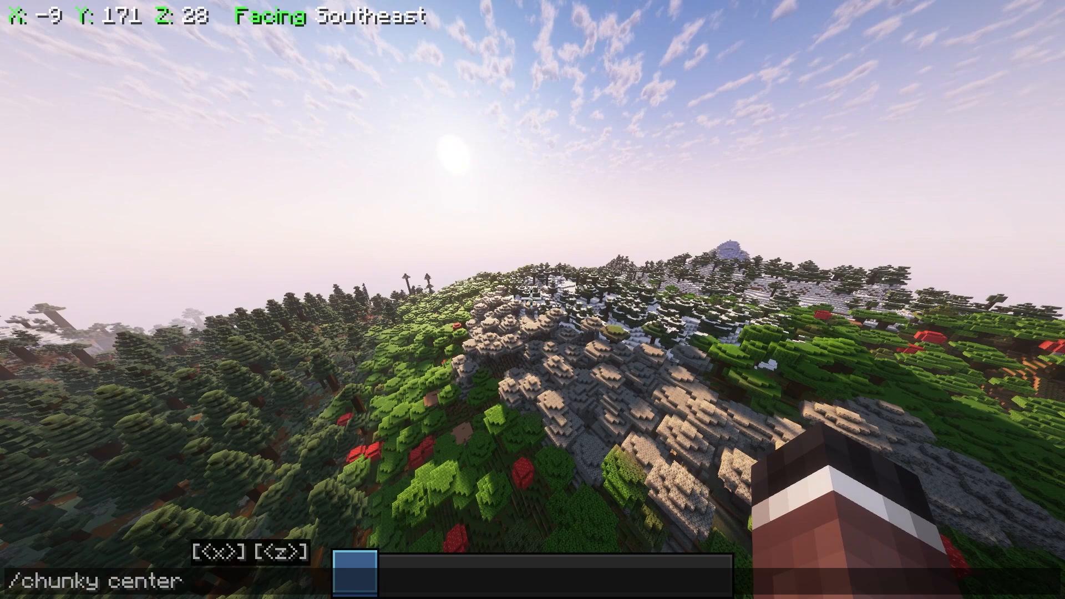
Set Chunky's centre to 0, 0 and its radius to 1000.
{"action": "key", "text": "Return"}
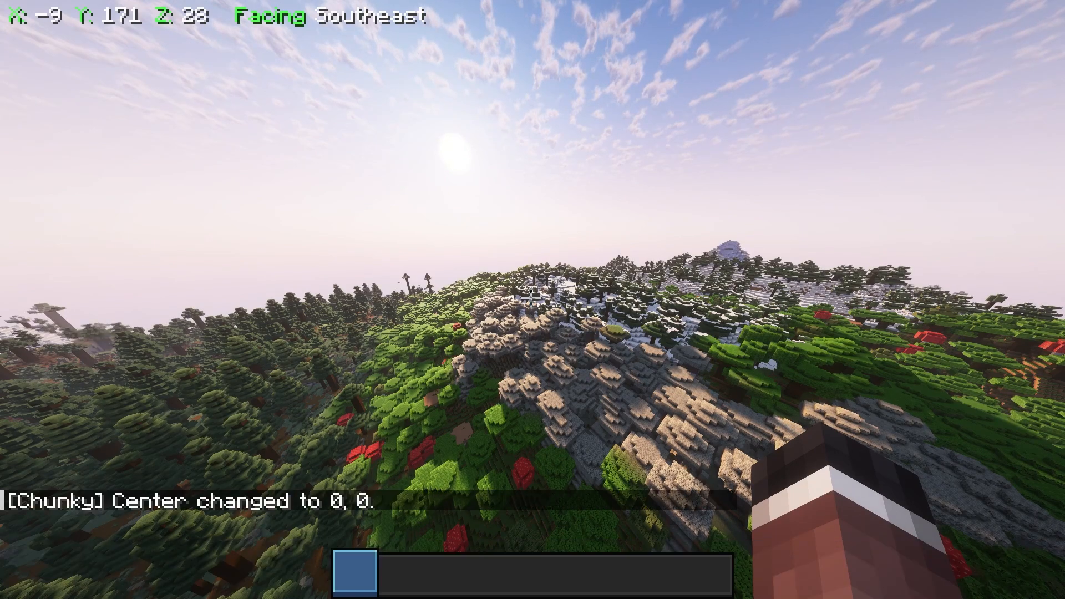
{"action": "type", "text": "/chunkinfo"}
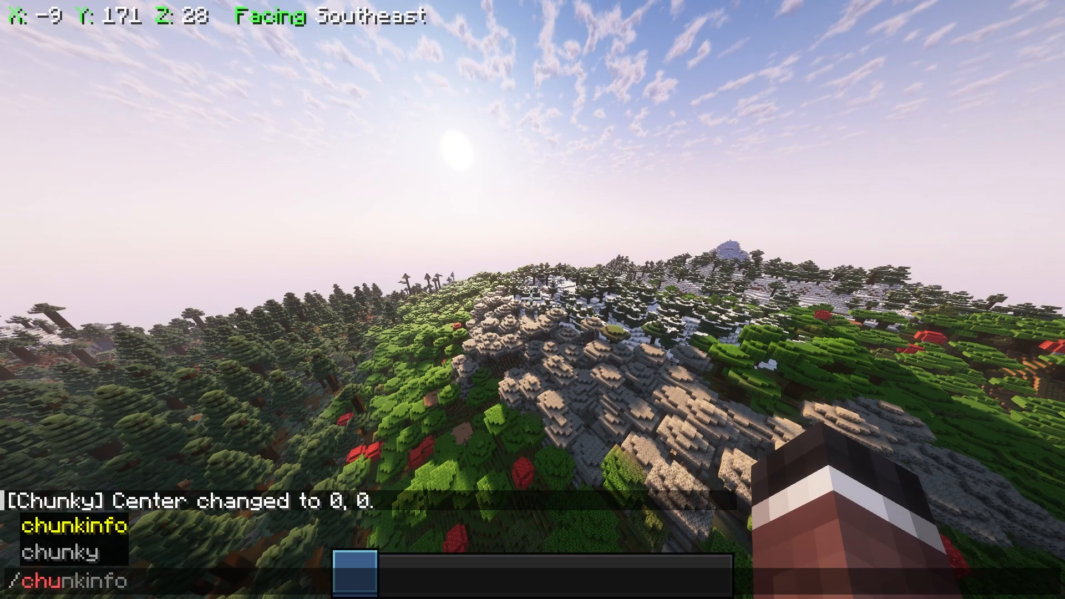
{"action": "type", "text": "radius"}
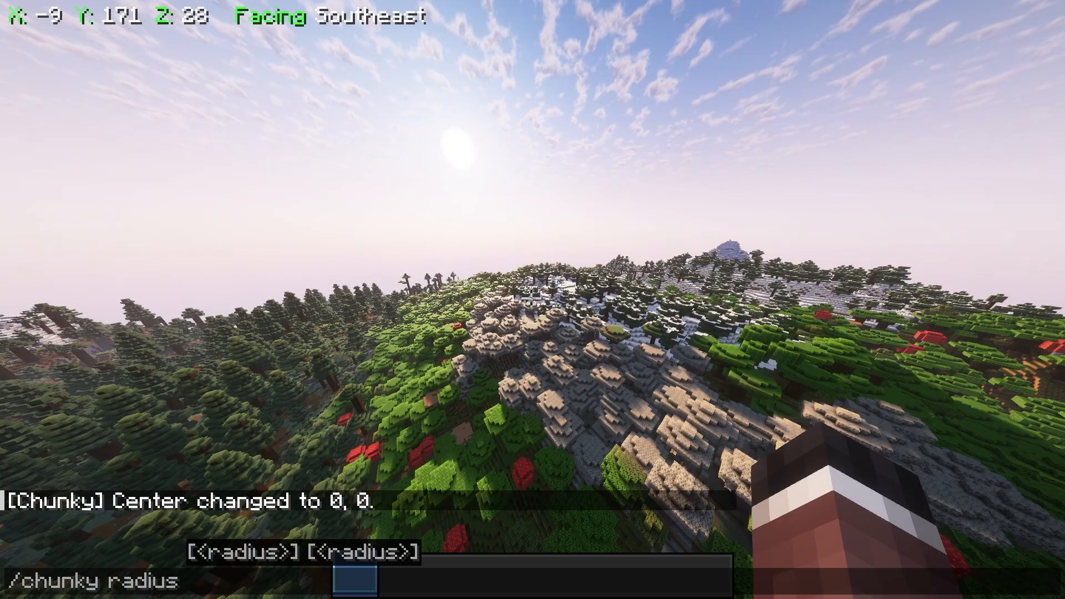
{"action": "key", "text": "Return"}
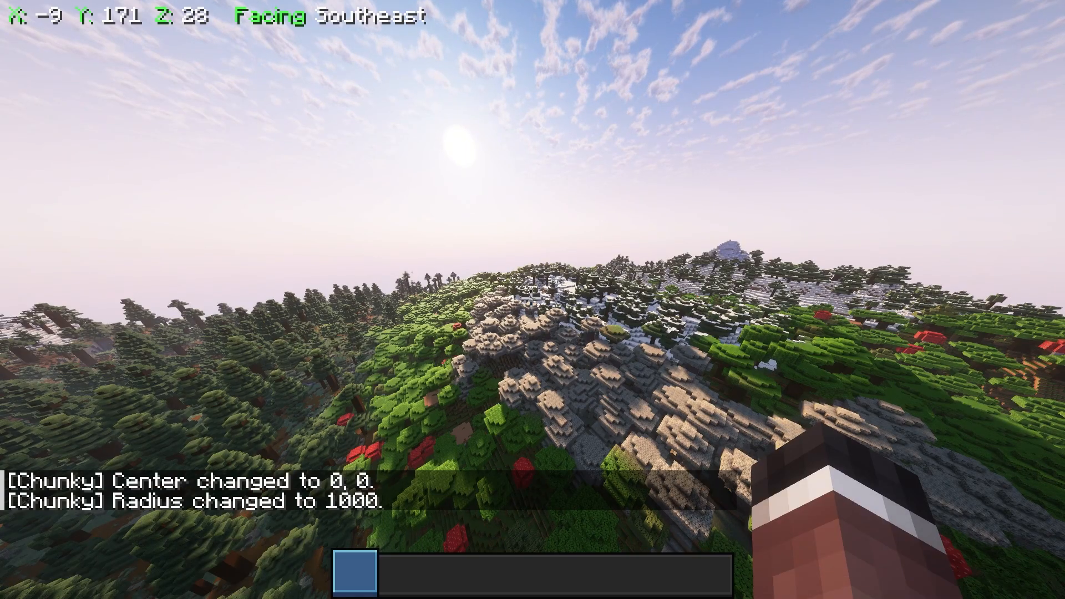
Start the Chunky pregeneration, then cancel the existing task it reported.
{"action": "type", "text": "/chunky start"}
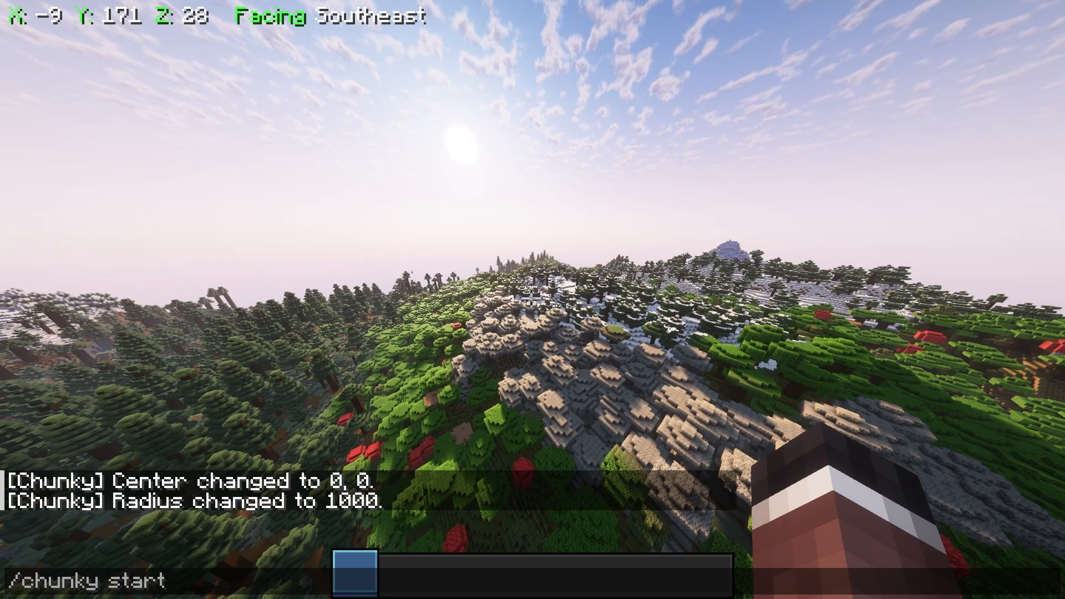
{"action": "key", "text": "Return"}
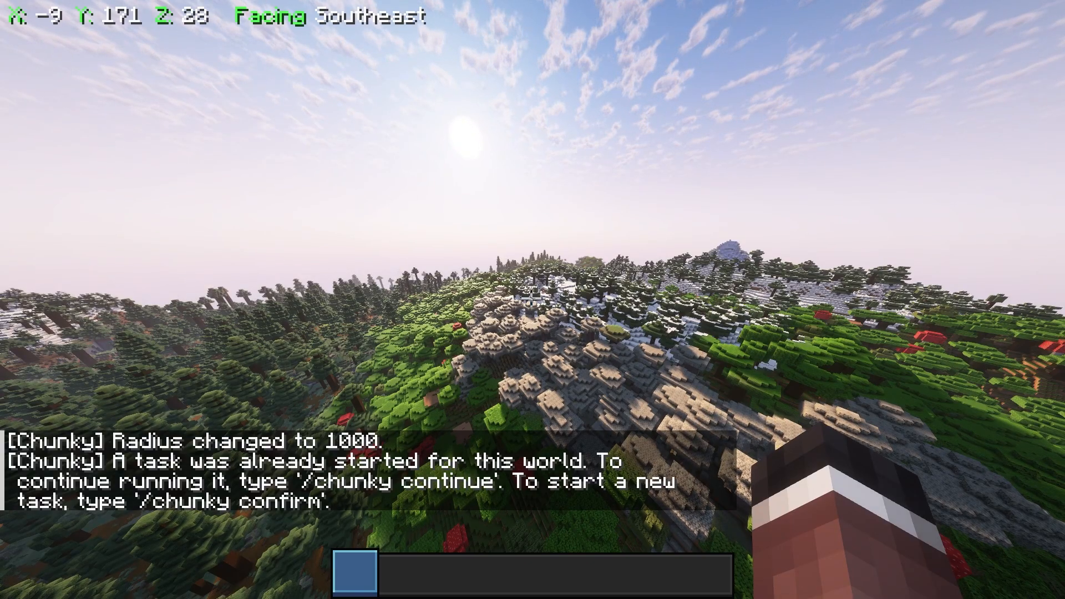
{"action": "type", "text": "/chunky cancel"}
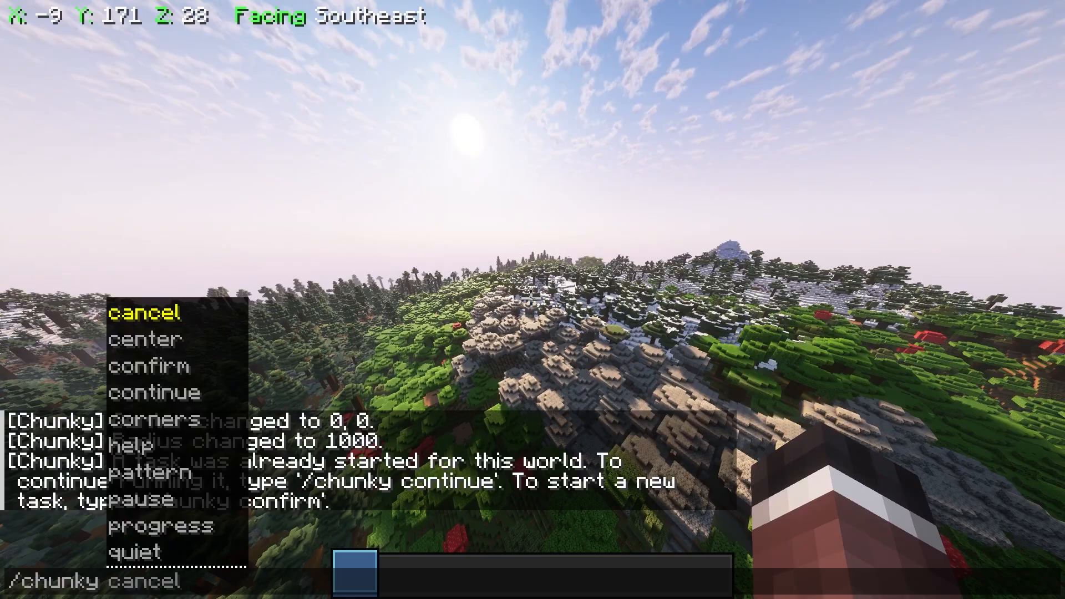
{"action": "key", "text": "Return"}
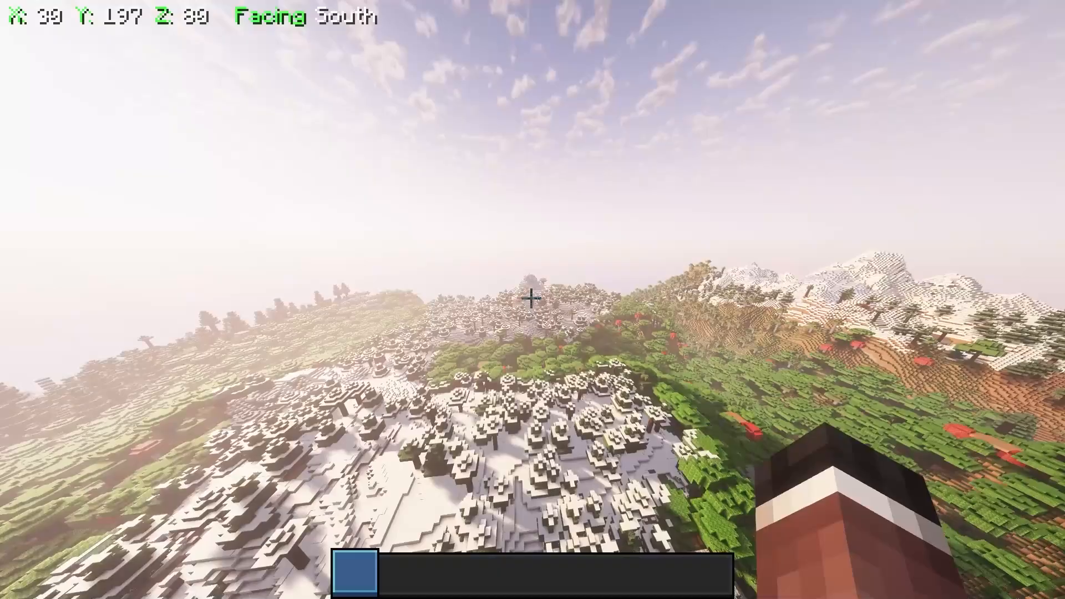
{"action": "mouse_move", "coordinate": [532, 298]}
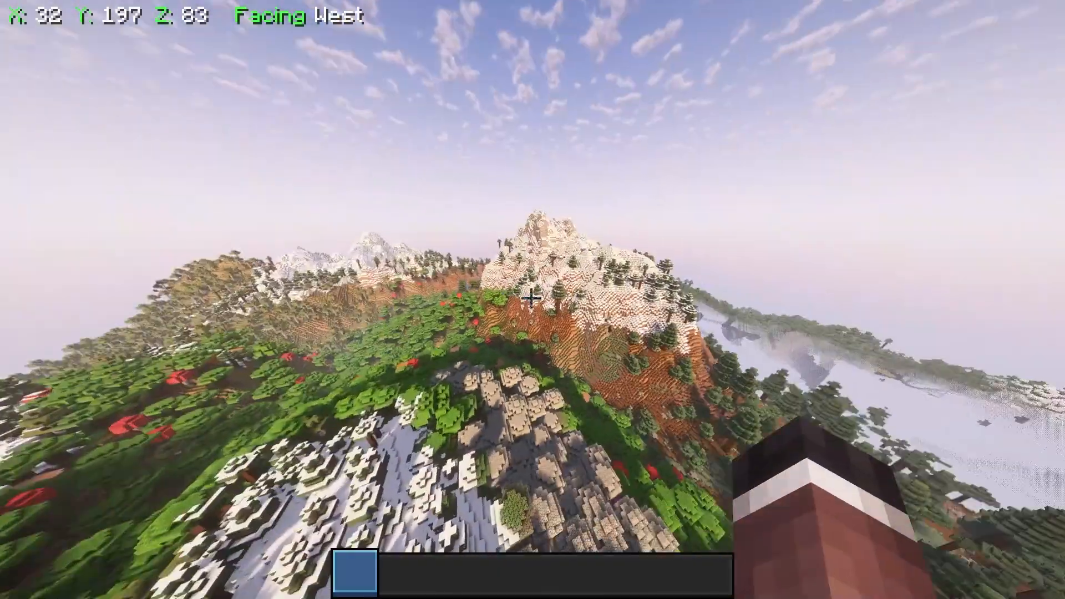
{"action": "mouse_move", "coordinate": [533, 300]}
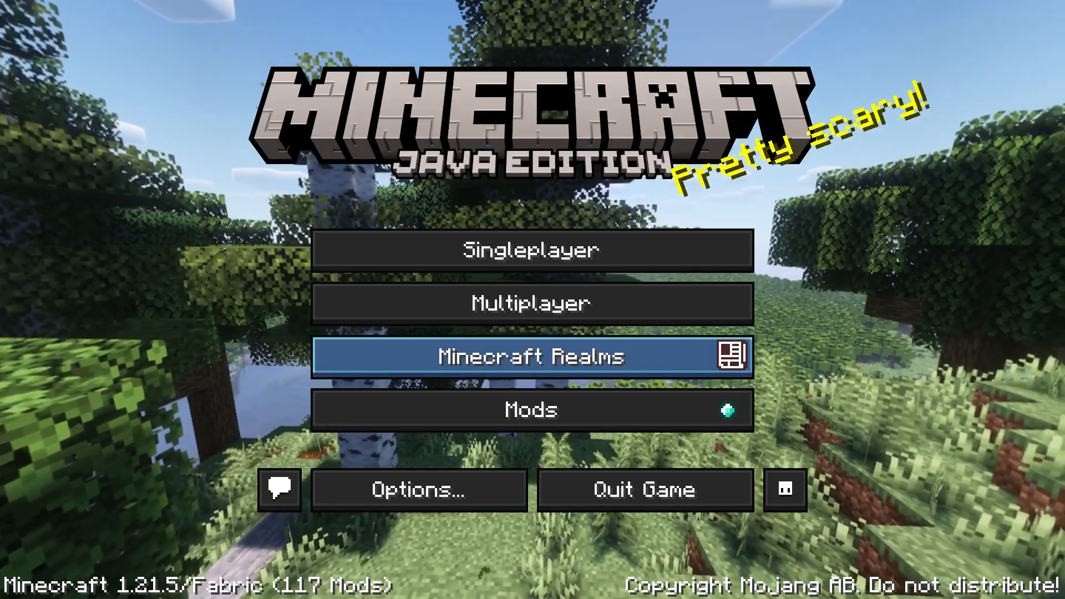
Download the latest Summer 2025 World realm backup into single-player worlds.
{"action": "left_click", "coordinate": [532, 356]}
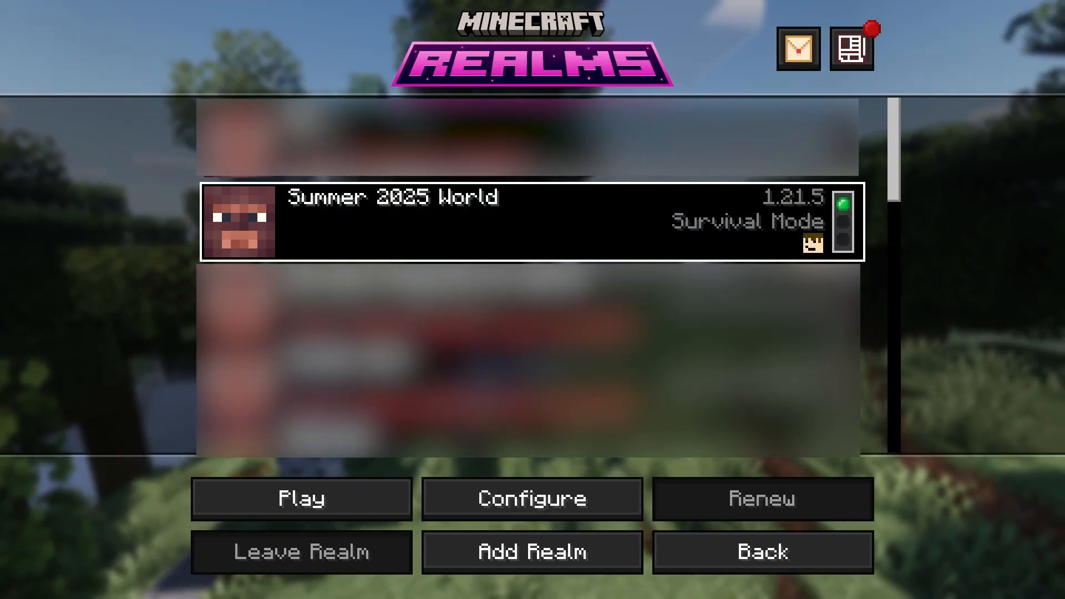
{"action": "left_click", "coordinate": [532, 498]}
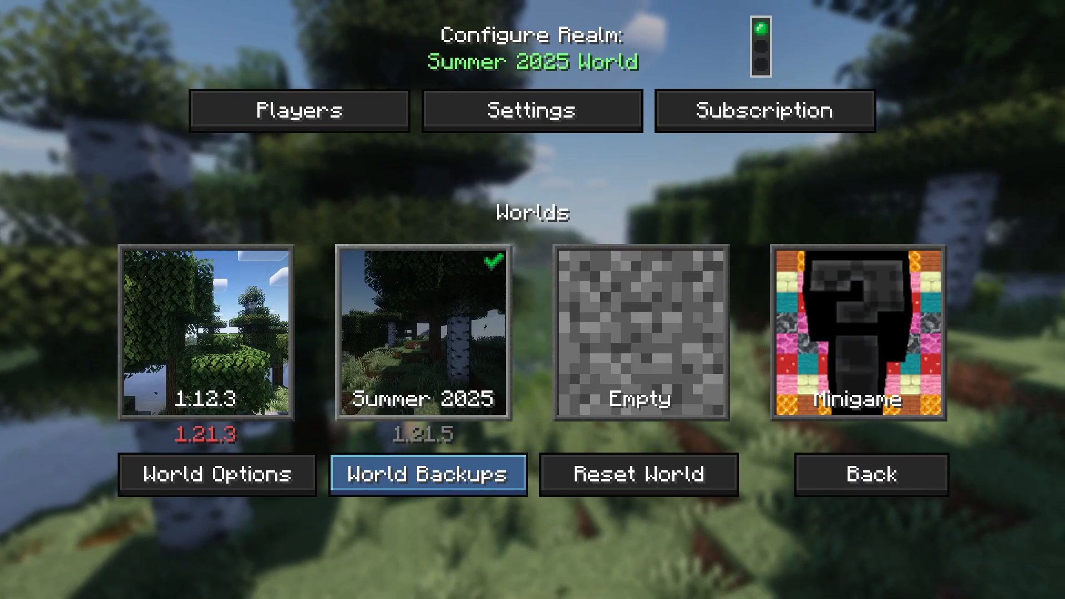
{"action": "left_click", "coordinate": [426, 474]}
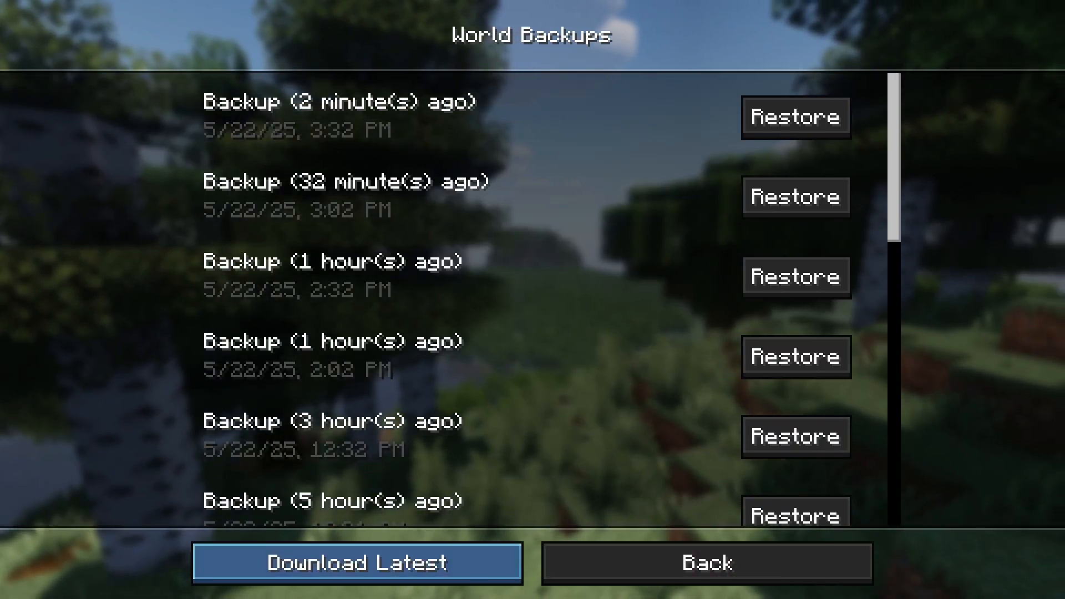
{"action": "left_click", "coordinate": [356, 561]}
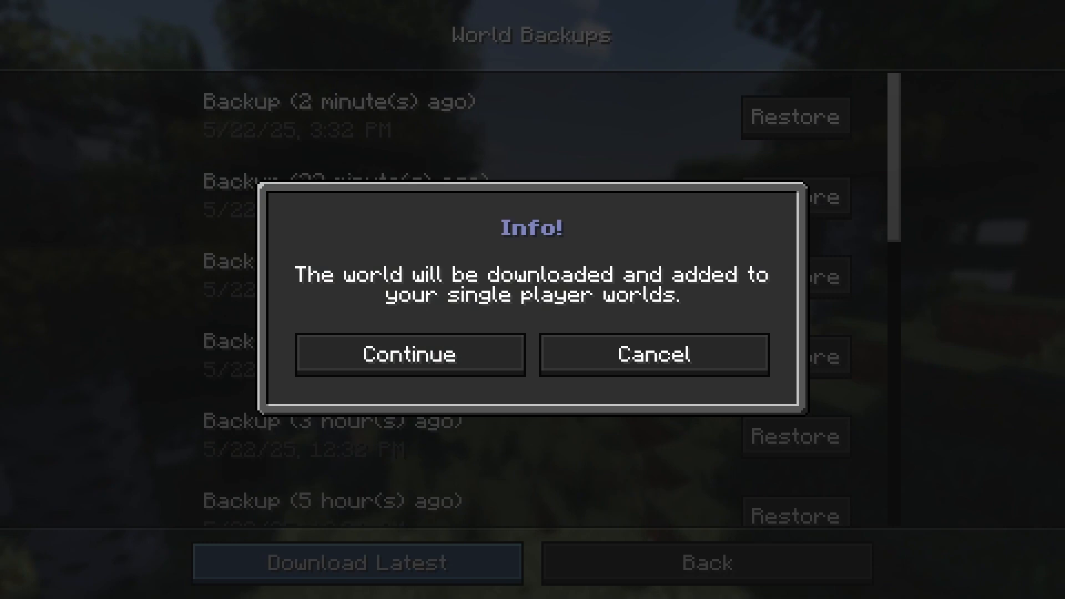
{"action": "mouse_move", "coordinate": [409, 354]}
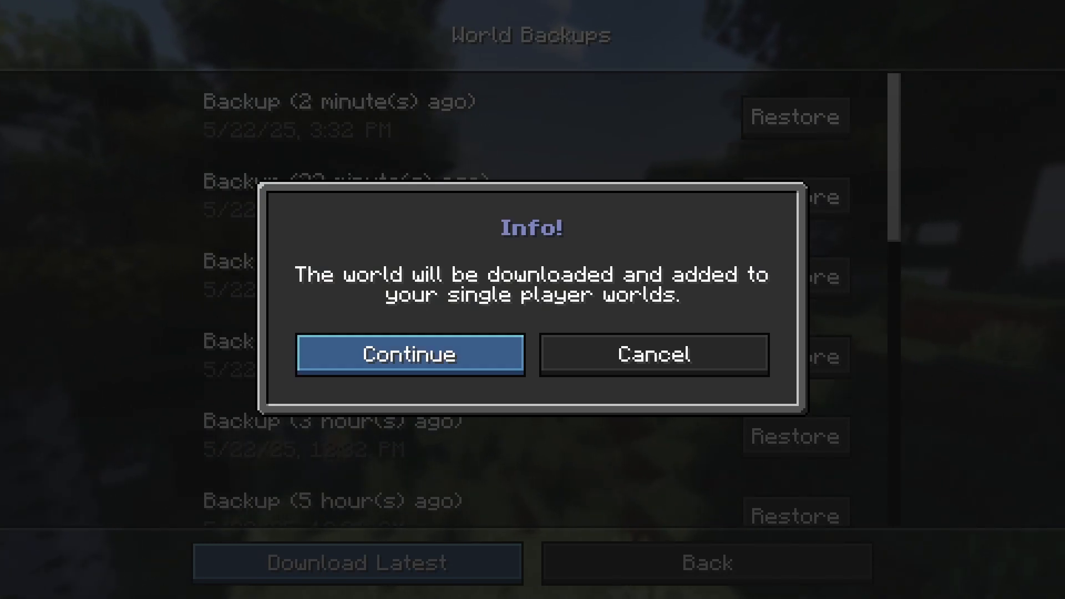
{"action": "left_click", "coordinate": [409, 354]}
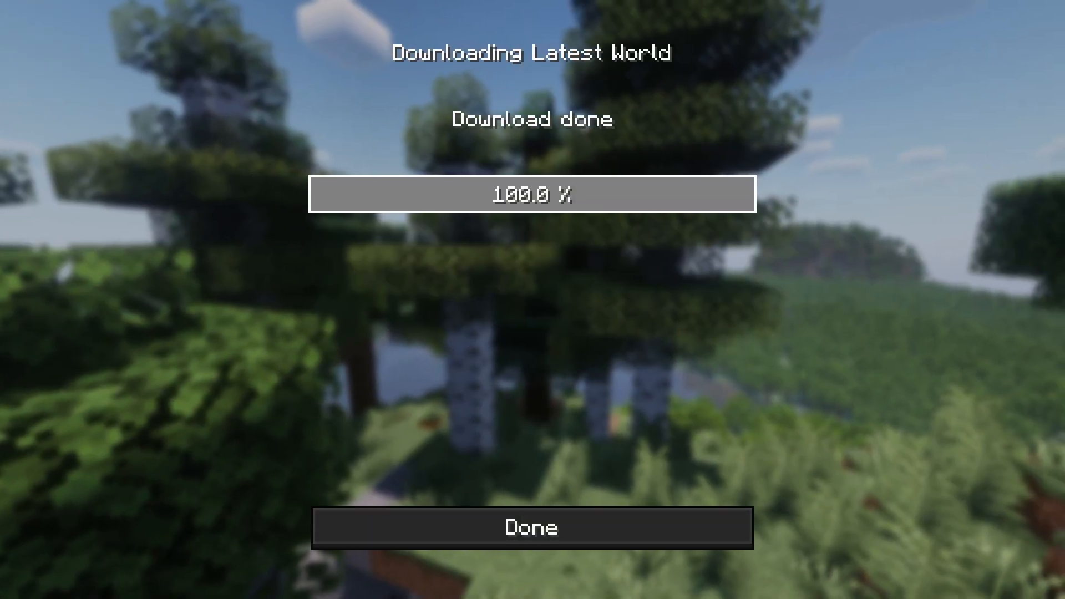
Dismiss the finished download and back out of the Realms screens.
{"action": "left_click", "coordinate": [531, 526]}
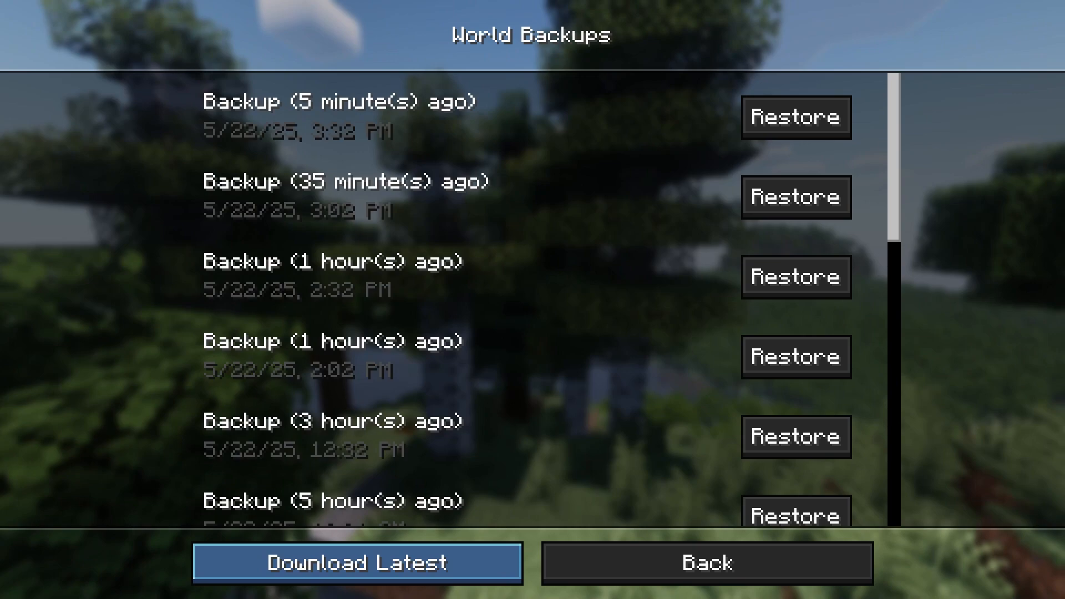
{"action": "left_click", "coordinate": [706, 562]}
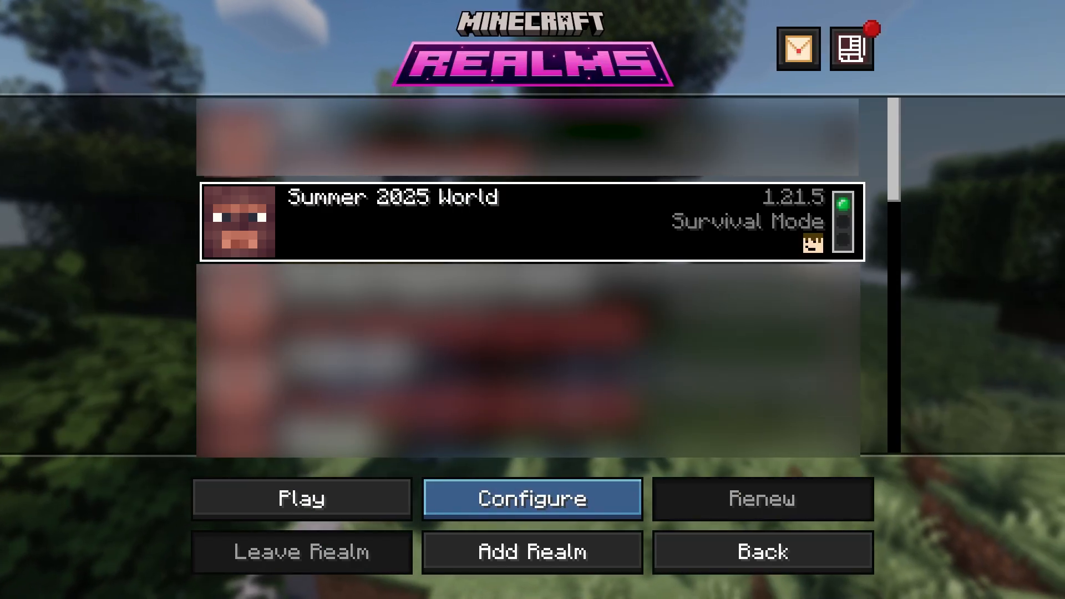
{"action": "left_click", "coordinate": [532, 498]}
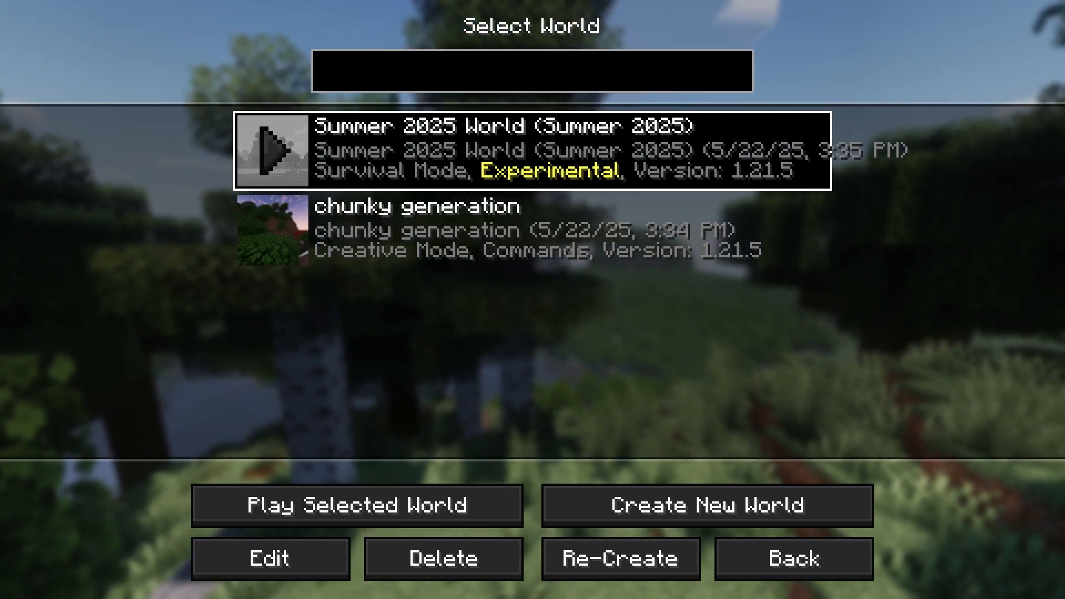
Play the downloaded Summer 2025 World in single-player.
{"action": "left_click", "coordinate": [356, 505]}
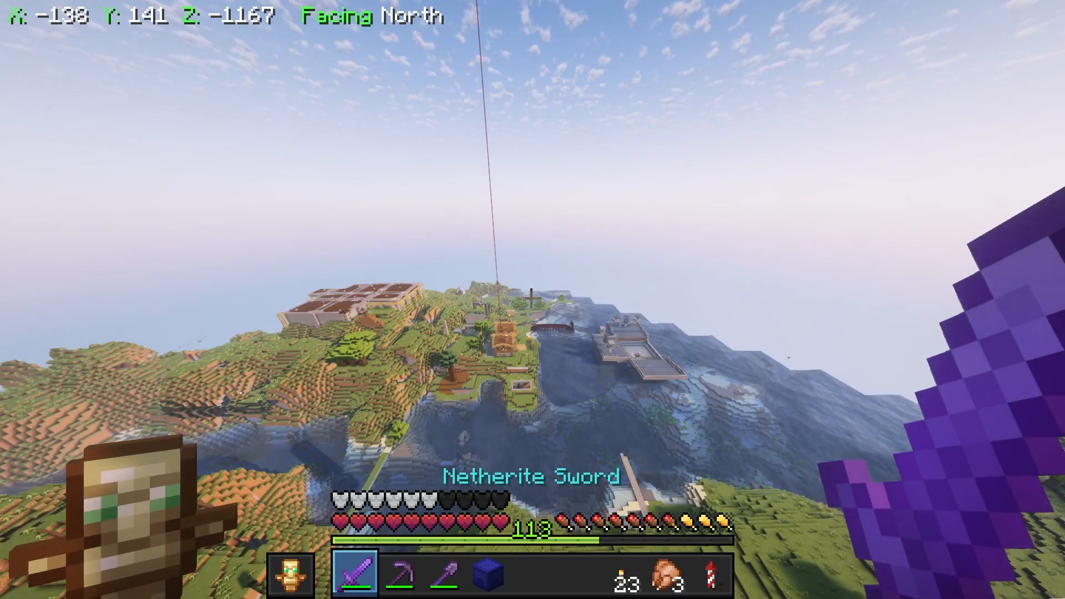
{"action": "mouse_move", "coordinate": [532, 299]}
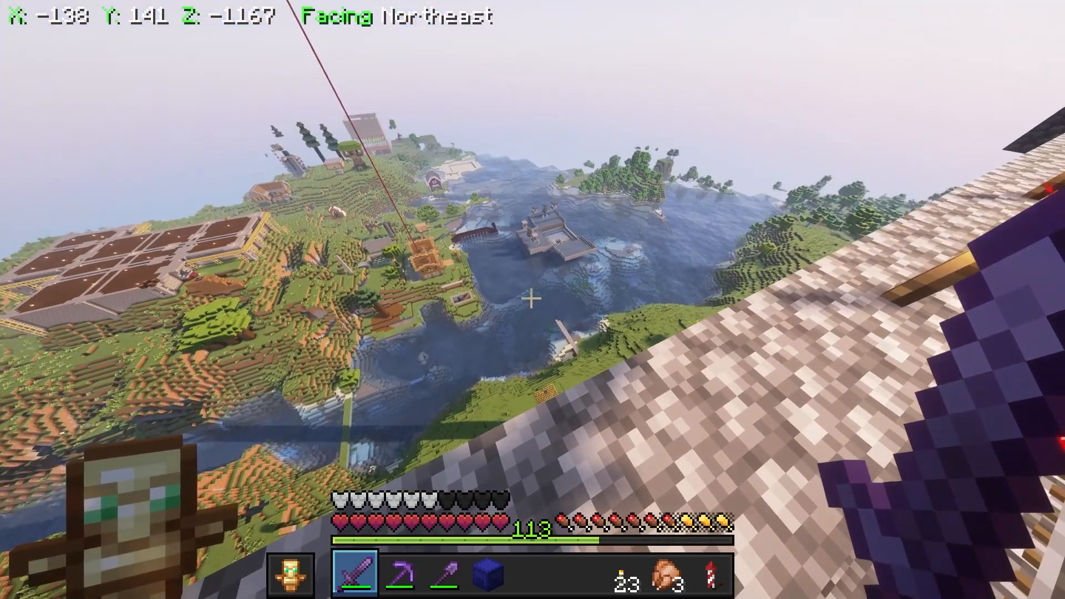
{"action": "mouse_move", "coordinate": [533, 299]}
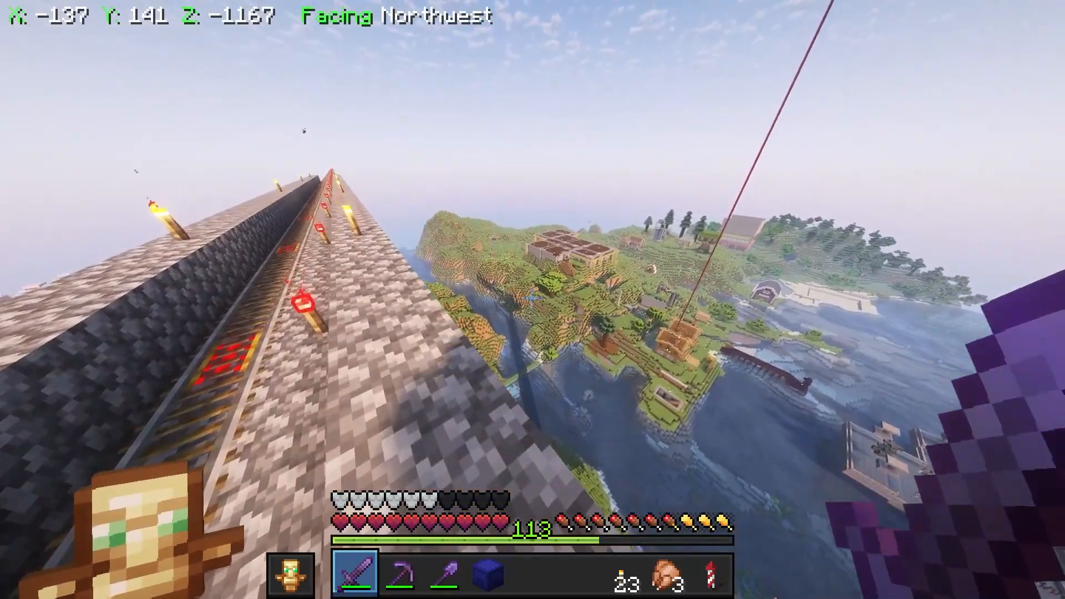
{"action": "mouse_move", "coordinate": [533, 299]}
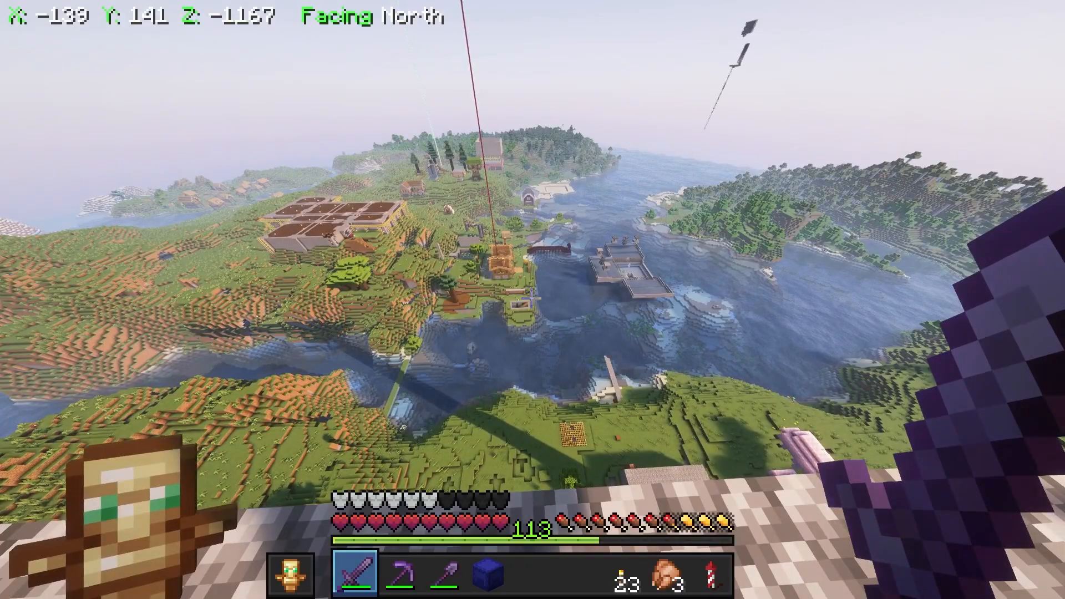
Open the world to LAN with Creative game mode and commands allowed.
{"action": "key", "text": "Escape"}
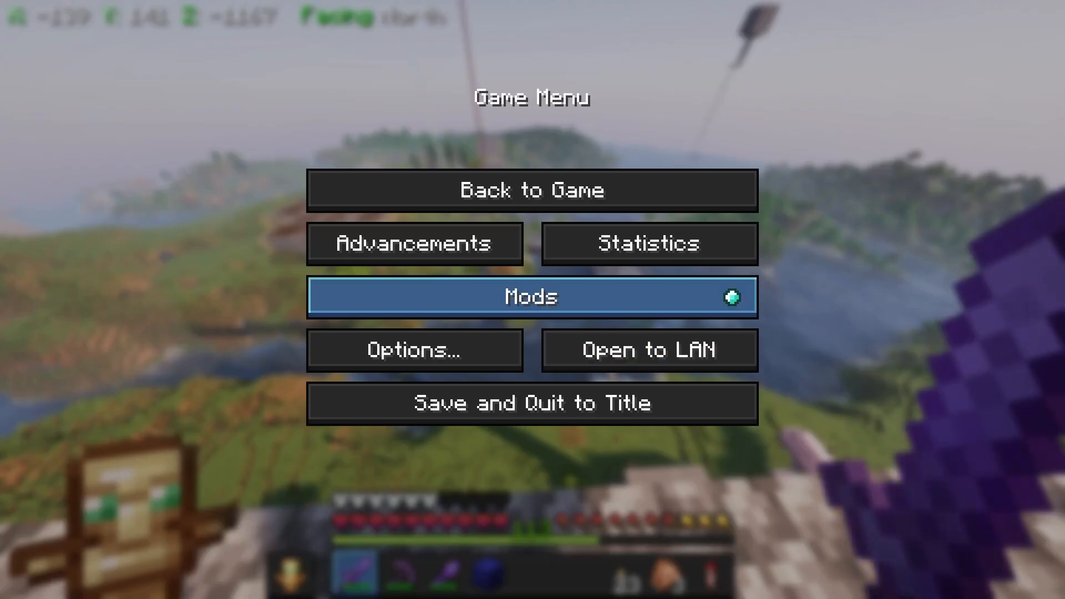
{"action": "left_click", "coordinate": [648, 349]}
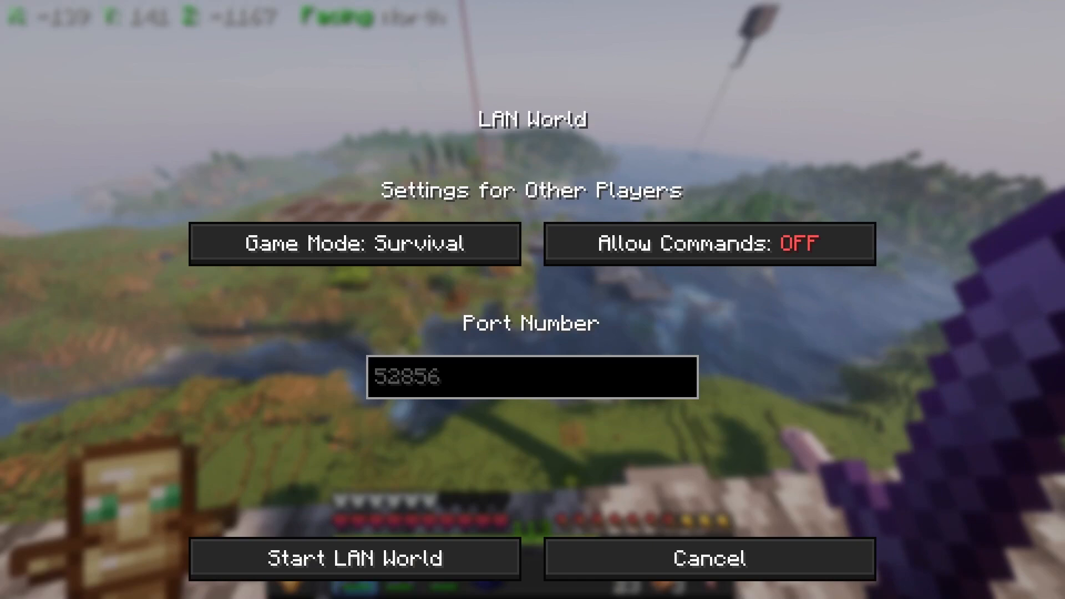
{"action": "left_click", "coordinate": [355, 244]}
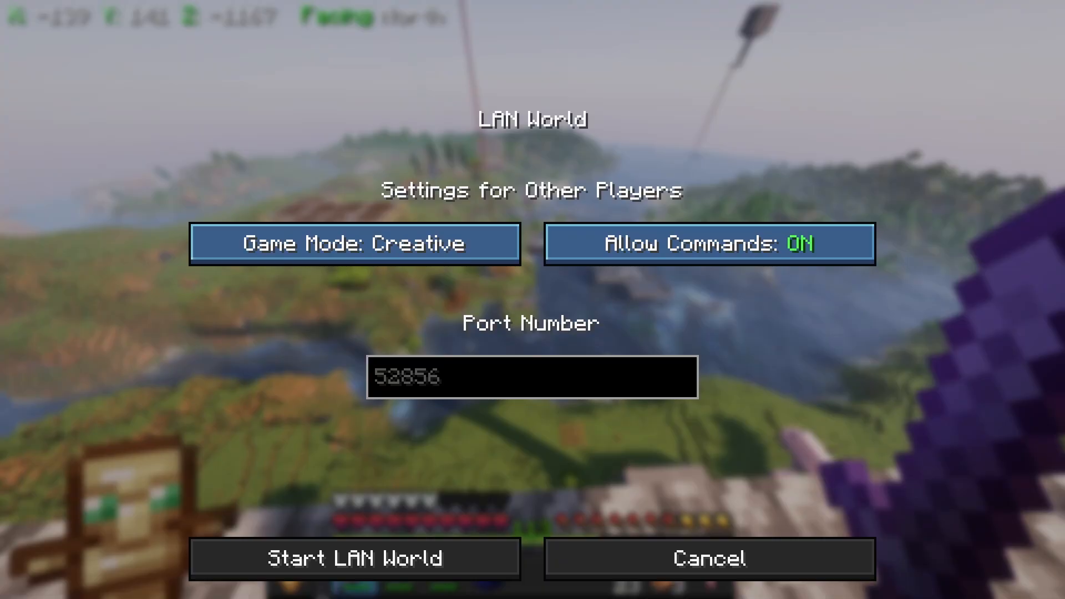
{"action": "mouse_move", "coordinate": [353, 558]}
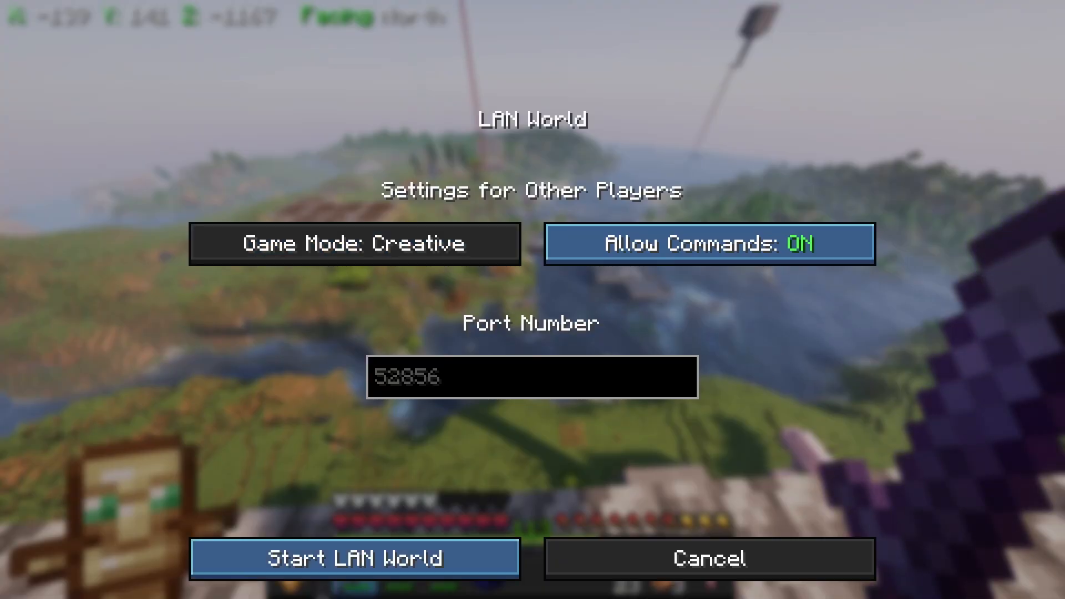
{"action": "left_click", "coordinate": [353, 558]}
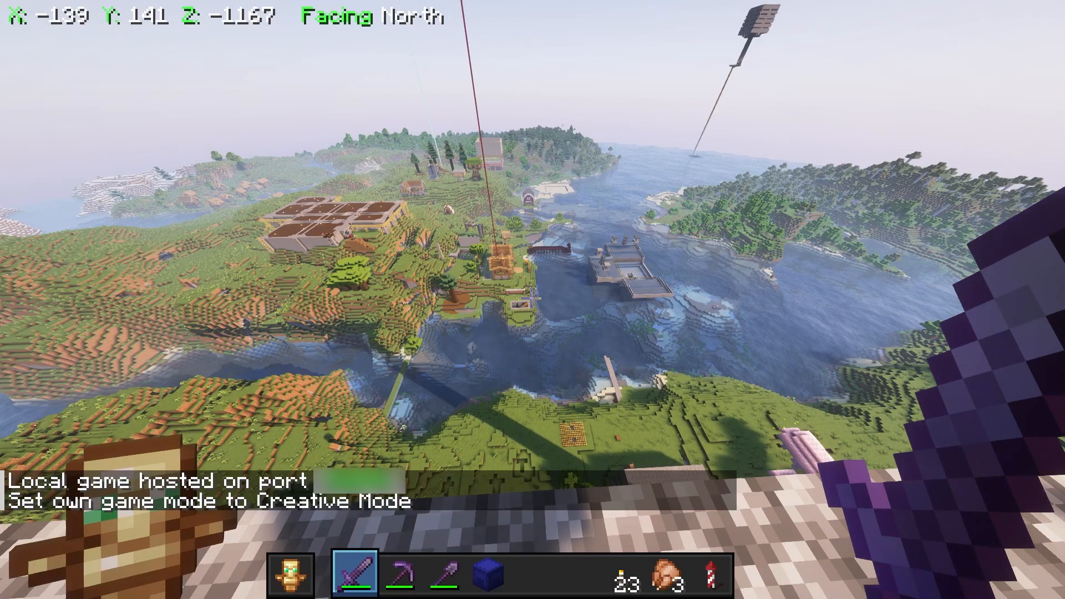
{"action": "key", "text": "e"}
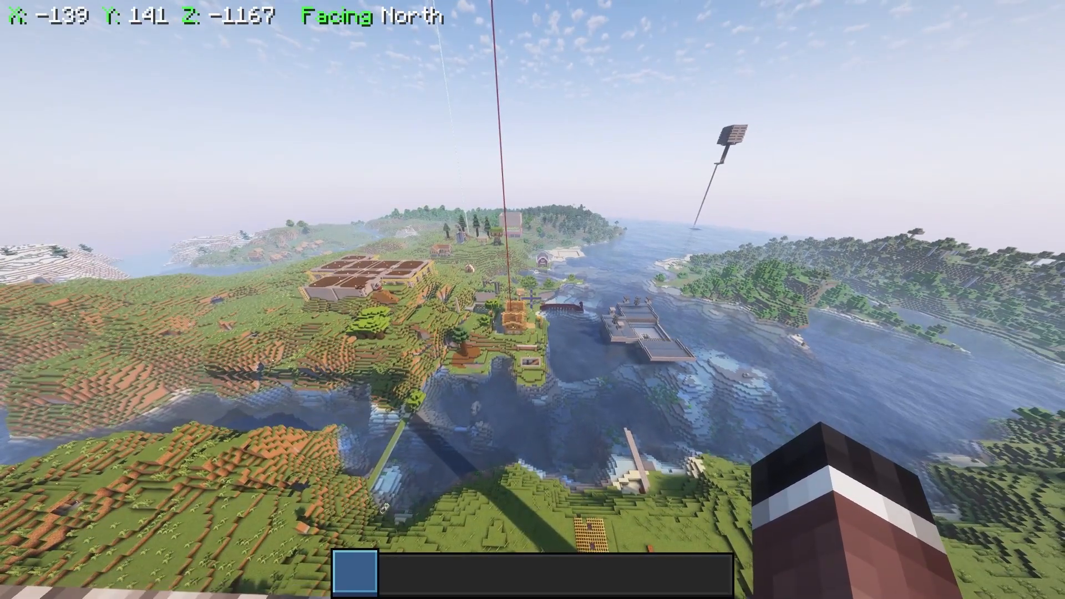
{"action": "mouse_move", "coordinate": [532, 299]}
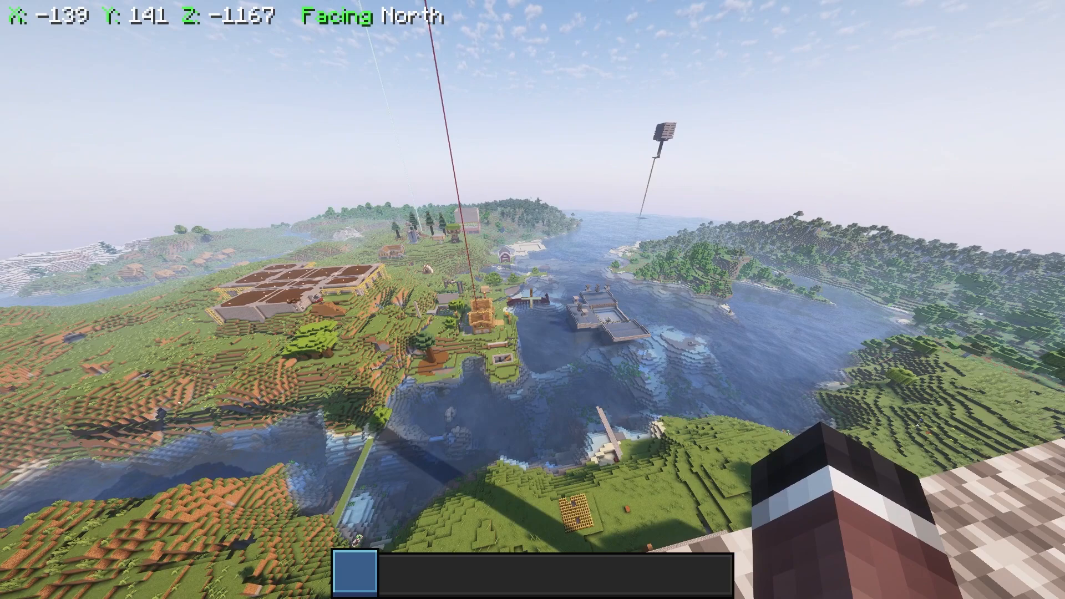
{"action": "mouse_move", "coordinate": [533, 300]}
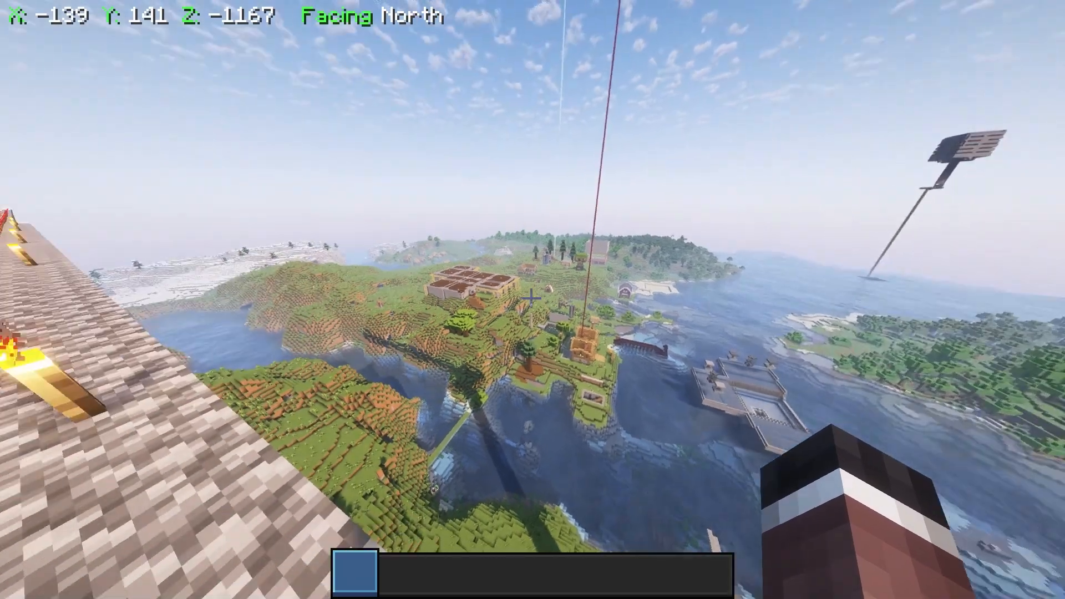
{"action": "mouse_move", "coordinate": [533, 300]}
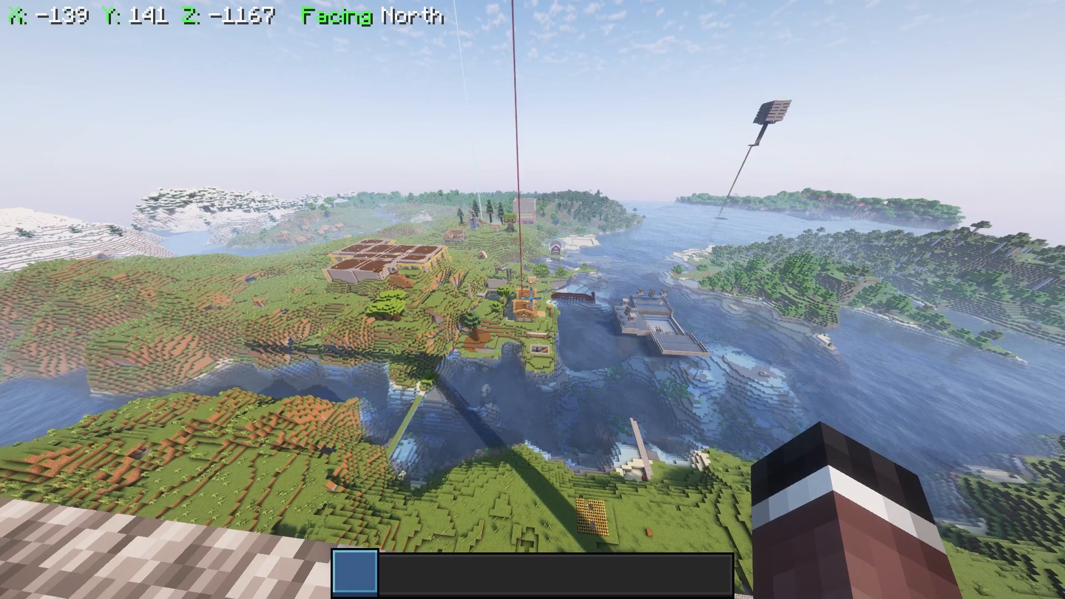
{"action": "mouse_move", "coordinate": [532, 300]}
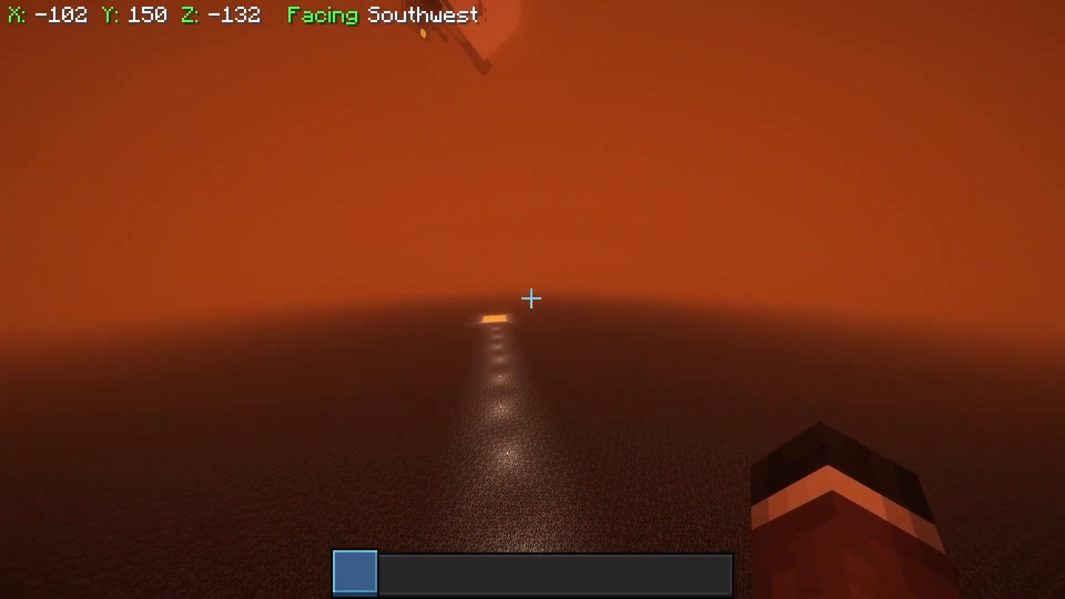
{"action": "mouse_move", "coordinate": [533, 299]}
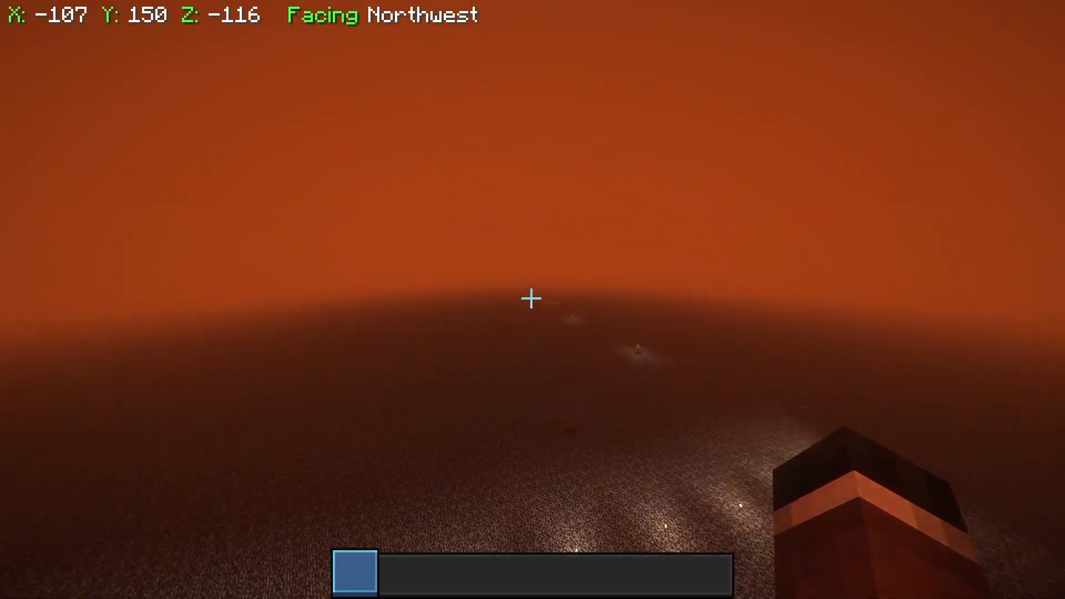
{"action": "mouse_move", "coordinate": [533, 297]}
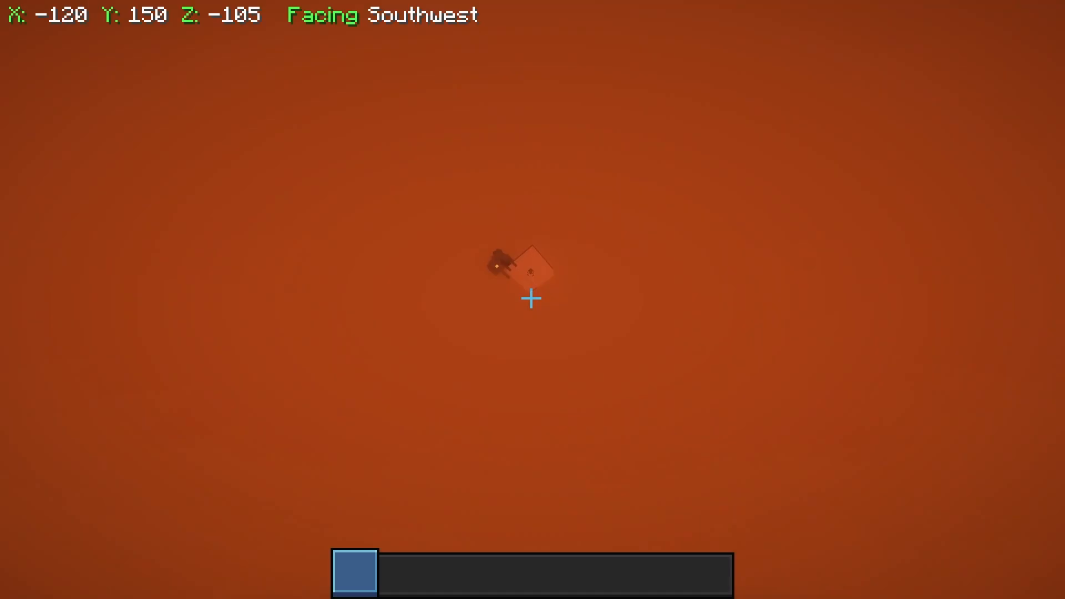
{"action": "mouse_move", "coordinate": [533, 300]}
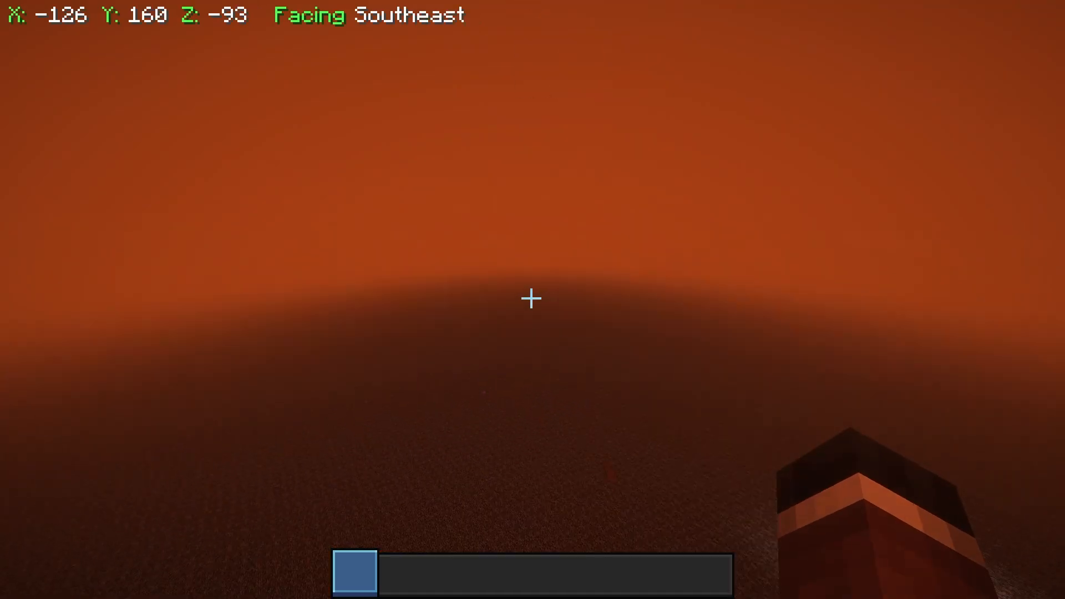
{"action": "mouse_move", "coordinate": [533, 298]}
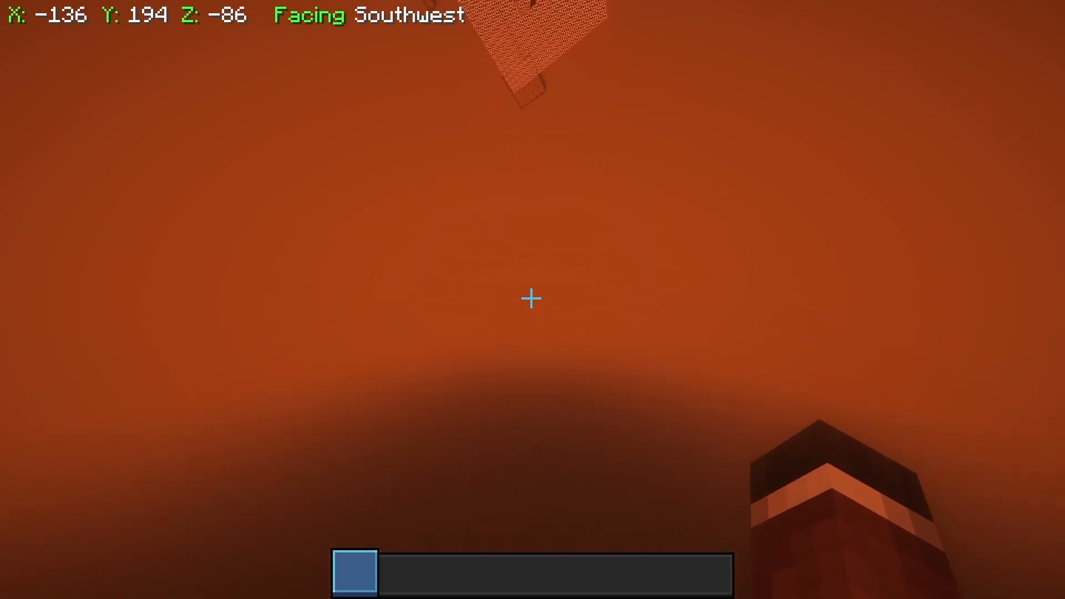
{"action": "mouse_move", "coordinate": [533, 299]}
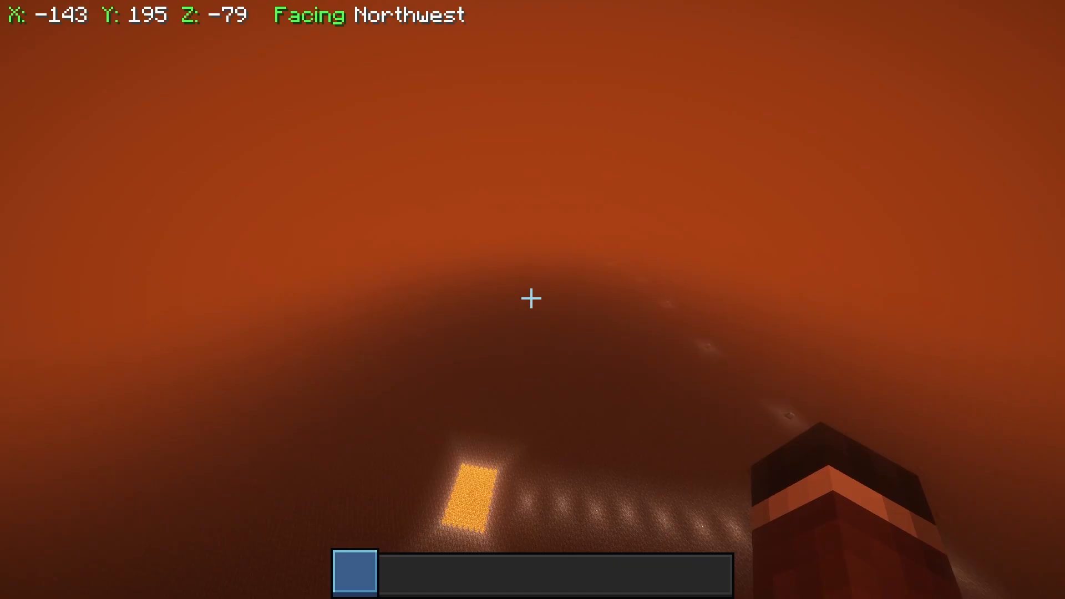
{"action": "mouse_move", "coordinate": [532, 299]}
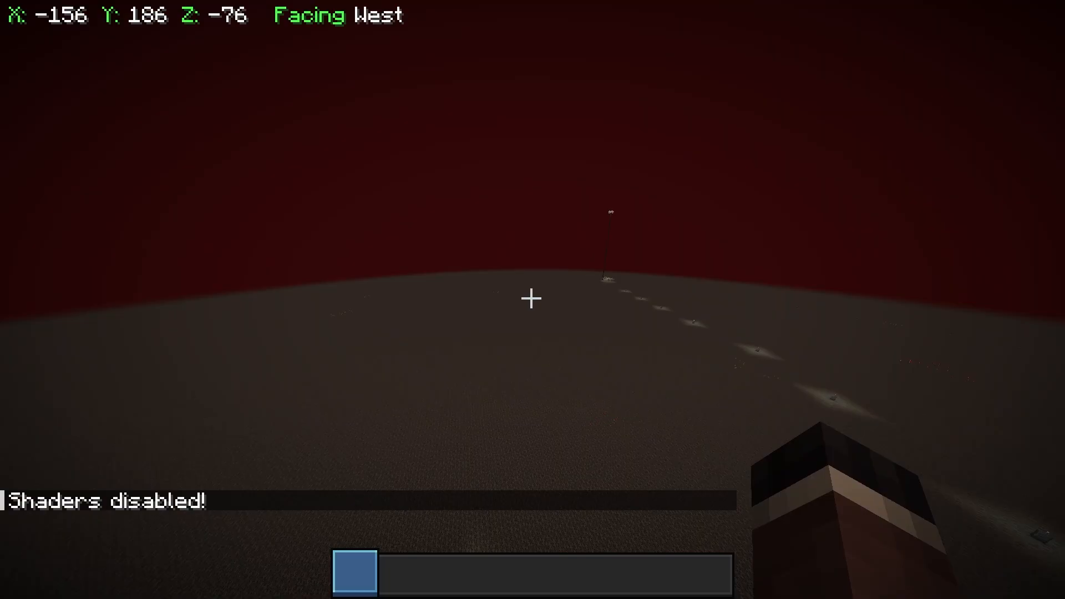
{"action": "mouse_move", "coordinate": [533, 299]}
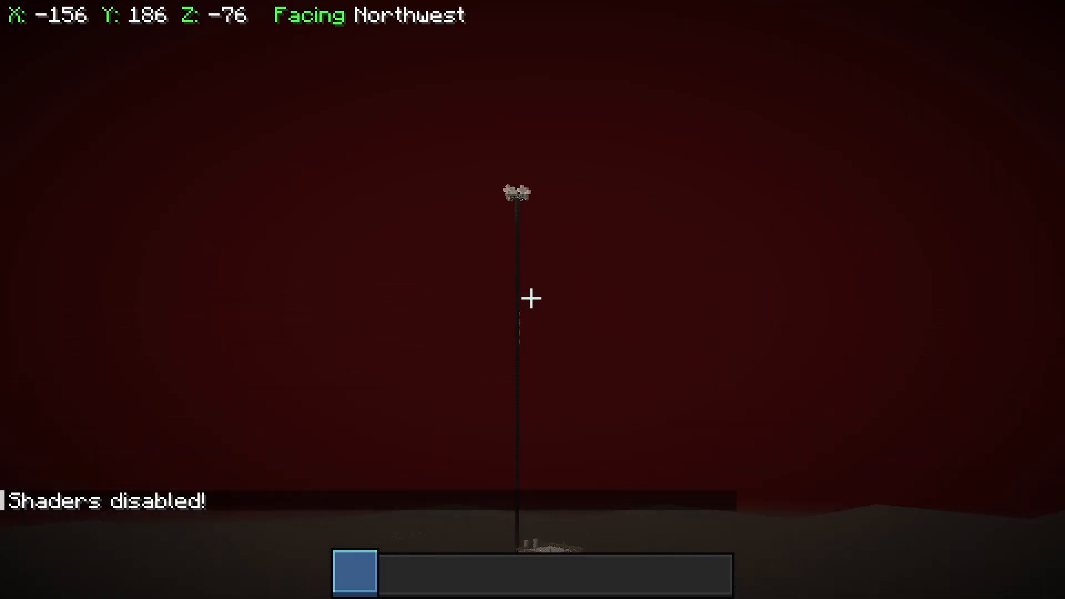
{"action": "mouse_move", "coordinate": [532, 300]}
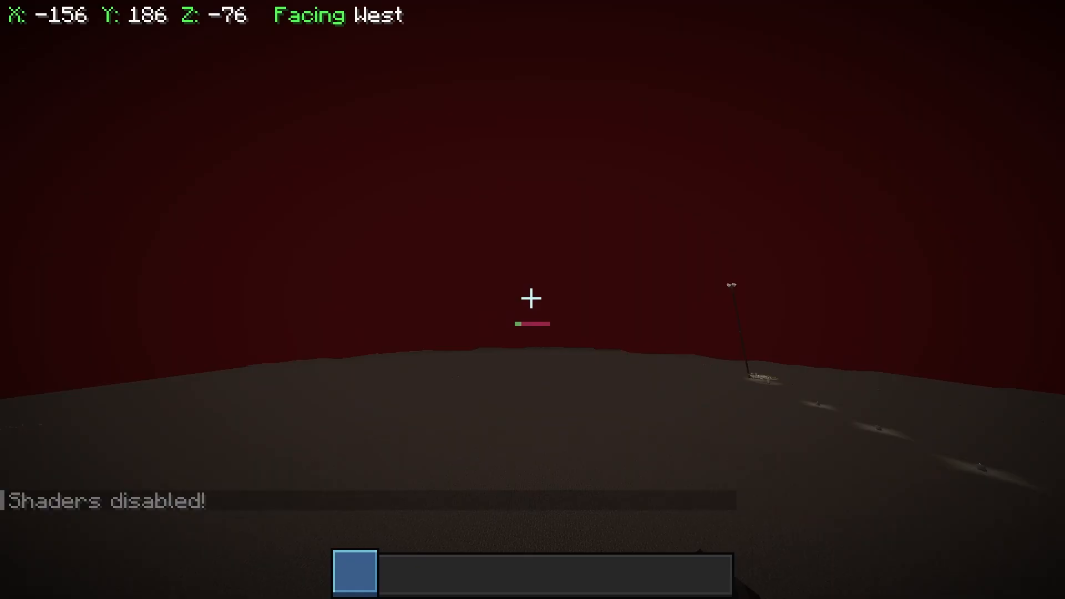
{"action": "mouse_move", "coordinate": [532, 300]}
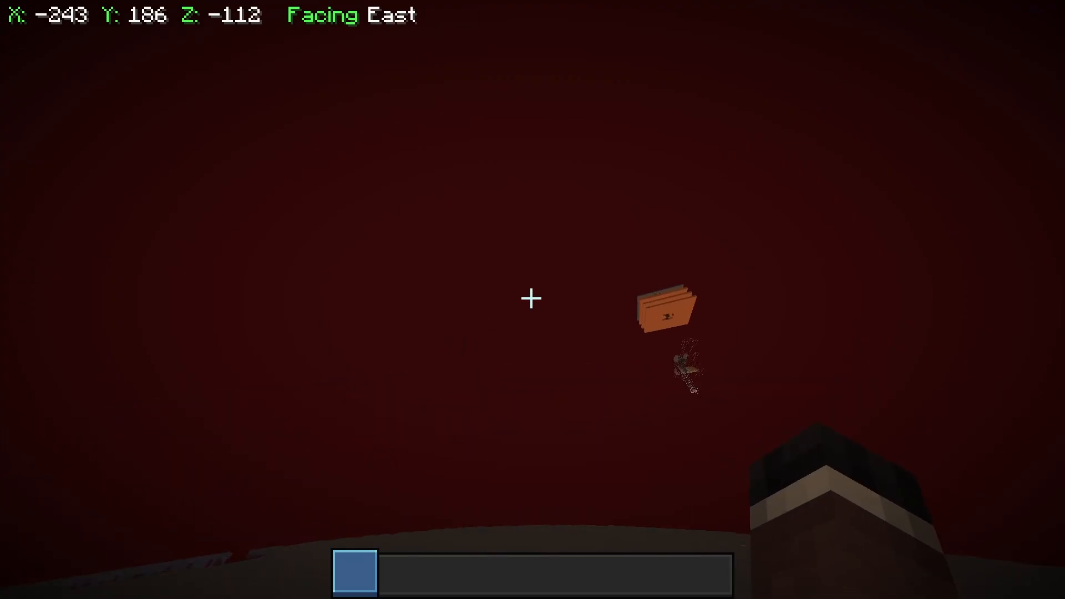
{"action": "mouse_move", "coordinate": [533, 298]}
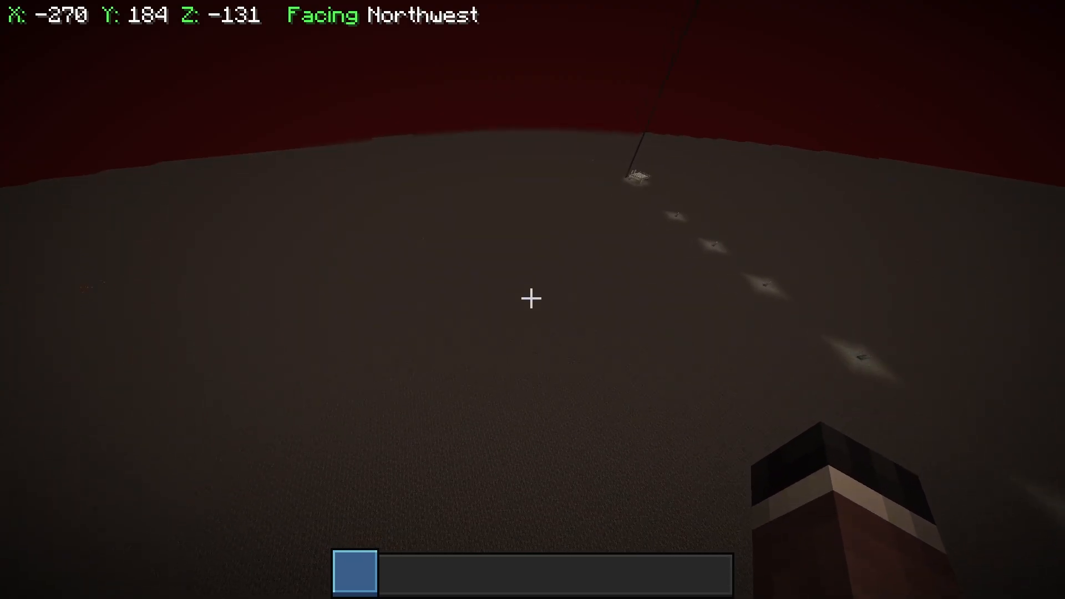
{"action": "mouse_move", "coordinate": [530, 298]}
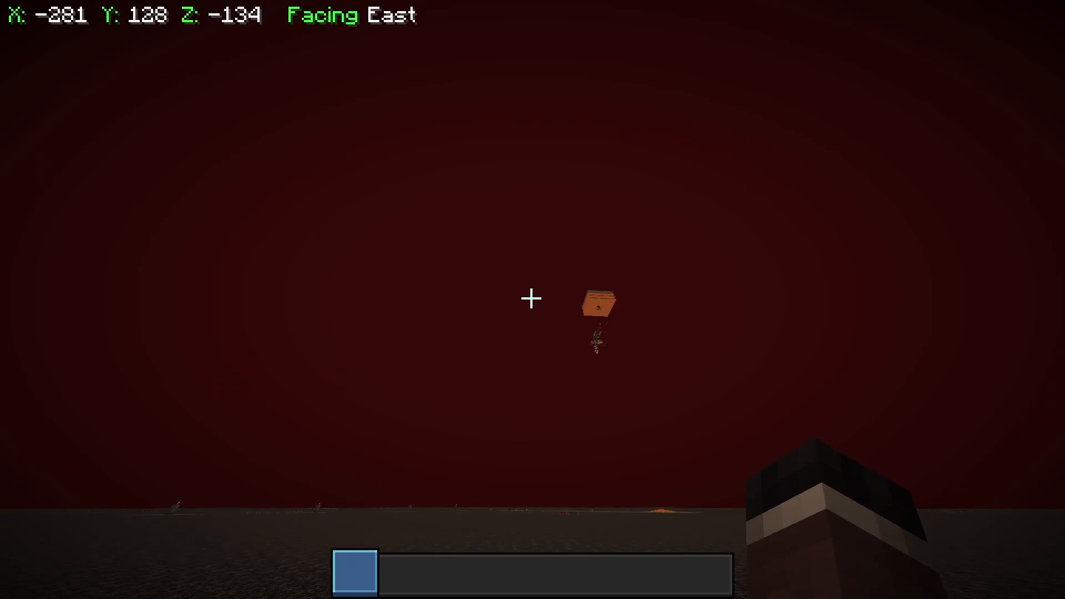
{"action": "mouse_move", "coordinate": [532, 299]}
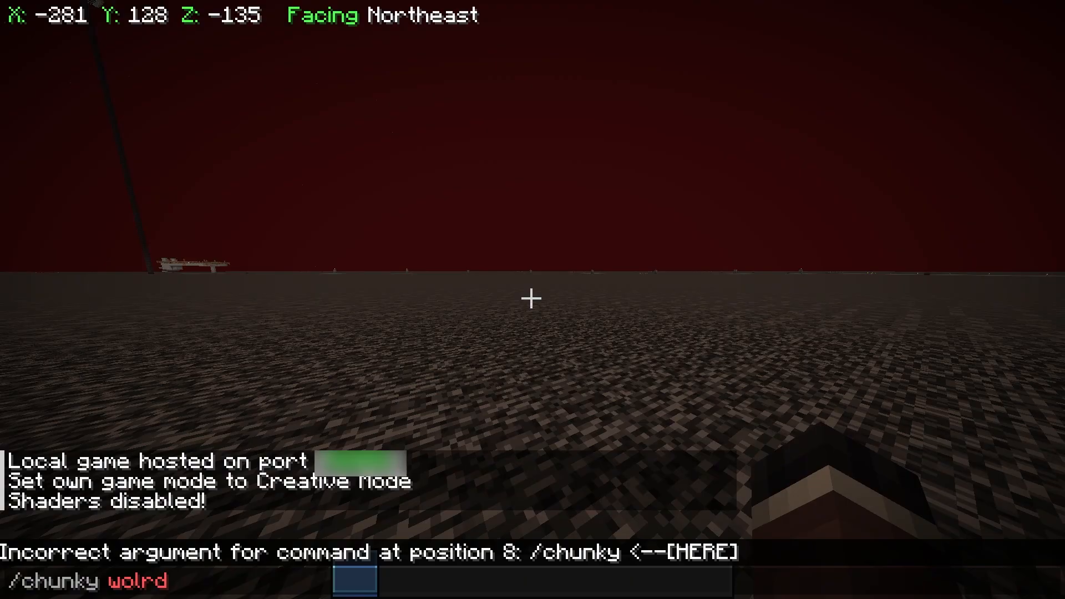
Point Chunky at the Nether and set its centre to the current position.
{"action": "type", "text": "world minecraft:the_end"}
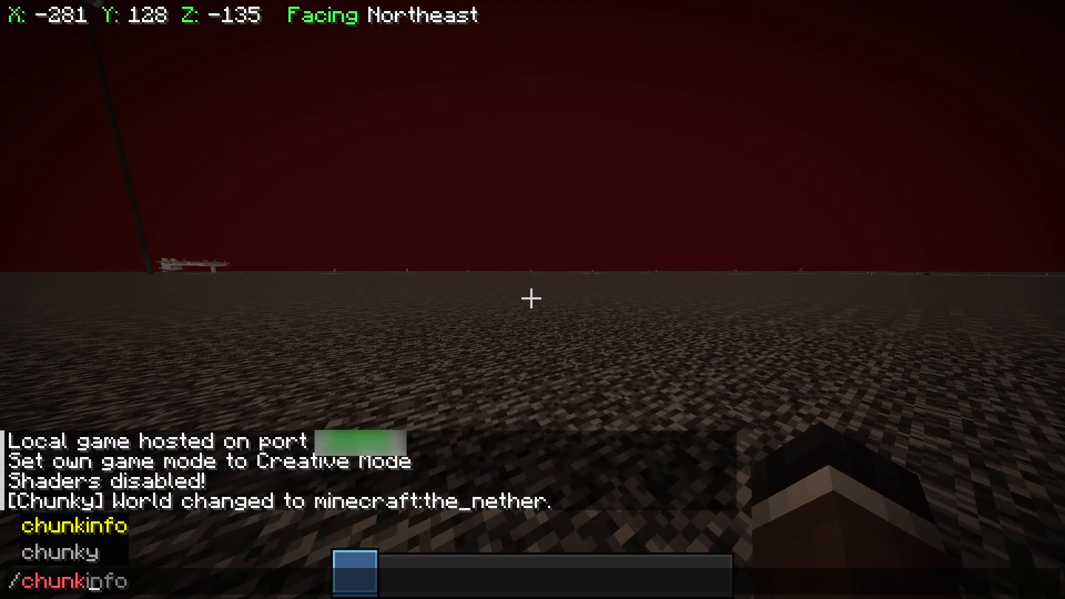
{"action": "type", "text": "center -281 -"}
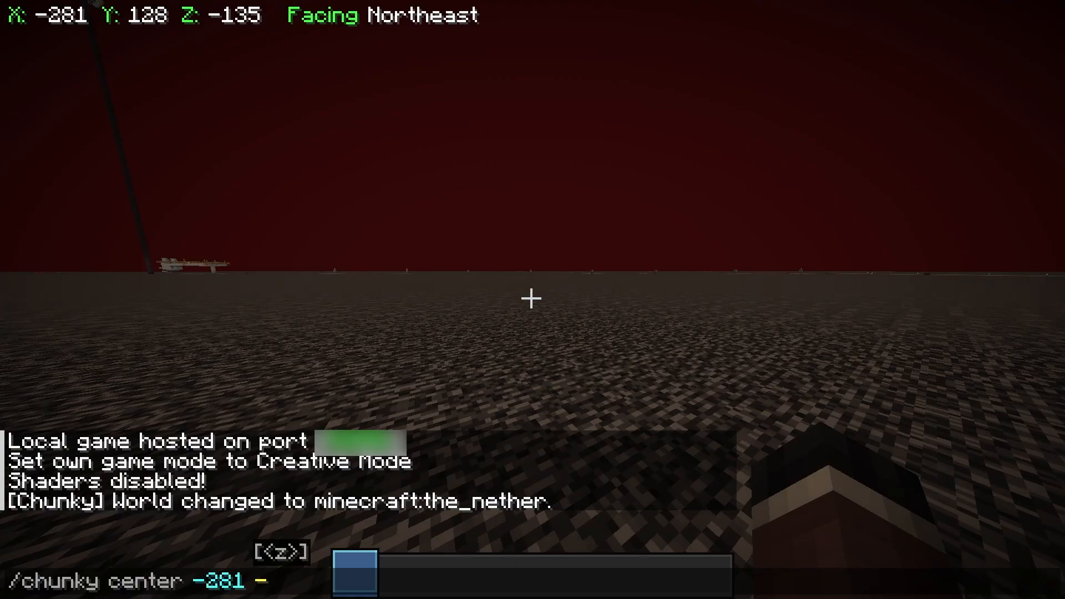
{"action": "key", "text": "Return"}
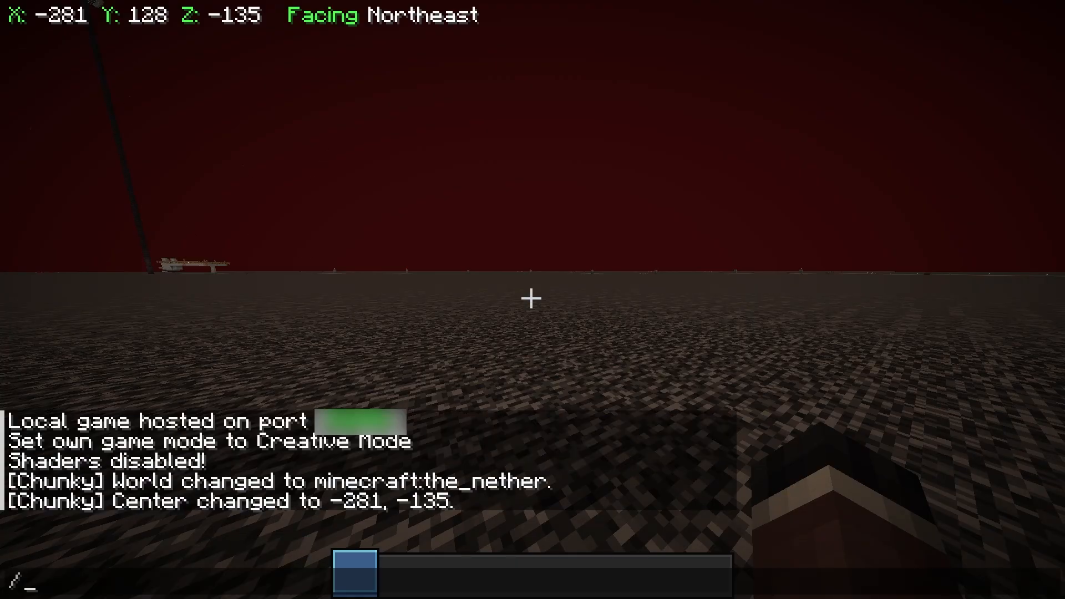
Set Chunky's radius to 1000 and check the task with /chunkinfo.
{"action": "type", "text": "chunky radius"}
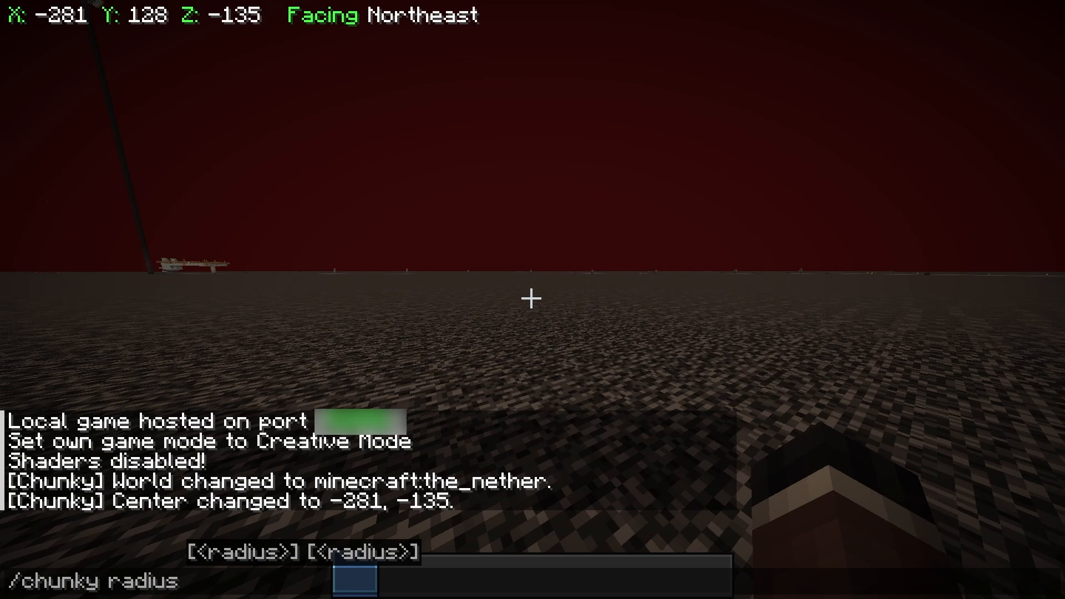
{"action": "type", "text": "1000"}
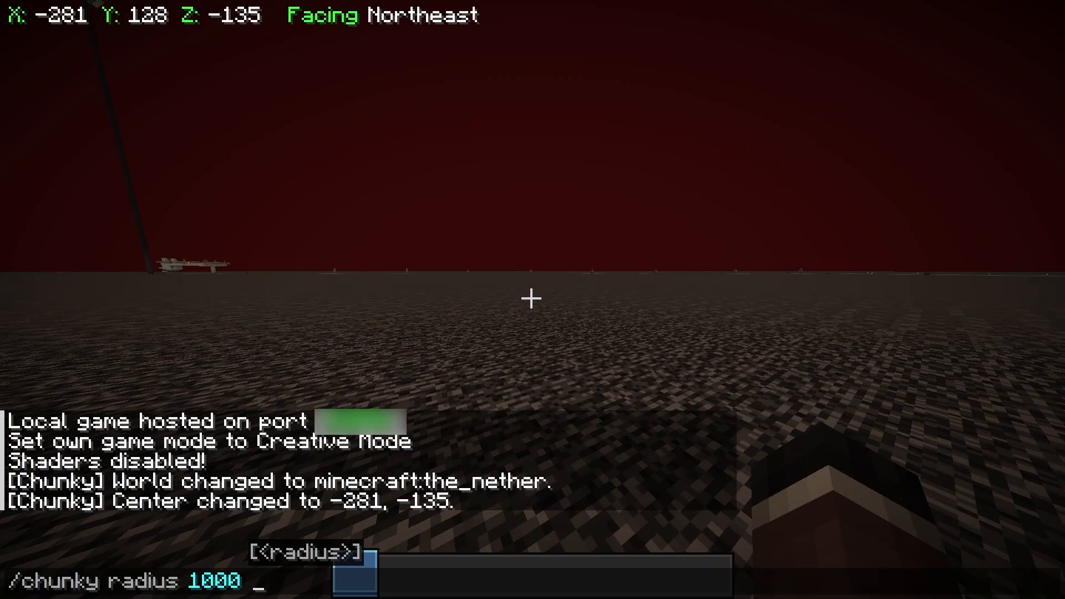
{"action": "key", "text": "Return"}
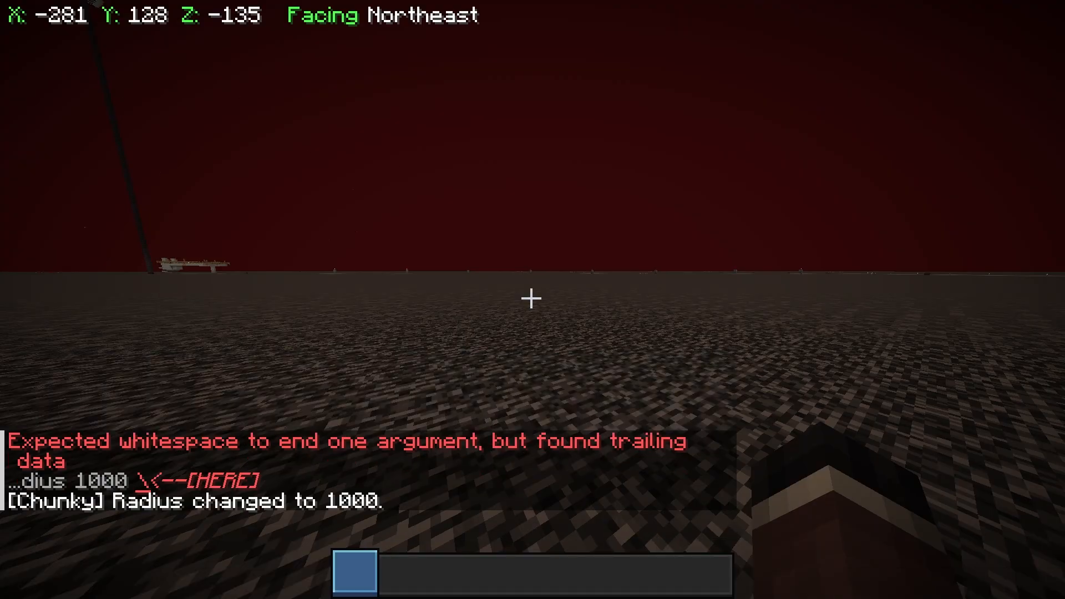
{"action": "type", "text": "/chunkinfo"}
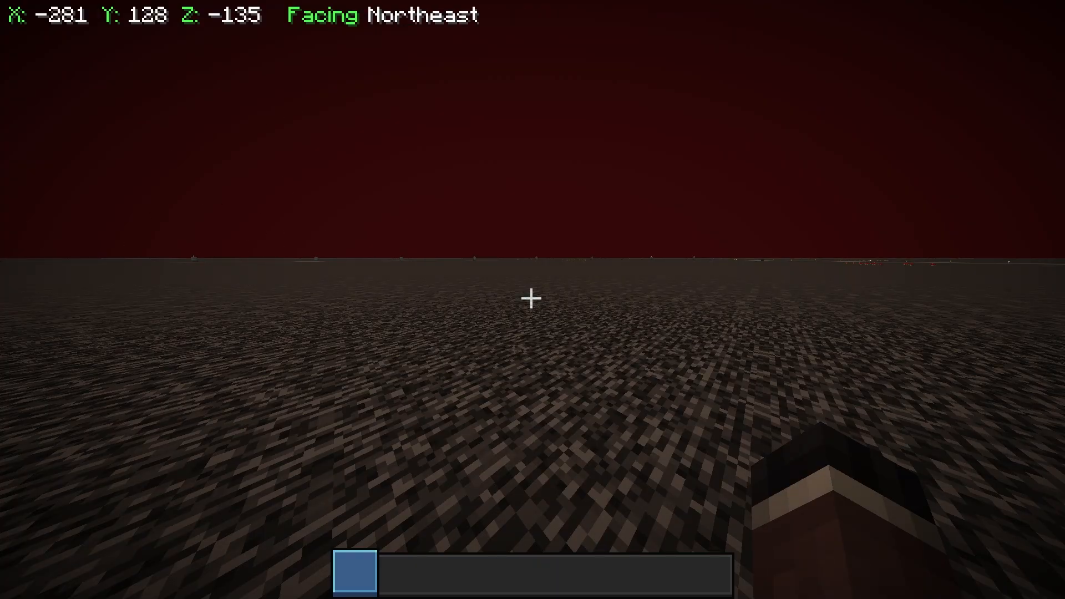
{"action": "mouse_move", "coordinate": [533, 297]}
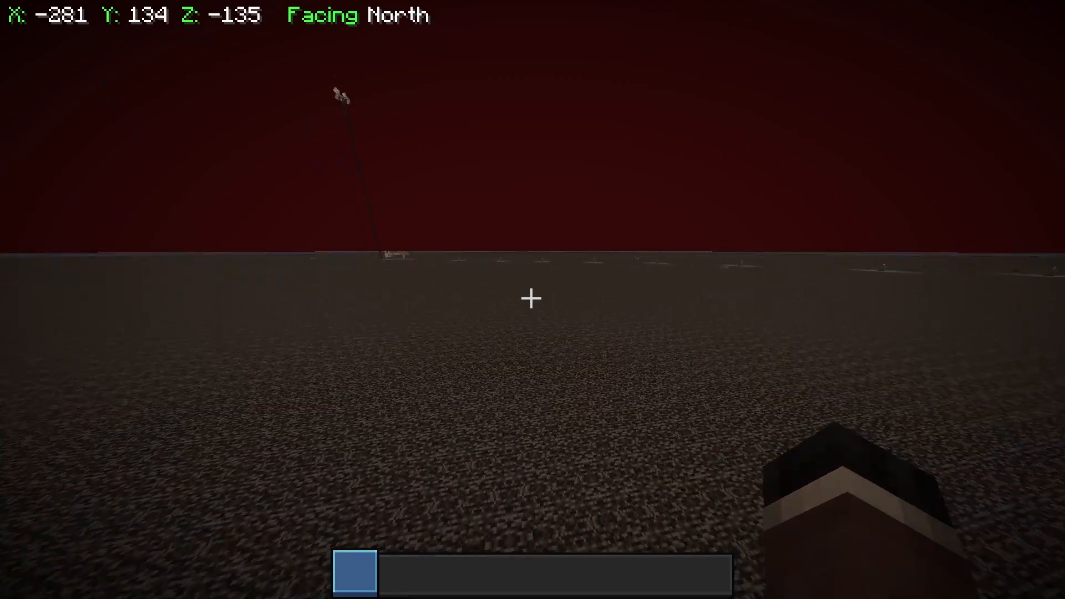
{"action": "mouse_move", "coordinate": [533, 299]}
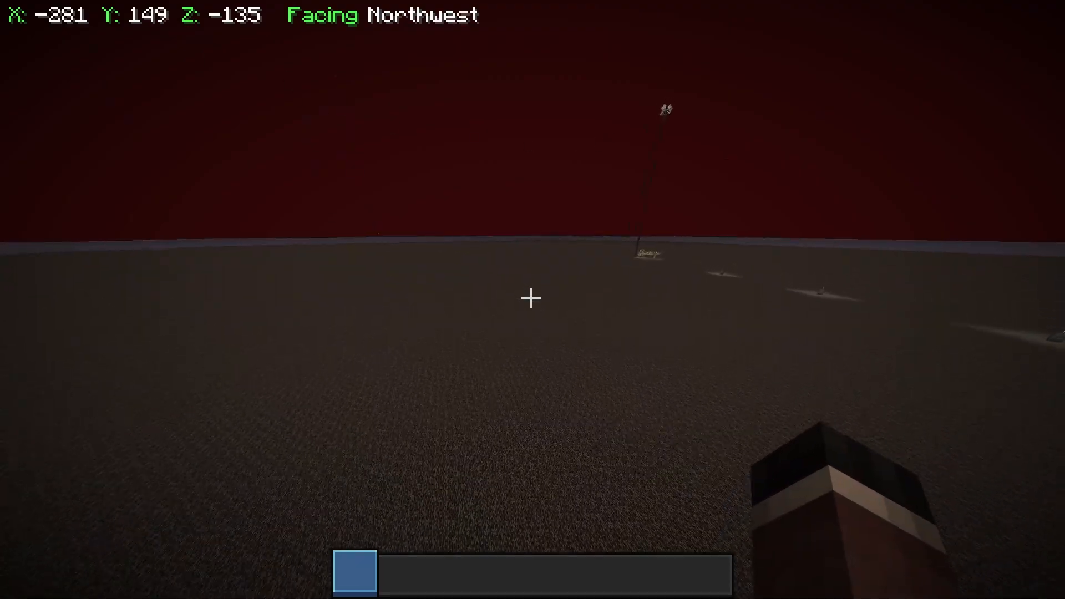
{"action": "mouse_move", "coordinate": [532, 299]}
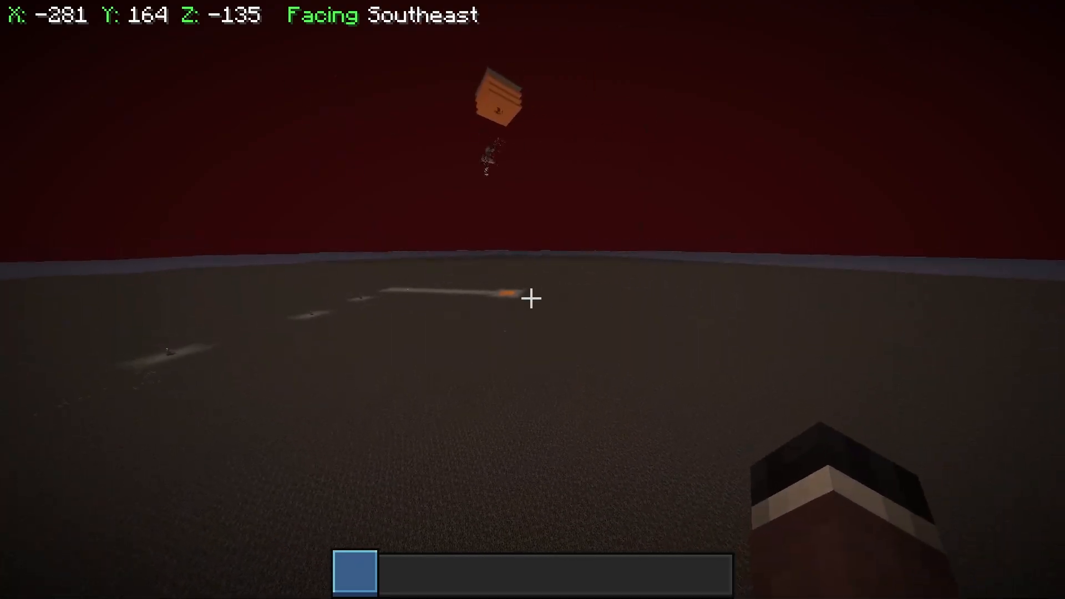
{"action": "mouse_move", "coordinate": [530, 298]}
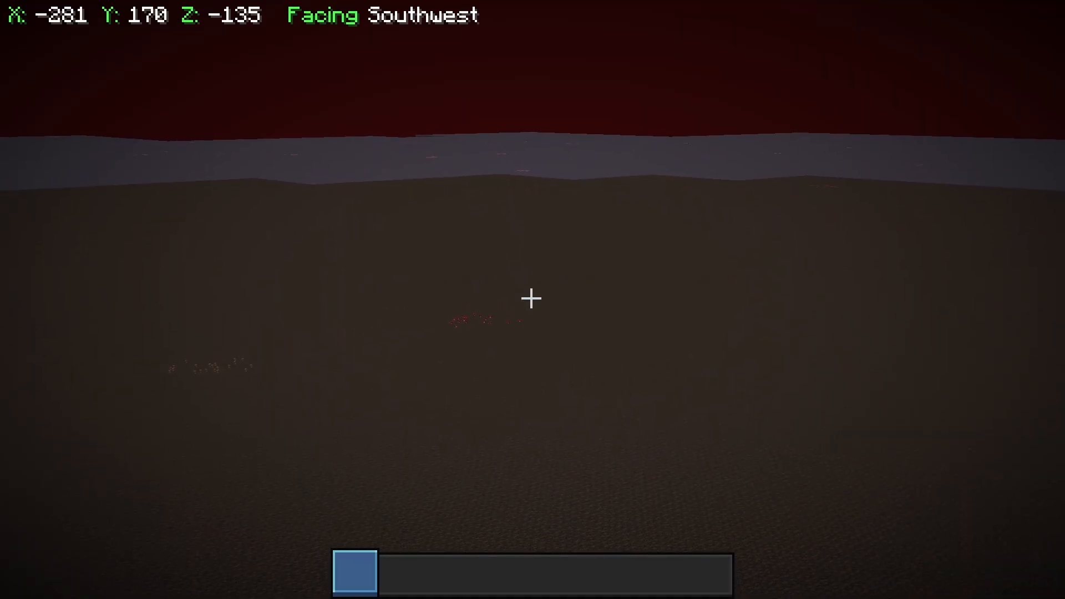
{"action": "mouse_move", "coordinate": [530, 298]}
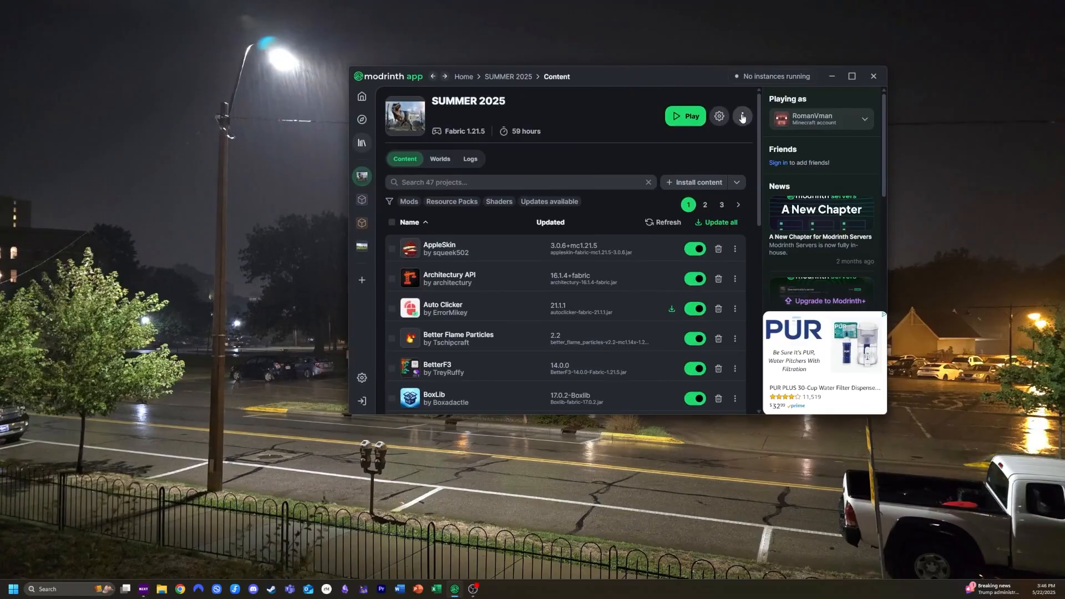
Open the SUMMER 2025 instance folder in File Explorer.
{"action": "left_click", "coordinate": [741, 116]}
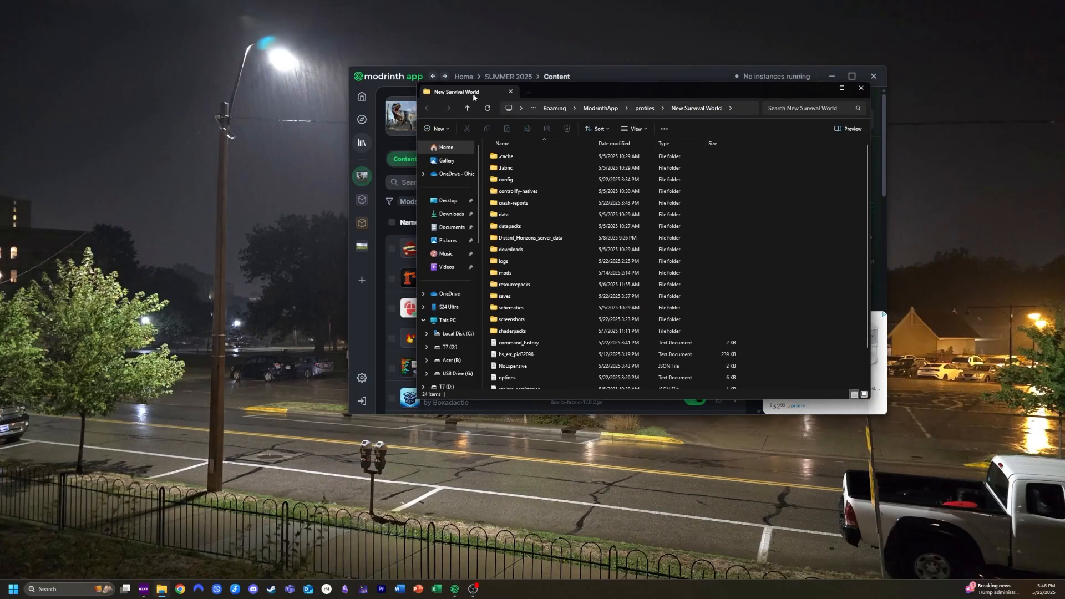
Open a second Explorer window and go into the saves folder.
{"action": "left_click", "coordinate": [528, 91]}
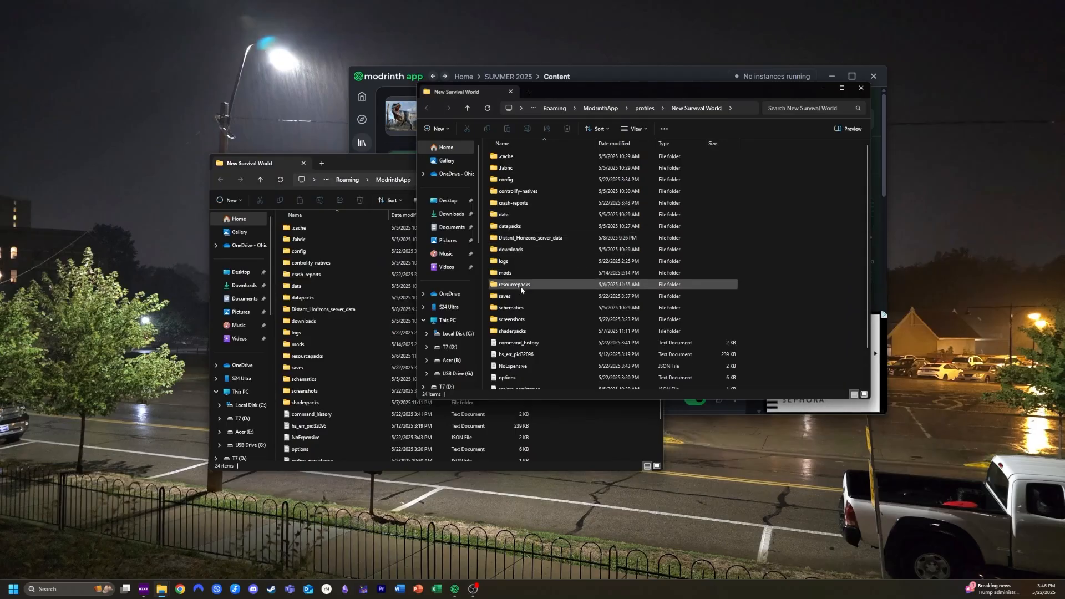
{"action": "double_click", "coordinate": [504, 295]}
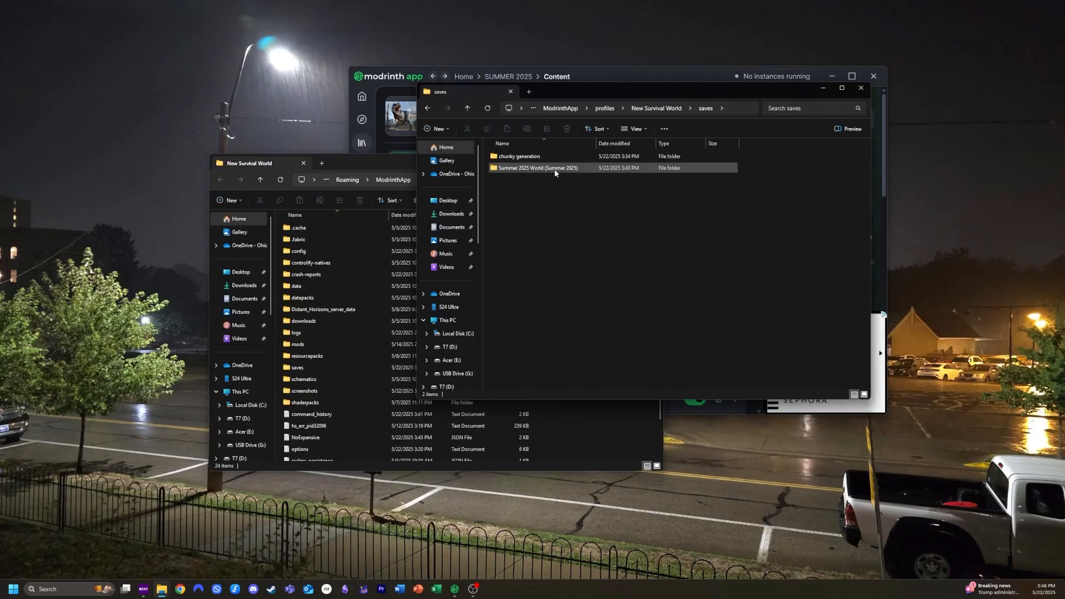
{"action": "left_click", "coordinate": [537, 156]}
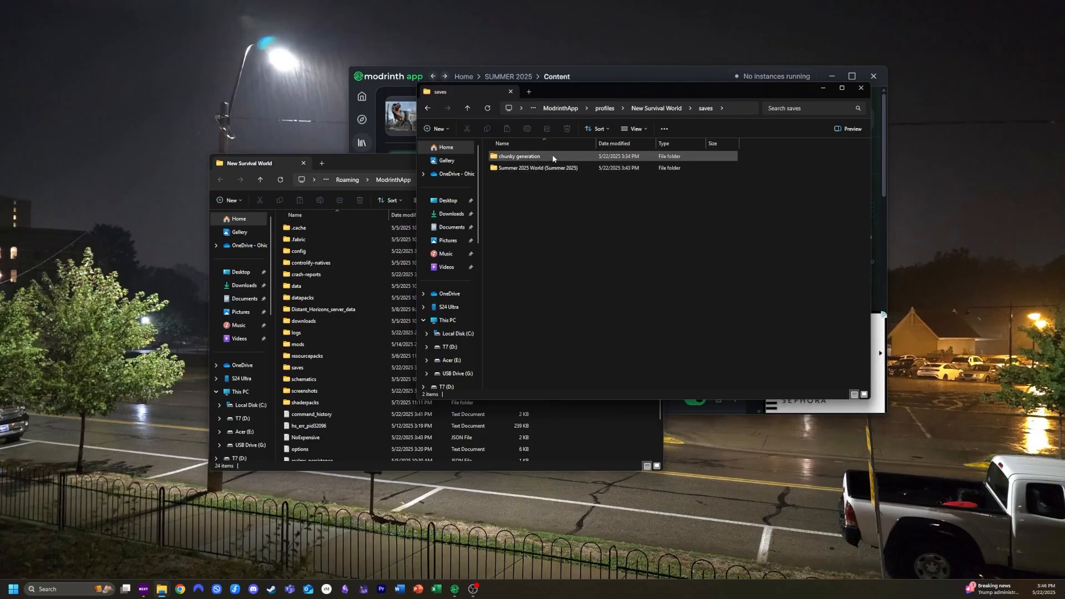
{"action": "left_click", "coordinate": [518, 155]}
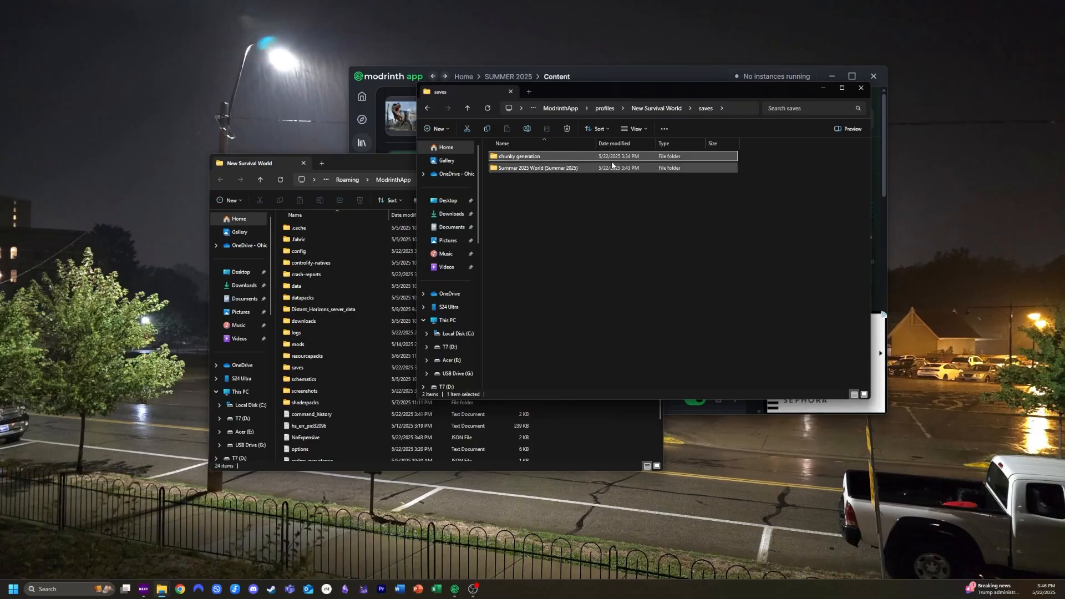
Enter the Summer 2025 World save's data folder with DistantHorizons.sqlite.
{"action": "left_click", "coordinate": [537, 167]}
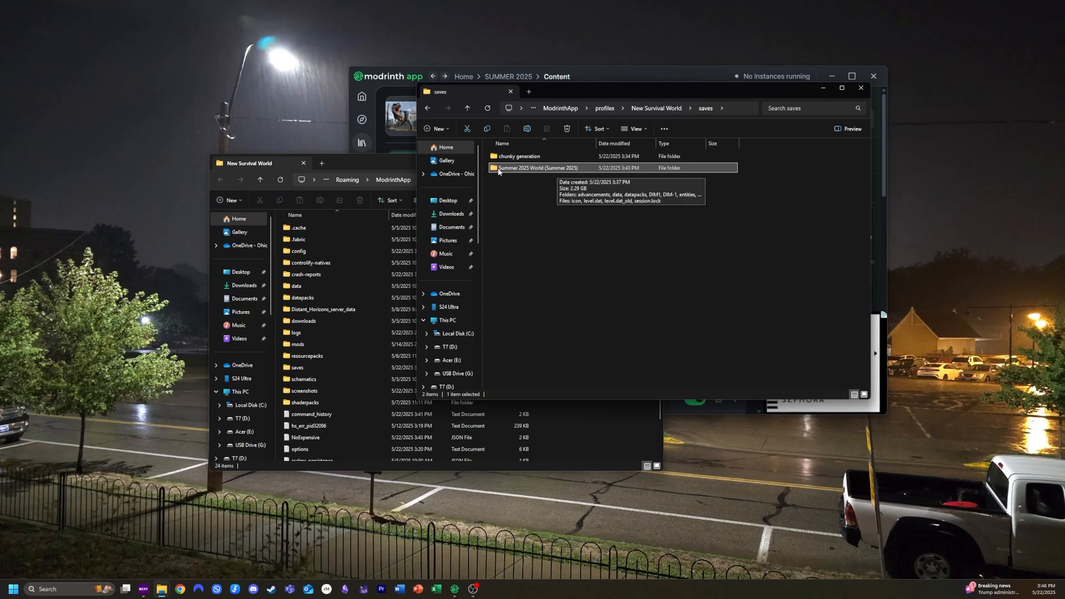
{"action": "mouse_move", "coordinate": [535, 169]}
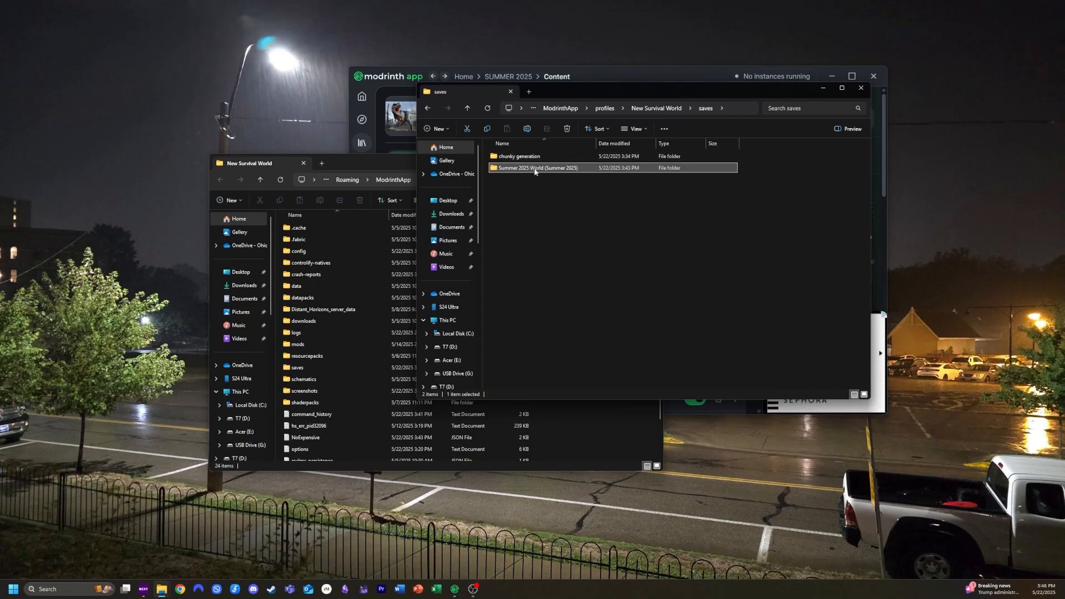
{"action": "double_click", "coordinate": [537, 168]}
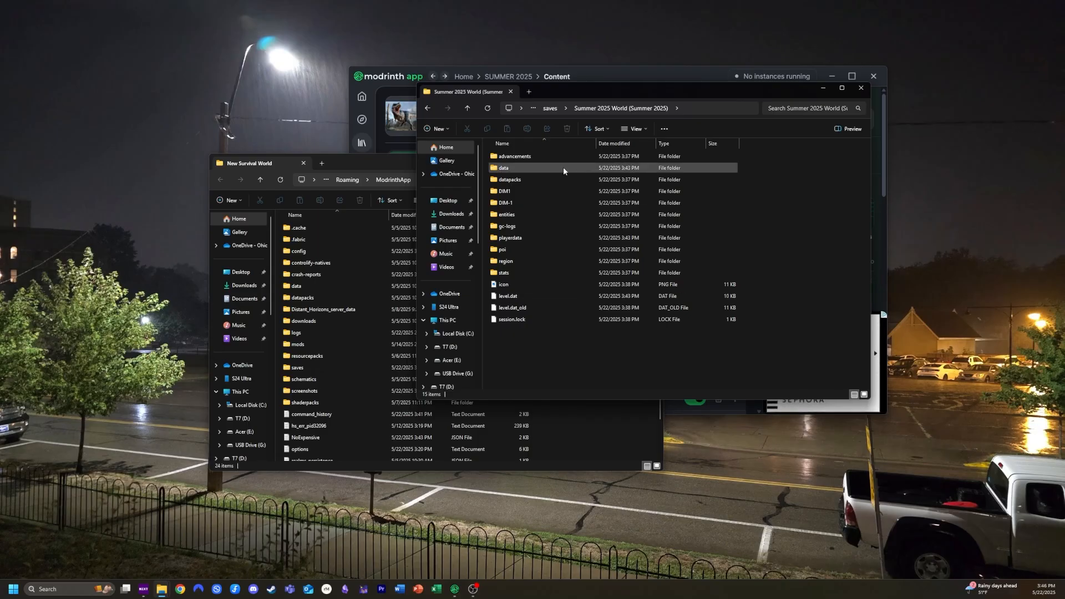
{"action": "mouse_move", "coordinate": [519, 171]}
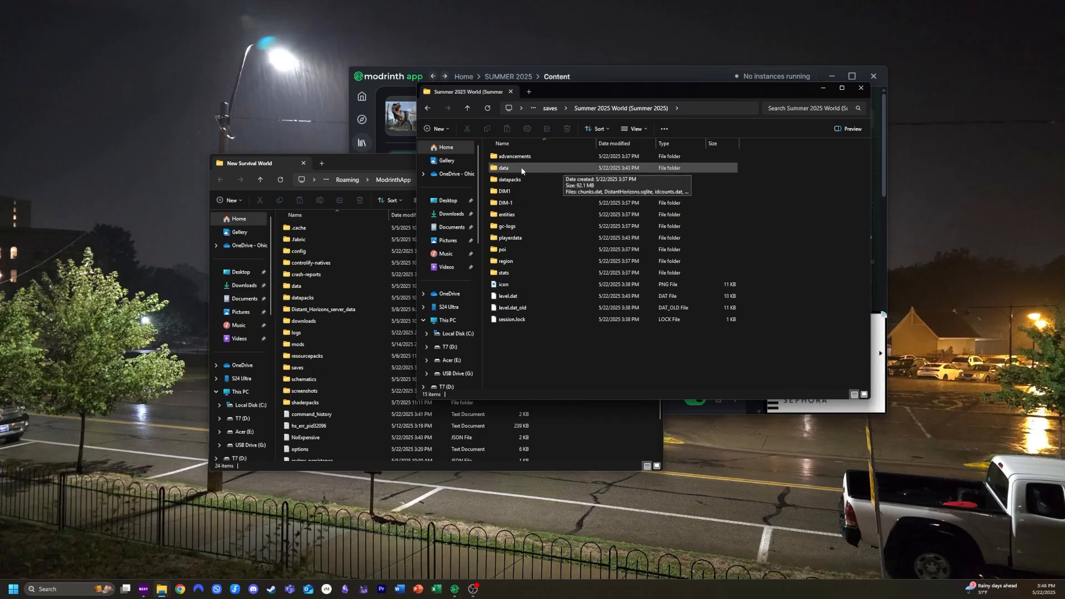
{"action": "double_click", "coordinate": [504, 168]}
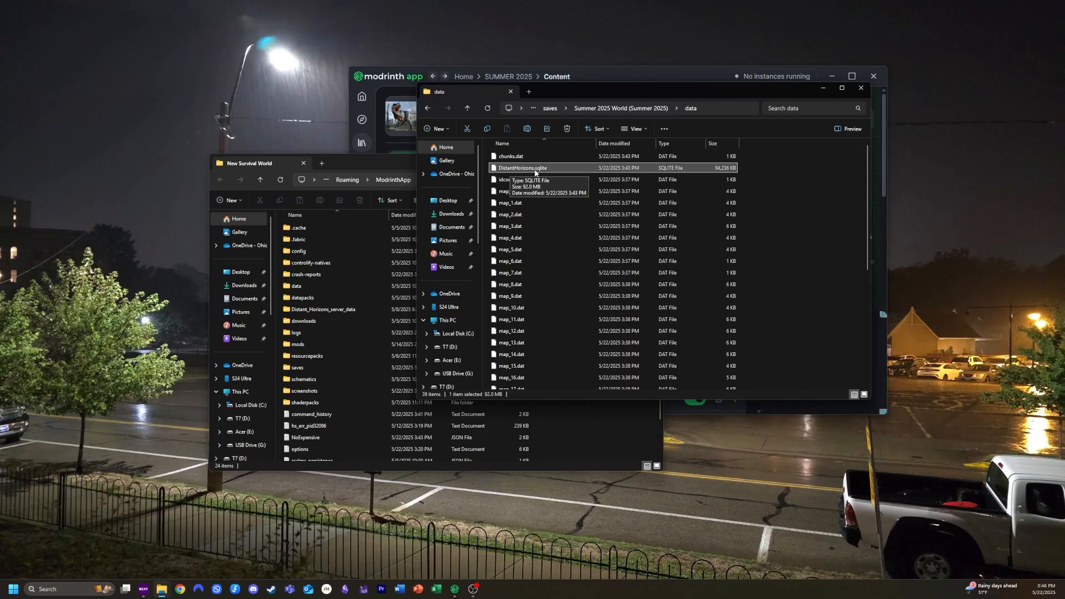
{"action": "mouse_move", "coordinate": [544, 169]}
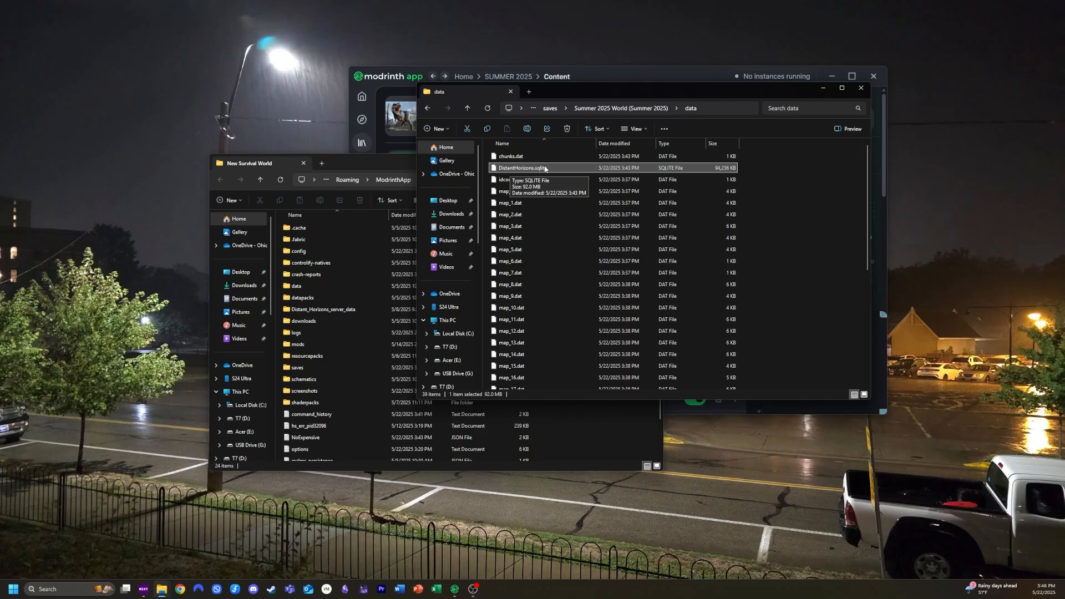
{"action": "mouse_move", "coordinate": [734, 166]}
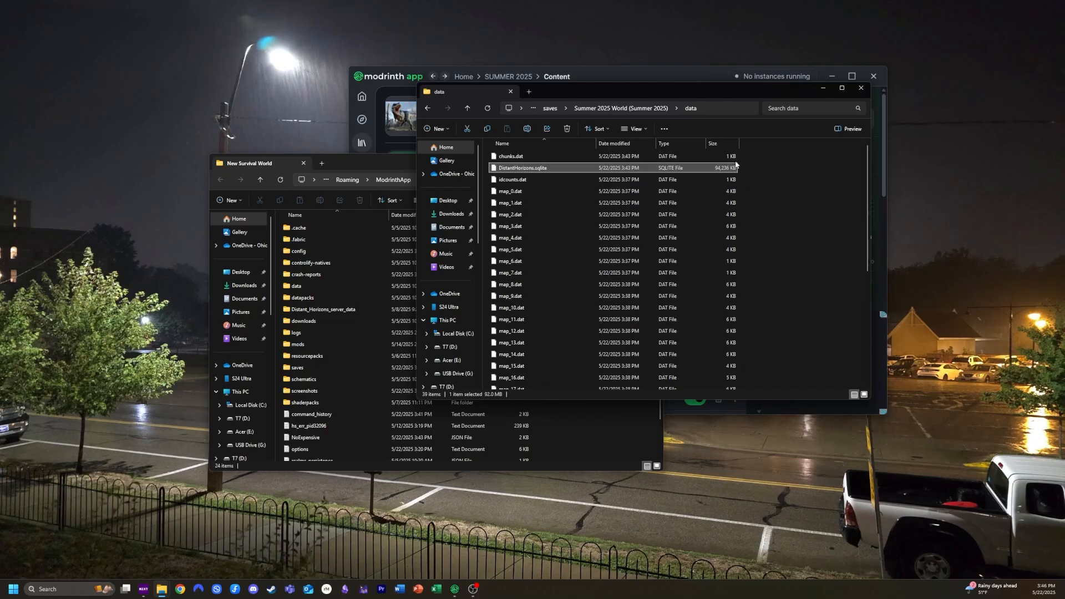
{"action": "mouse_move", "coordinate": [724, 171]}
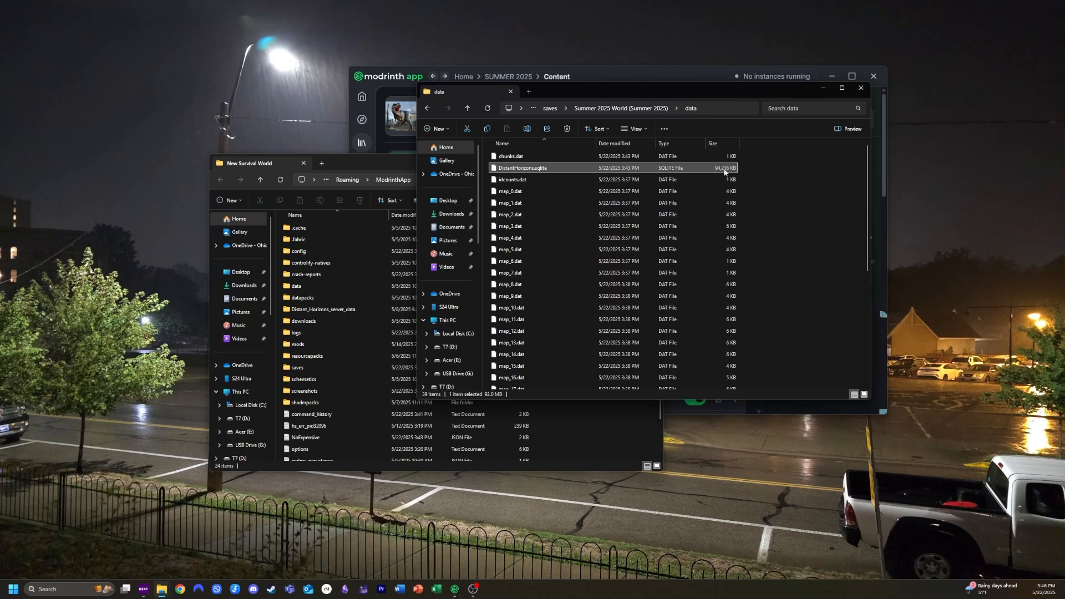
{"action": "mouse_move", "coordinate": [714, 174]}
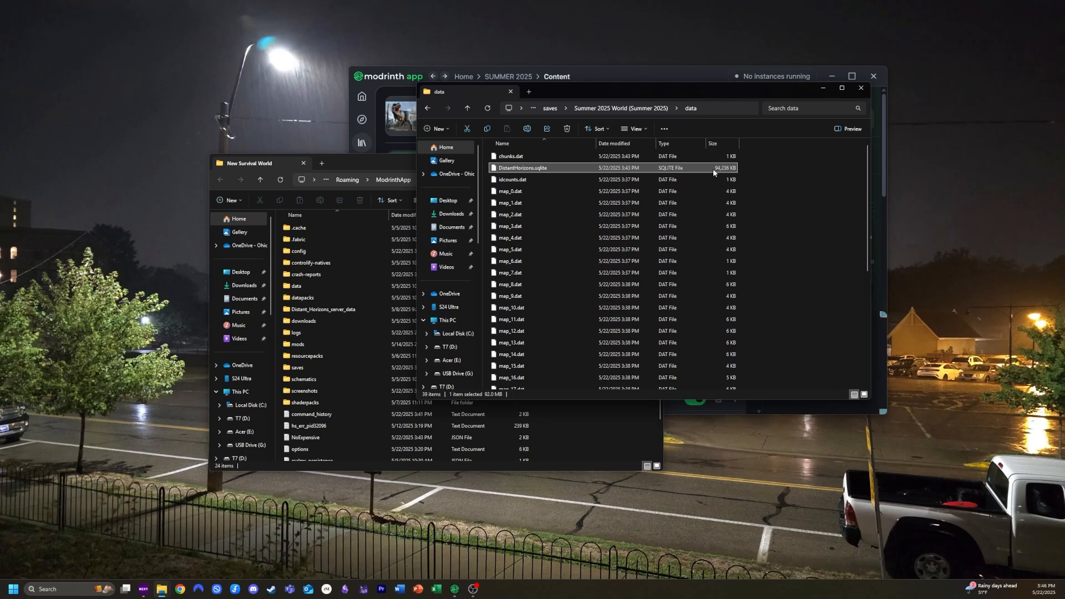
{"action": "mouse_move", "coordinate": [751, 171]}
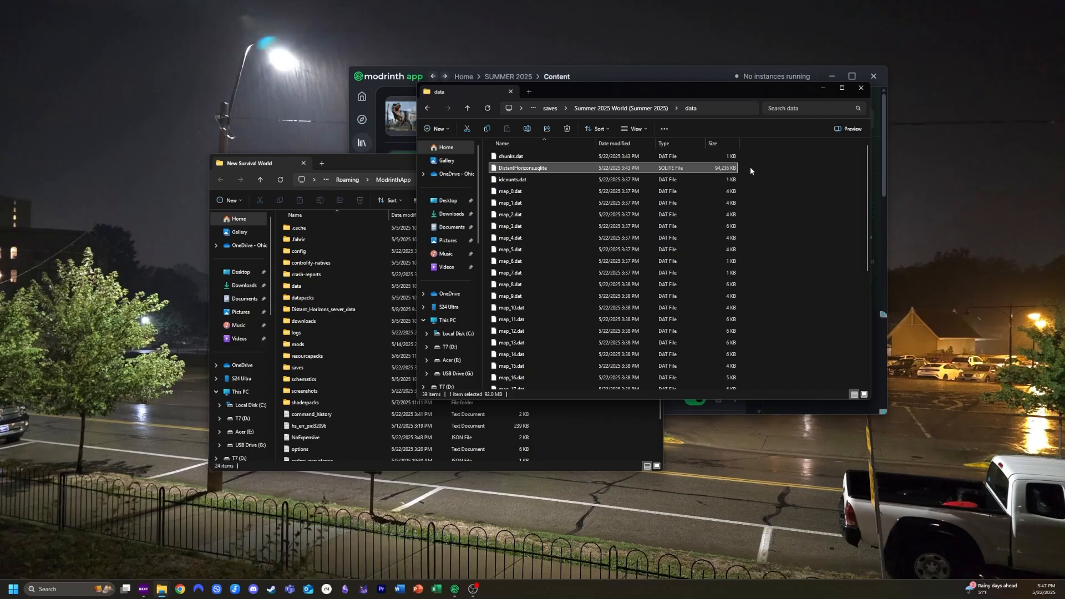
{"action": "mouse_move", "coordinate": [692, 99]}
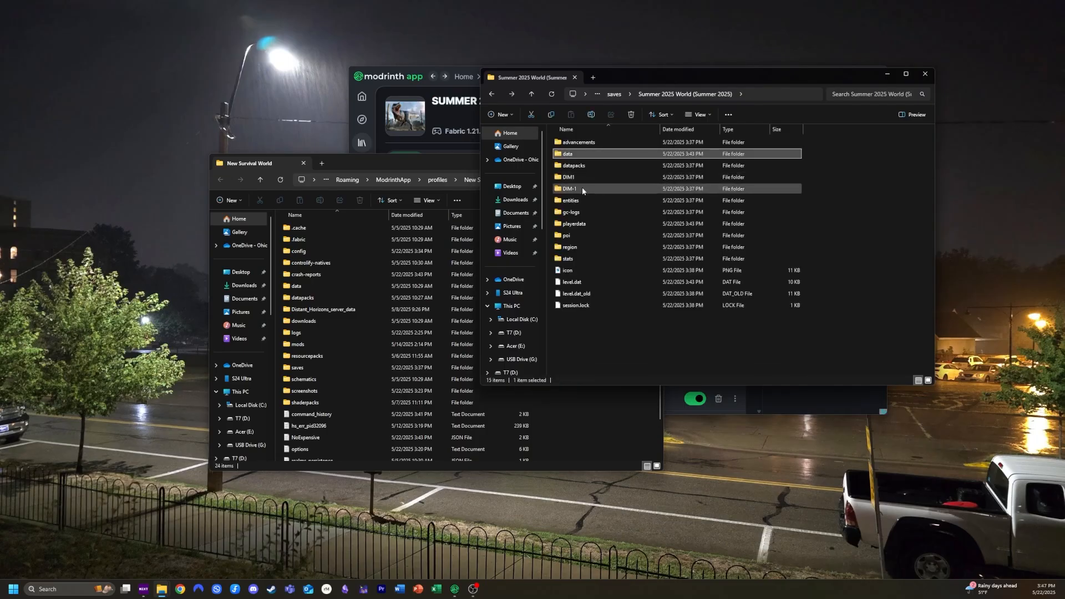
Browse into the DIM-1 dimension folder and its data subfolder in the save.
{"action": "left_click", "coordinate": [577, 177]}
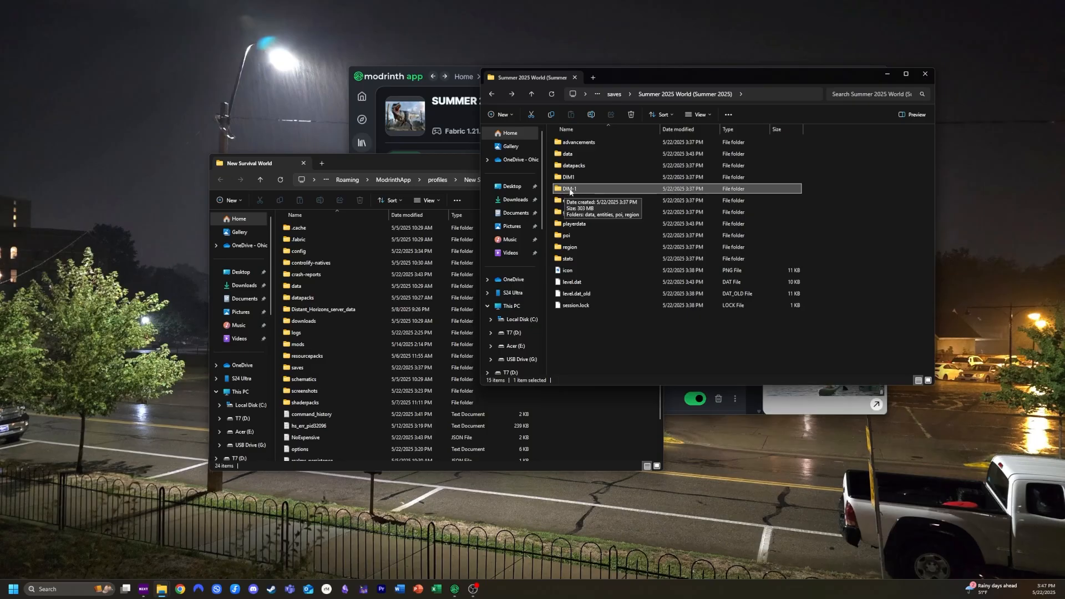
{"action": "mouse_move", "coordinate": [574, 193]}
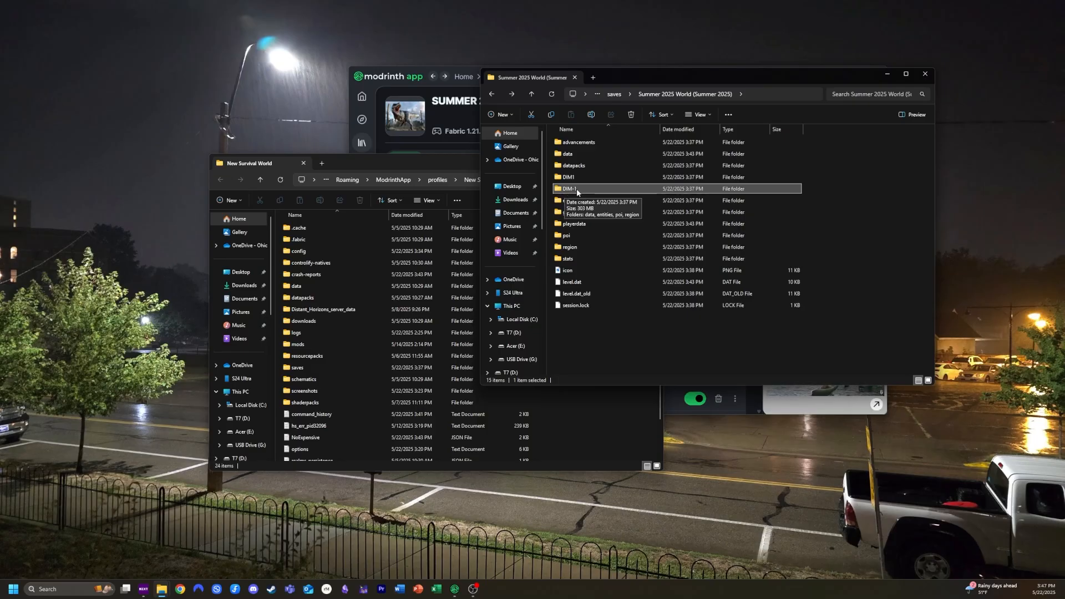
{"action": "left_click", "coordinate": [567, 177]}
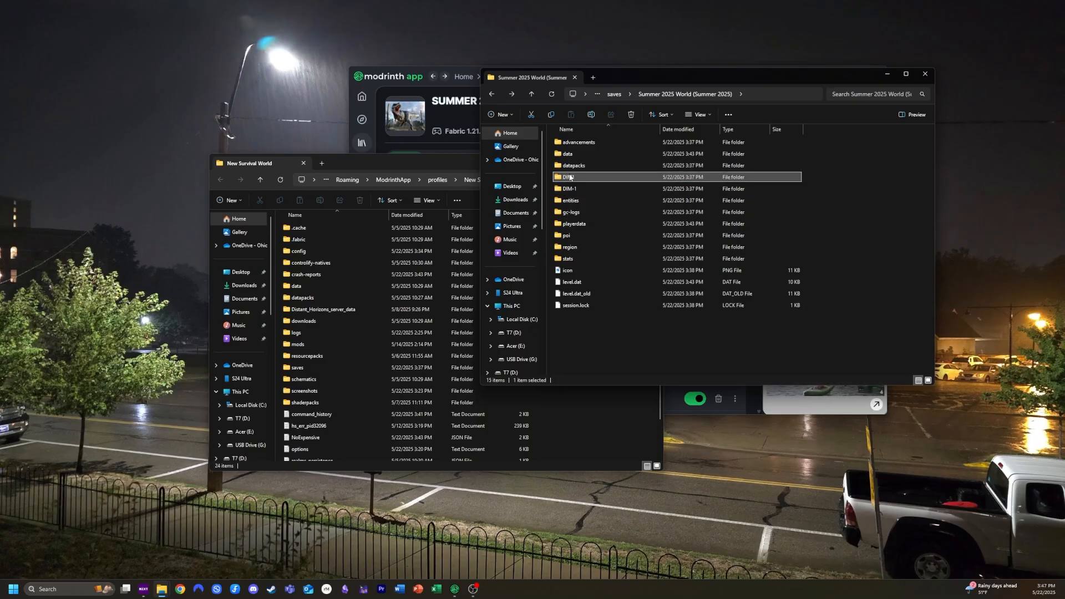
{"action": "left_click", "coordinate": [569, 189]}
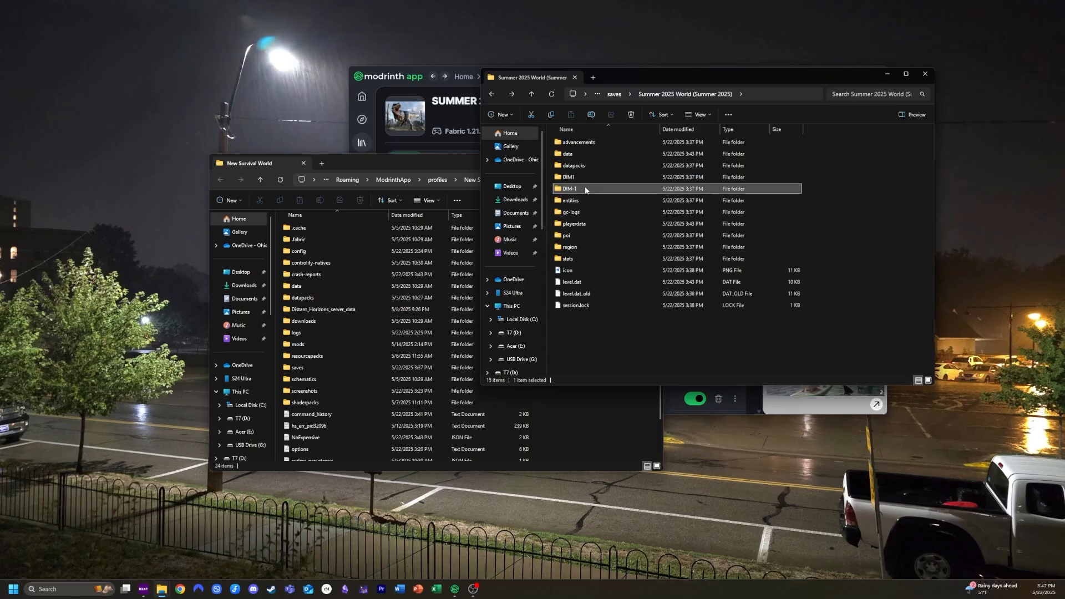
{"action": "double_click", "coordinate": [568, 188]}
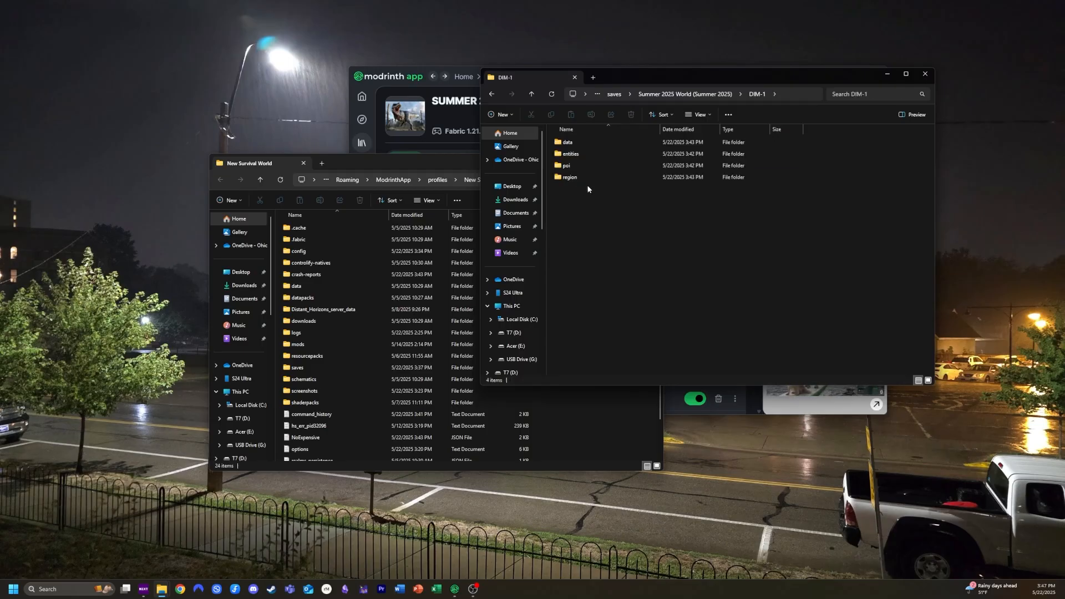
{"action": "double_click", "coordinate": [567, 142]}
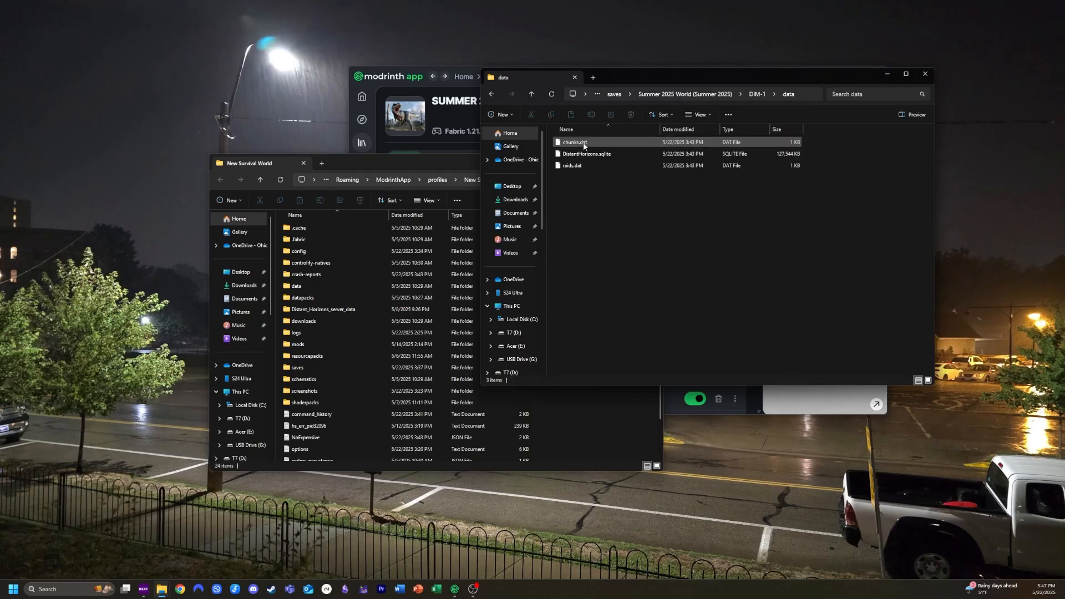
Select the Nether's DistantHorizons.sqlite and compare its ~124 MB size with the End's file.
{"action": "left_click", "coordinate": [586, 153]}
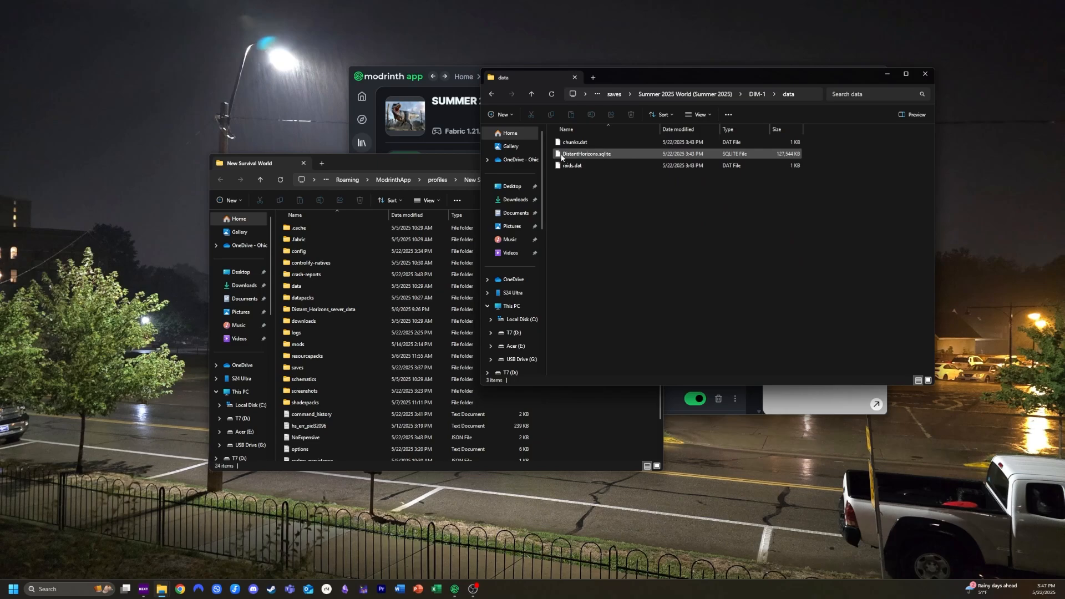
{"action": "mouse_move", "coordinate": [586, 153]}
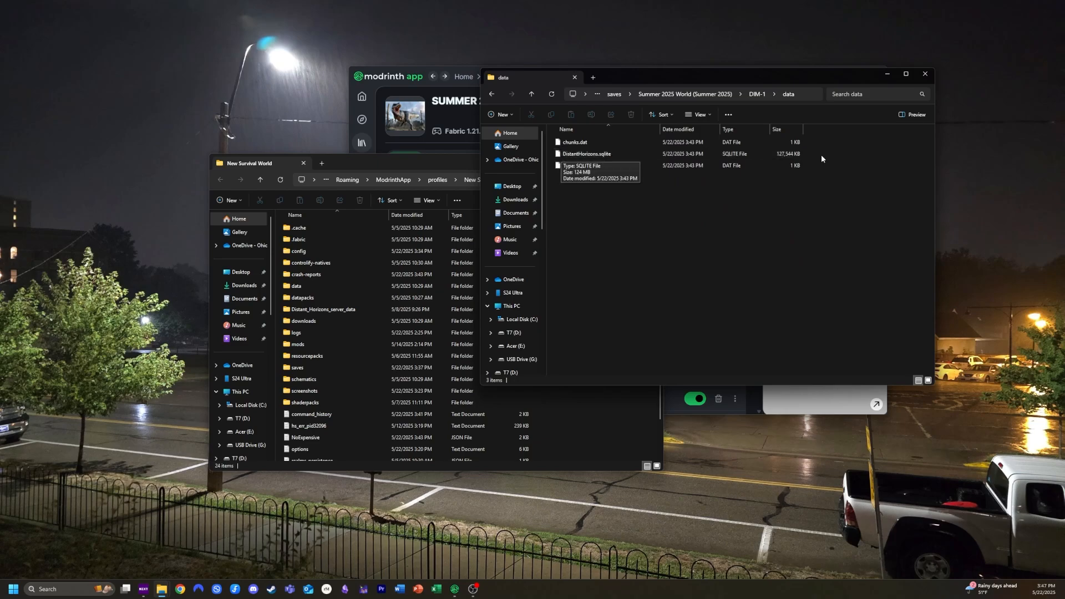
{"action": "left_click", "coordinate": [587, 153]}
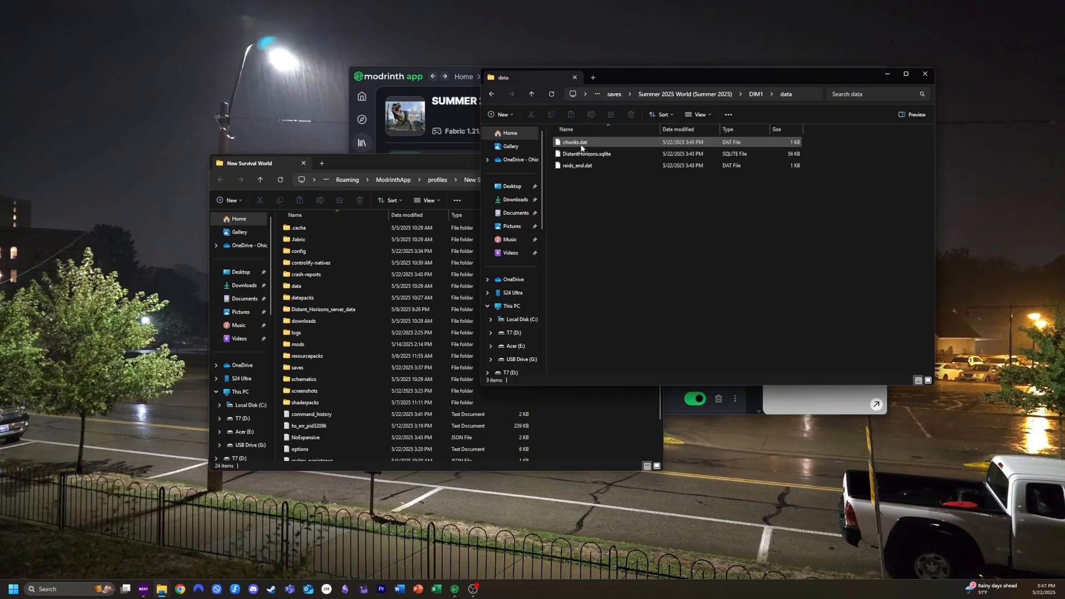
{"action": "left_click", "coordinate": [585, 153]}
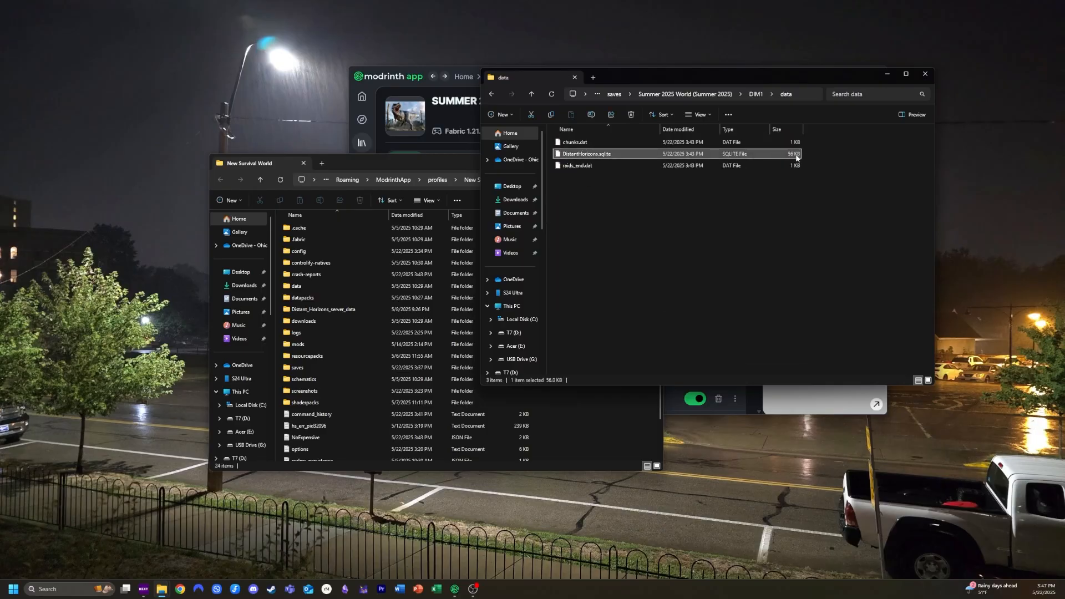
{"action": "mouse_move", "coordinate": [831, 191]}
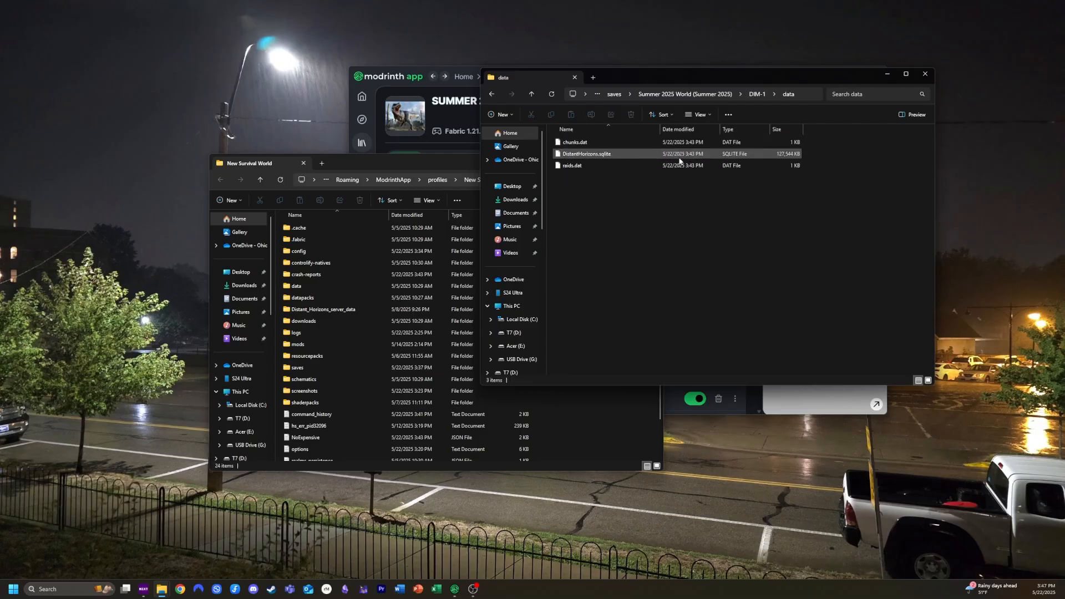
{"action": "mouse_move", "coordinate": [608, 156]}
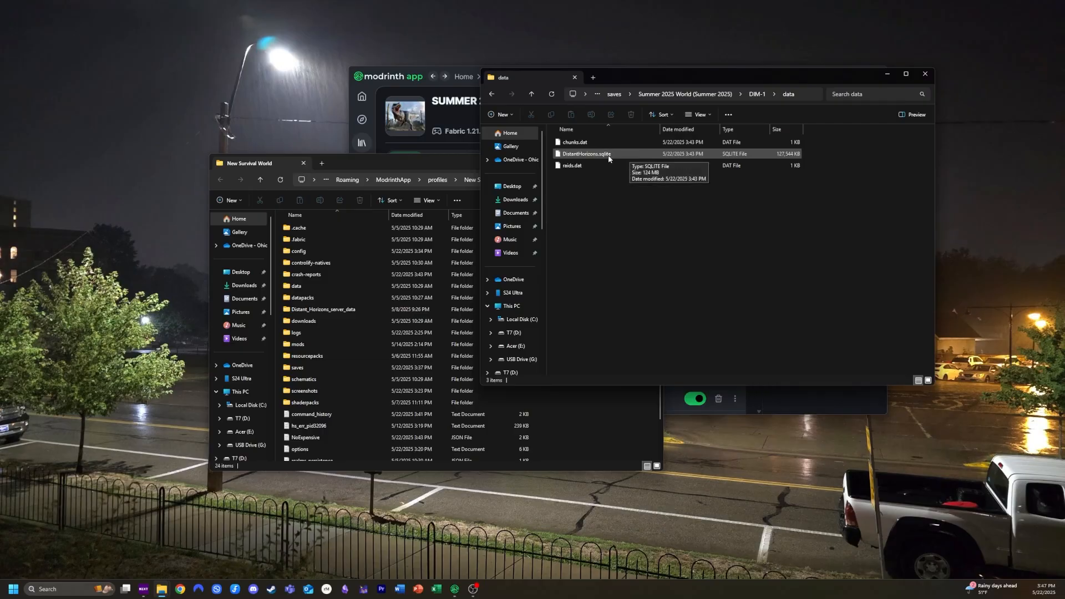
{"action": "left_click", "coordinate": [586, 154]}
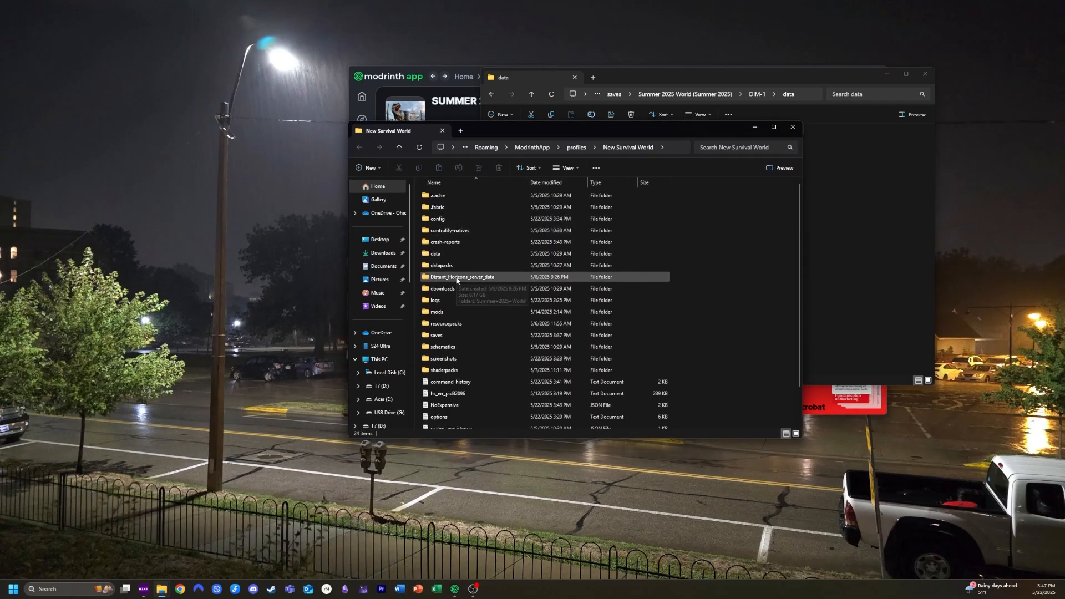
Move the larger DistantHorizons.sqlite into the server's the_nether folder, replacing the 56 MB file.
{"action": "double_click", "coordinate": [461, 276]}
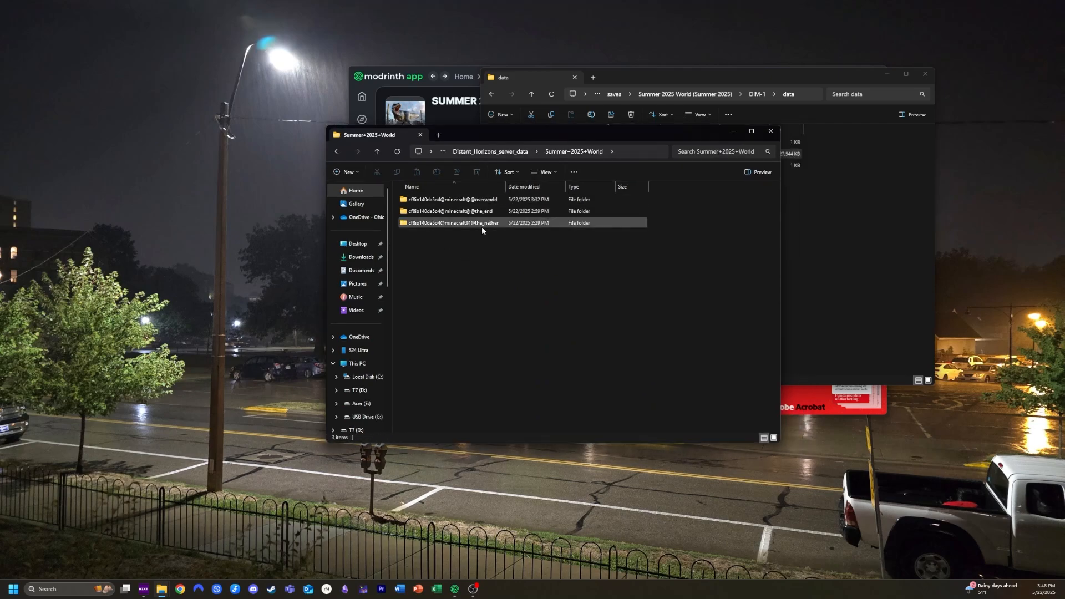
{"action": "left_click", "coordinate": [476, 211]}
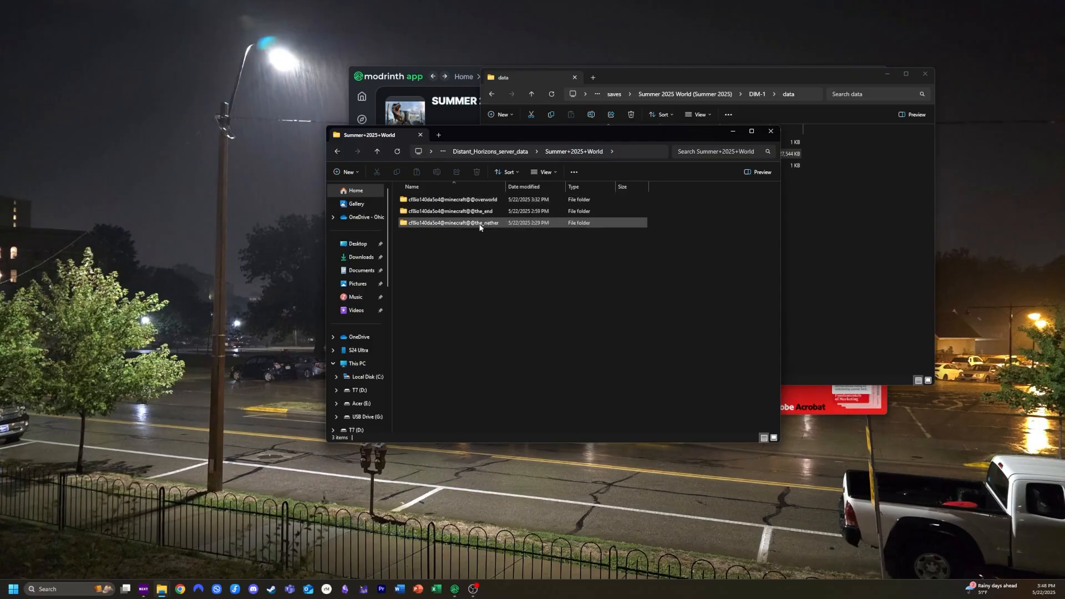
{"action": "double_click", "coordinate": [453, 223]}
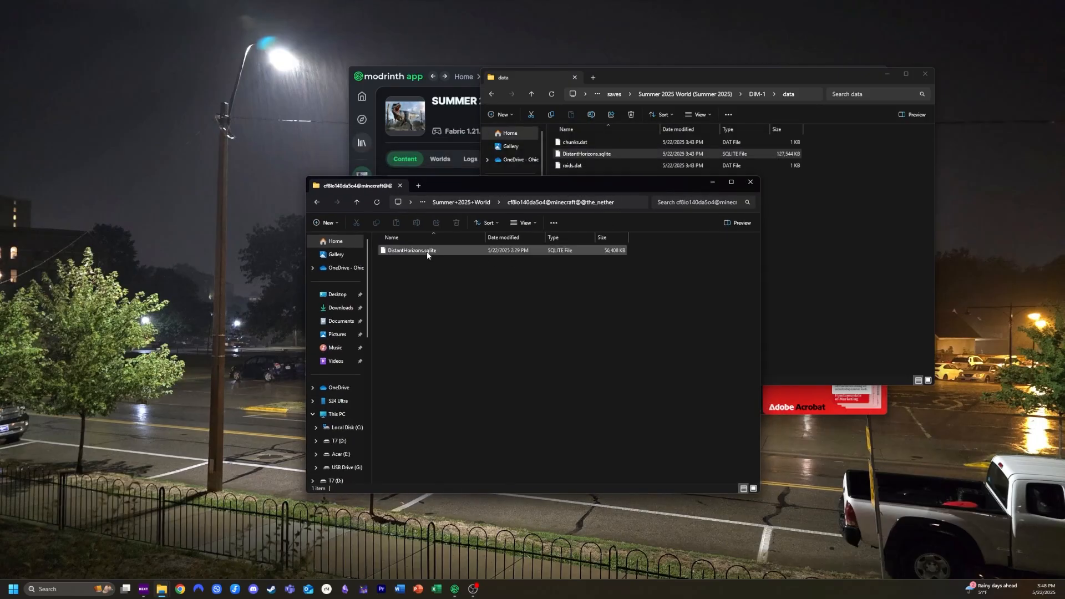
{"action": "left_click", "coordinate": [411, 250]}
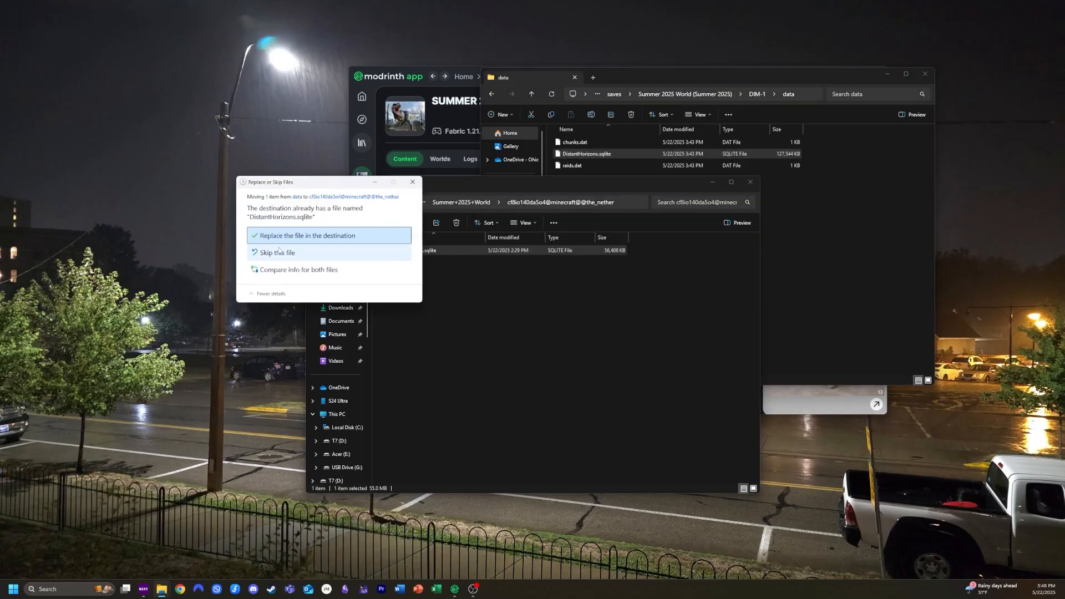
{"action": "left_click", "coordinate": [307, 235]}
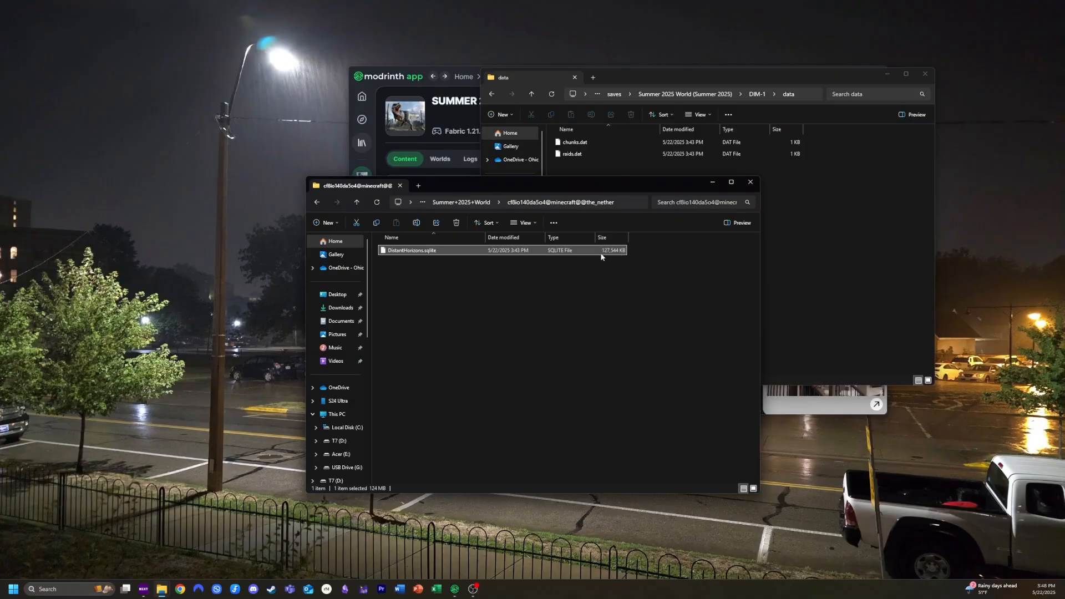
{"action": "mouse_move", "coordinate": [745, 98]}
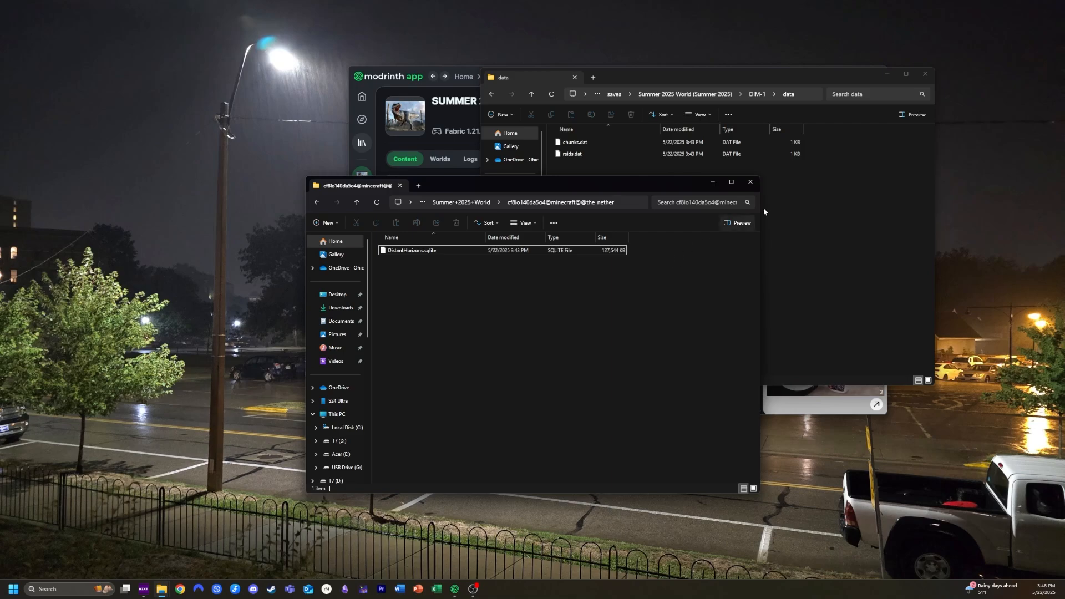
{"action": "left_click", "coordinate": [749, 182]}
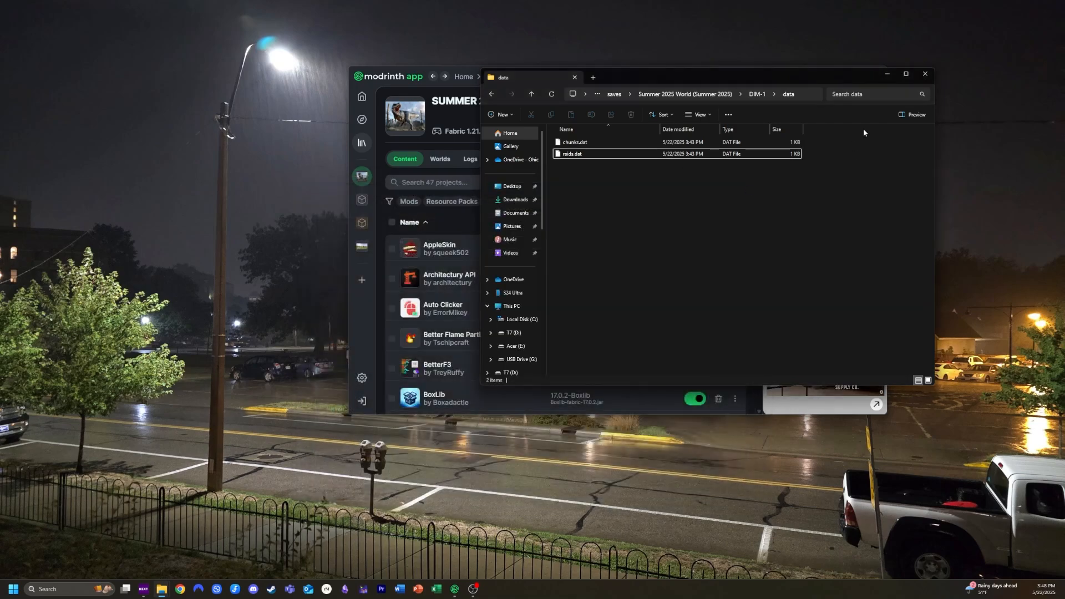
Switch back to the Minecraft window to check distant Nether terrain.
{"action": "left_click", "coordinate": [924, 74]}
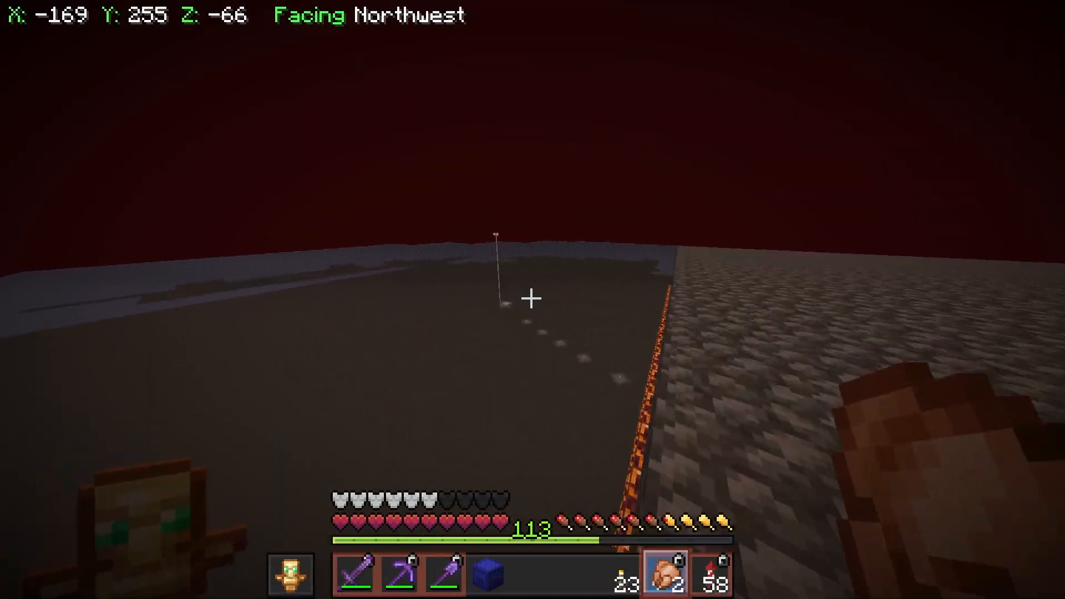
{"action": "mouse_move", "coordinate": [532, 298]}
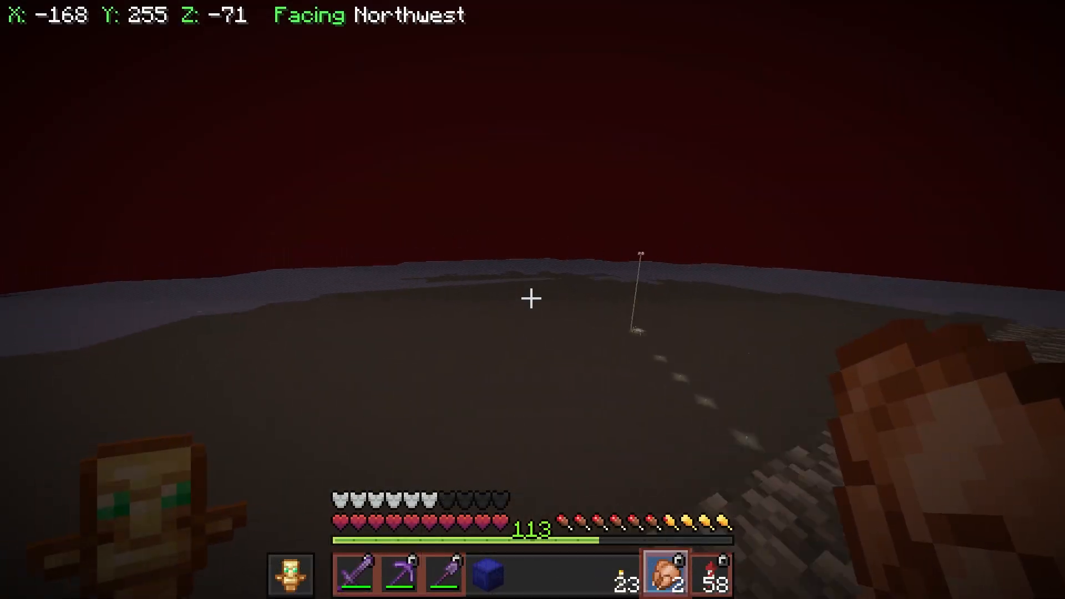
{"action": "mouse_move", "coordinate": [533, 299]}
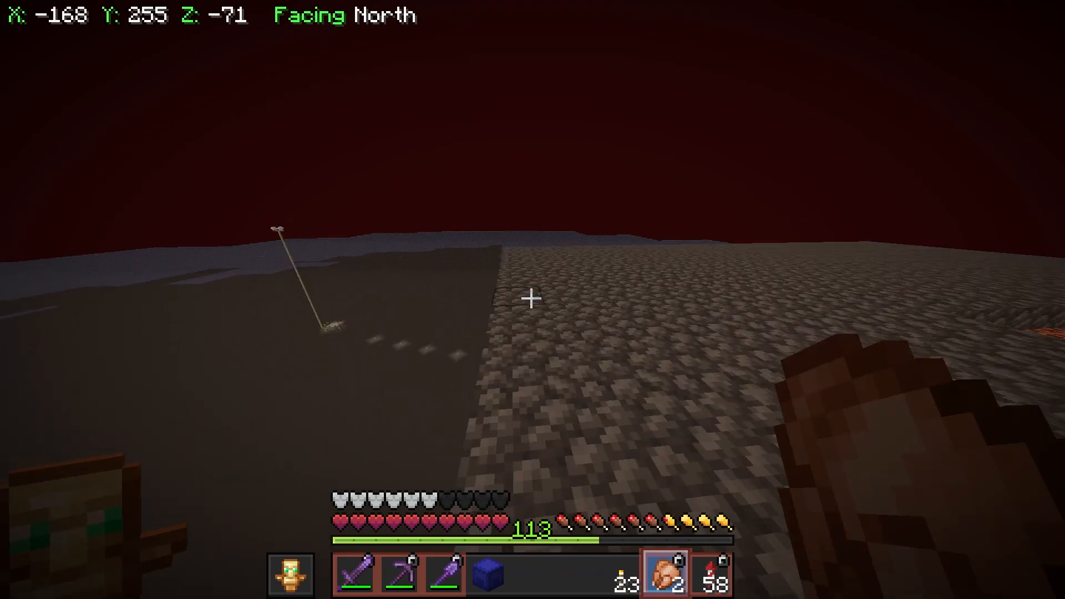
{"action": "mouse_move", "coordinate": [532, 299]}
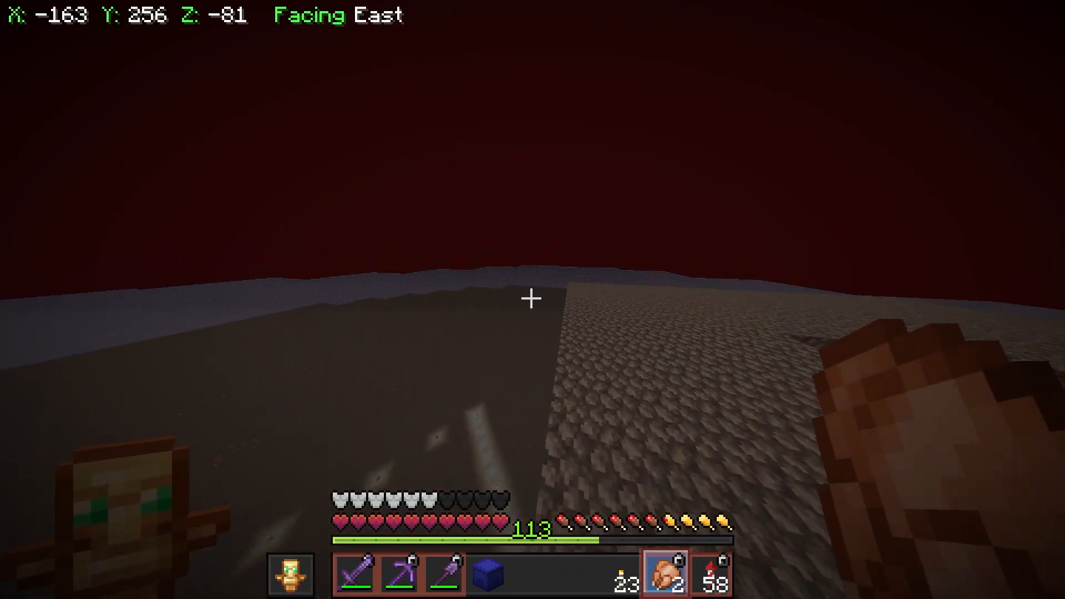
{"action": "mouse_move", "coordinate": [533, 299]}
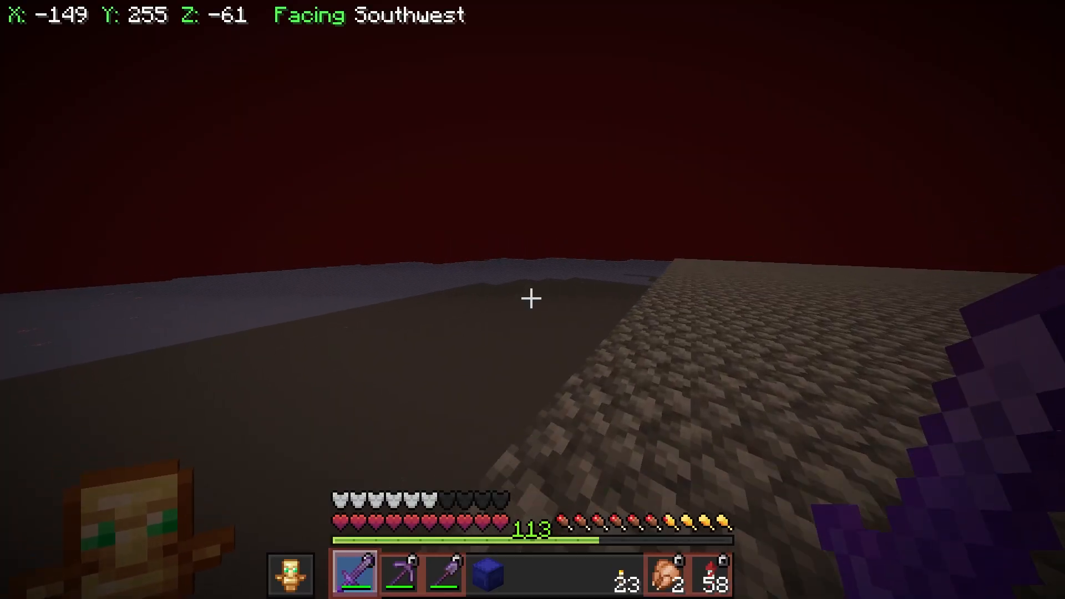
{"action": "mouse_move", "coordinate": [531, 298]}
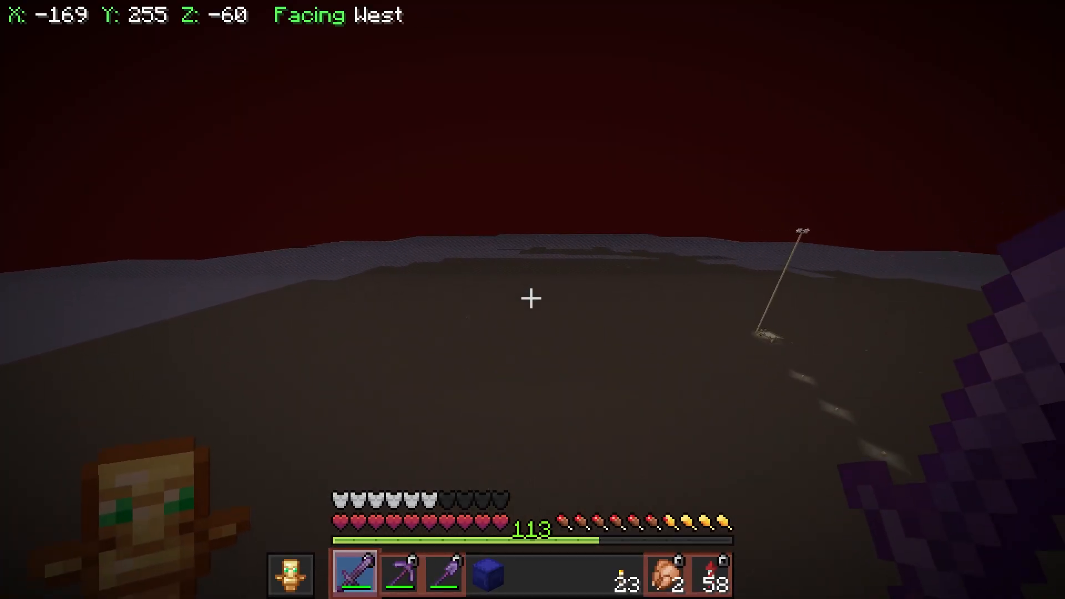
{"action": "mouse_move", "coordinate": [533, 300]}
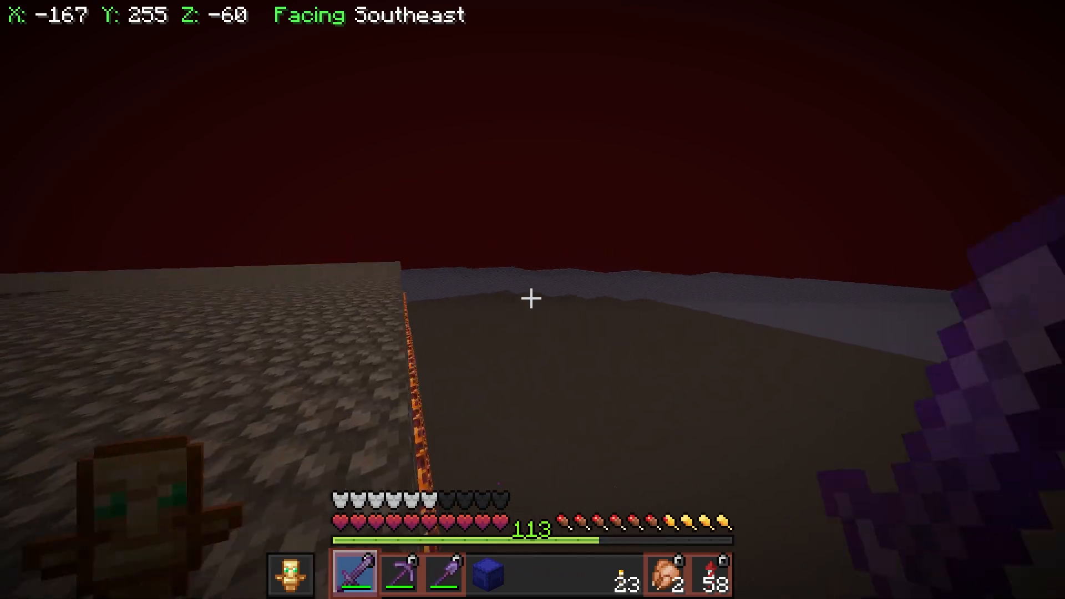
{"action": "mouse_move", "coordinate": [533, 298]}
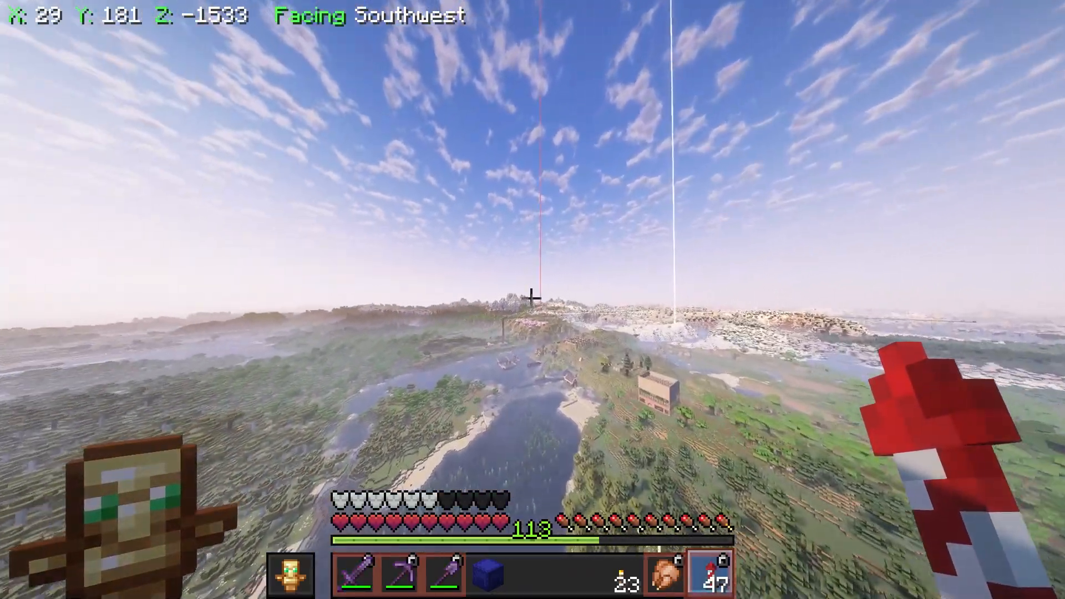
{"action": "mouse_move", "coordinate": [533, 298]}
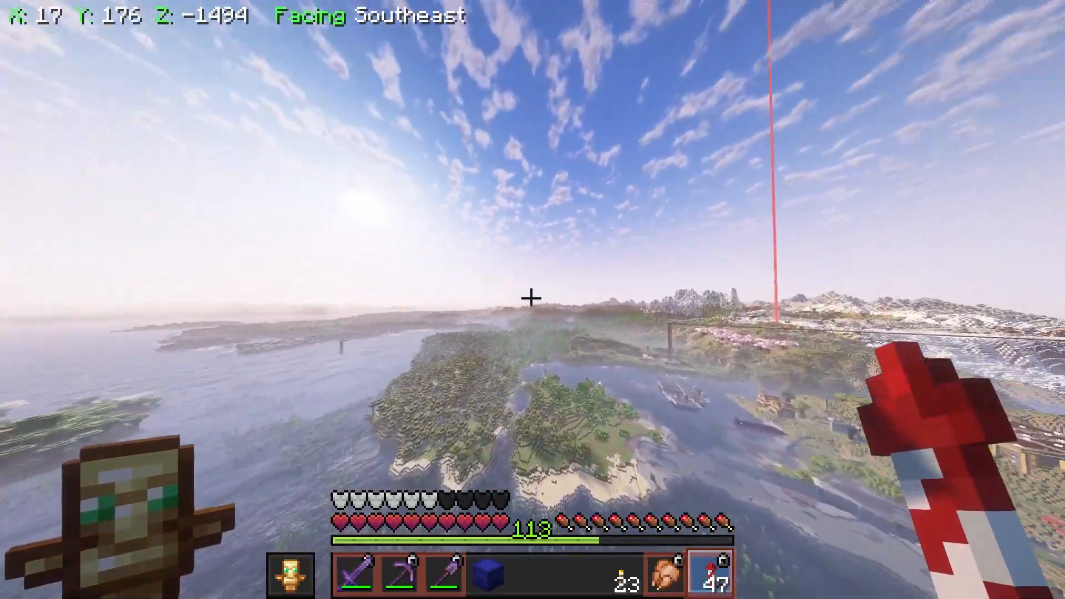